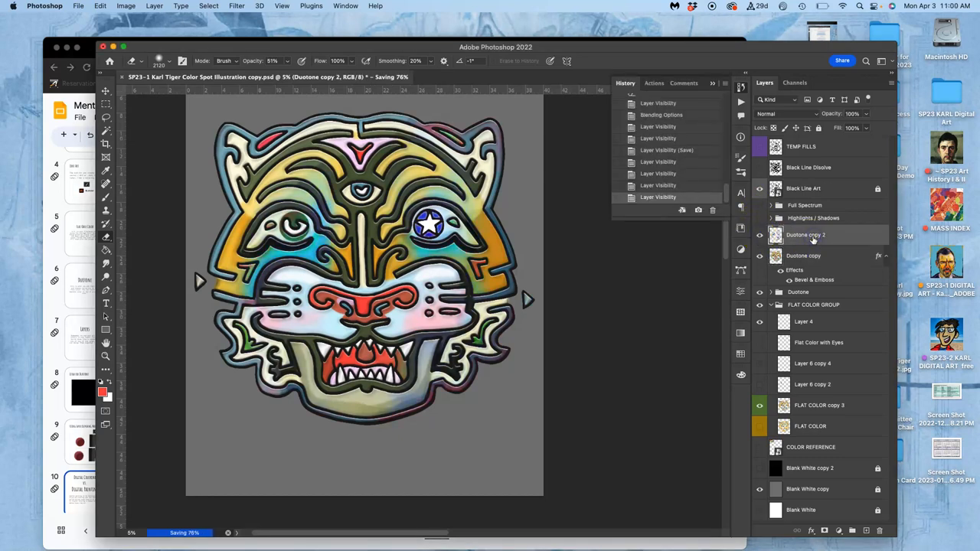
- Decline the large-document save and rename the Duotone copy 2 layer to 'Full Spectrum'
double_click(805, 235)
type("Full Sectrum")
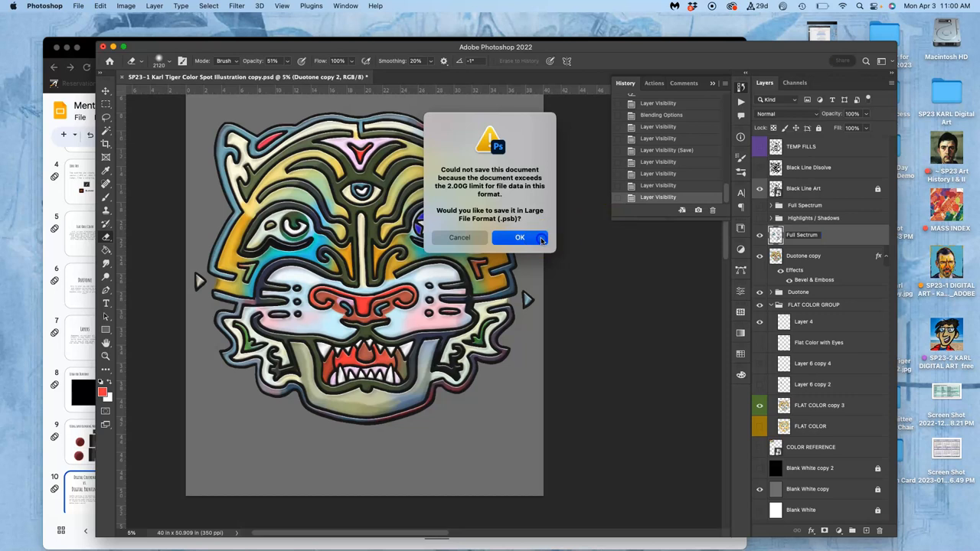
left_click(520, 238)
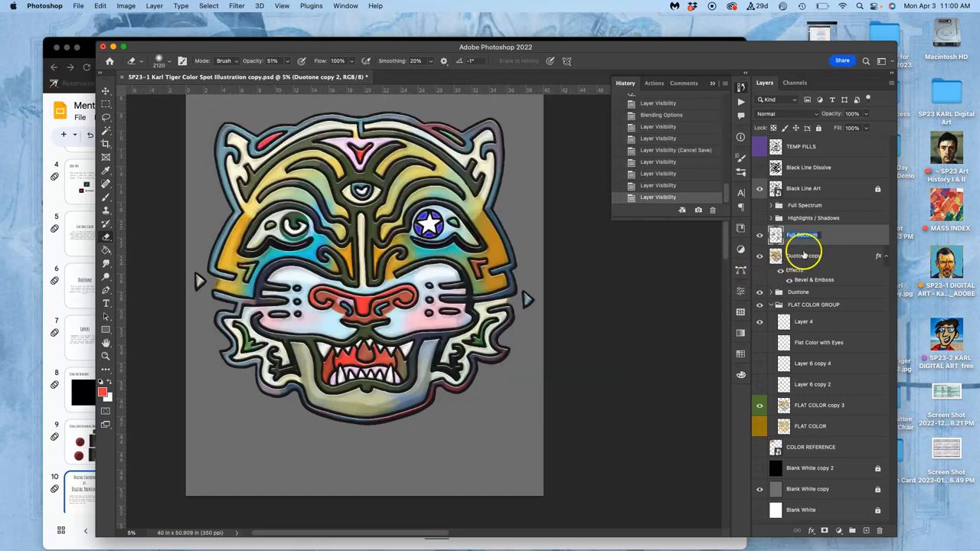
left_click(803, 235)
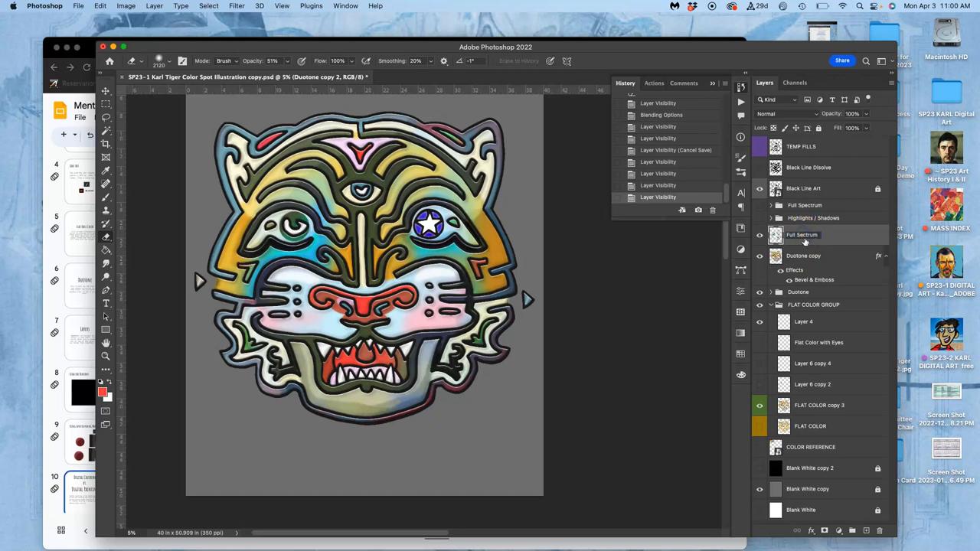
double_click(801, 234)
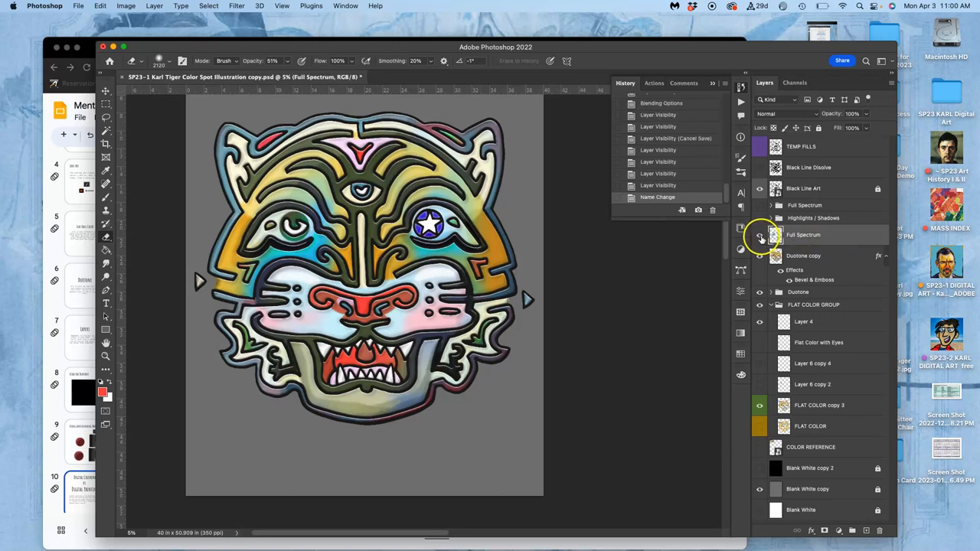
- Toggle Full Spectrum and Duotone copy visibility to compare, leaving Full Spectrum shown
left_click(759, 234)
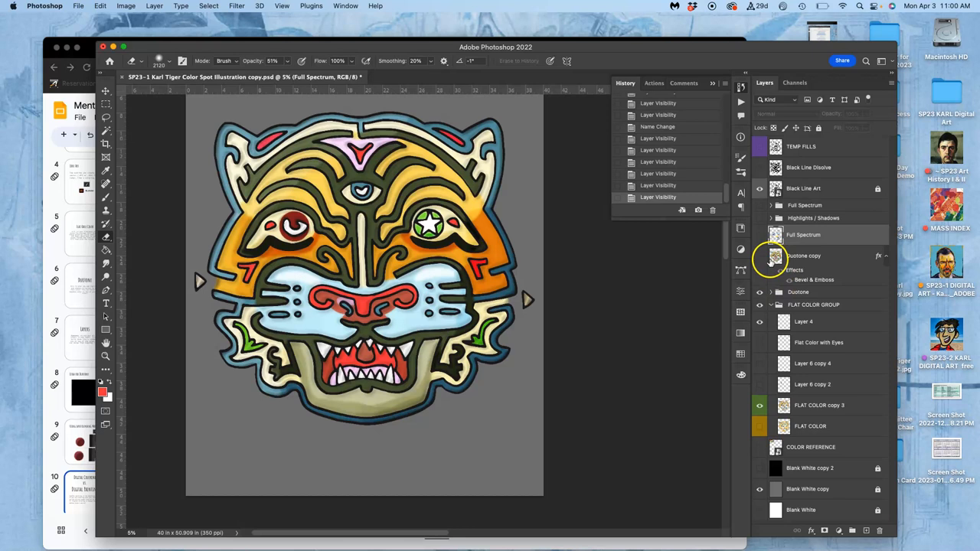
mouse_move(761, 260)
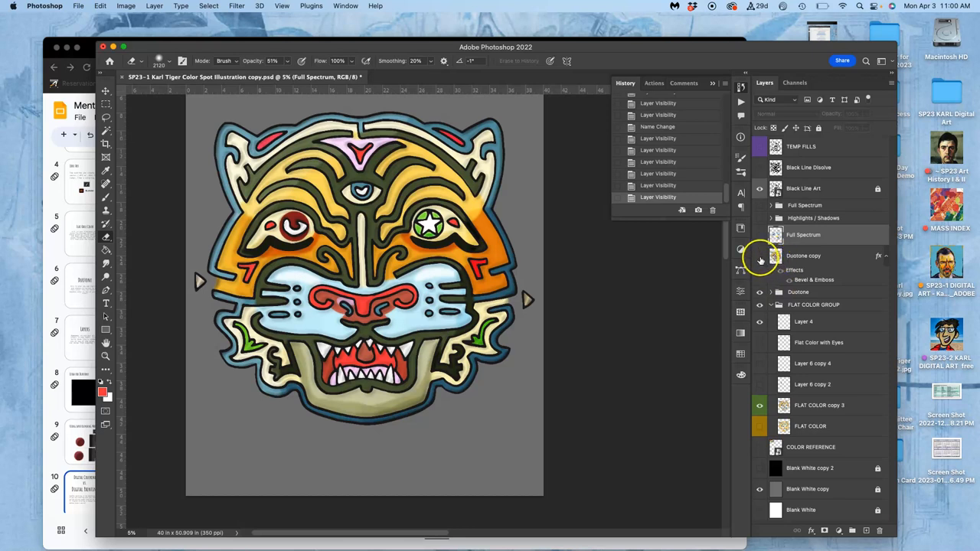
left_click(759, 256)
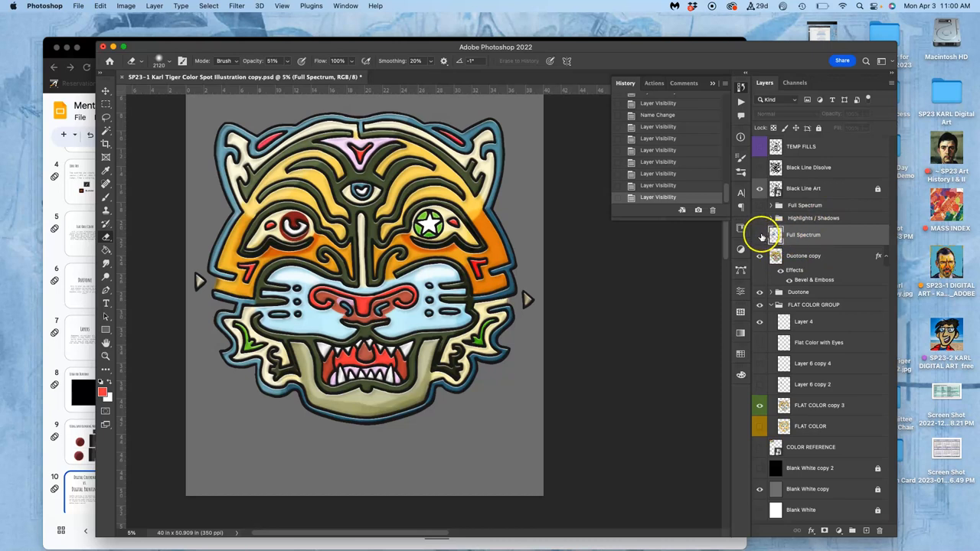
left_click(759, 235)
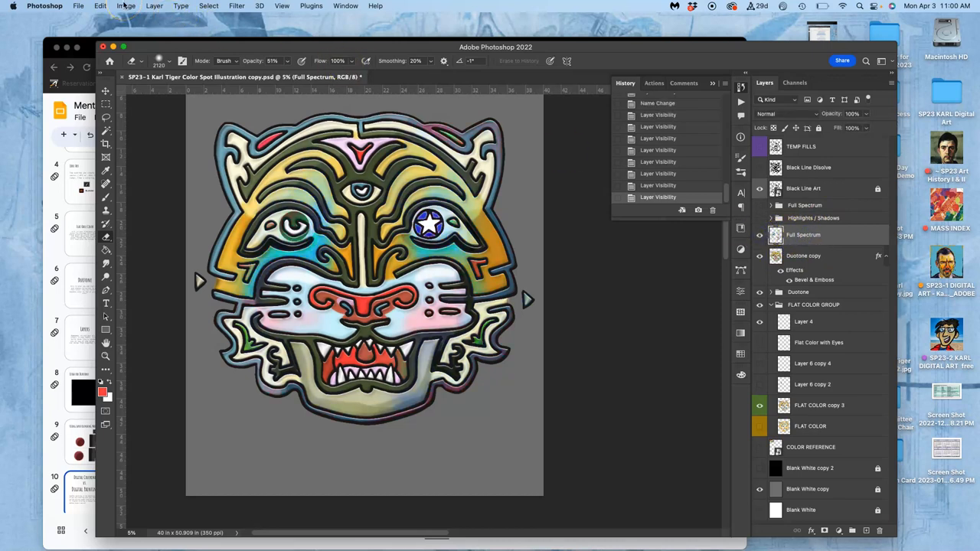
- Preview Hue/Saturation shifts of +30, +27 and -180 on Full Spectrum, then cancel them
left_click(126, 5)
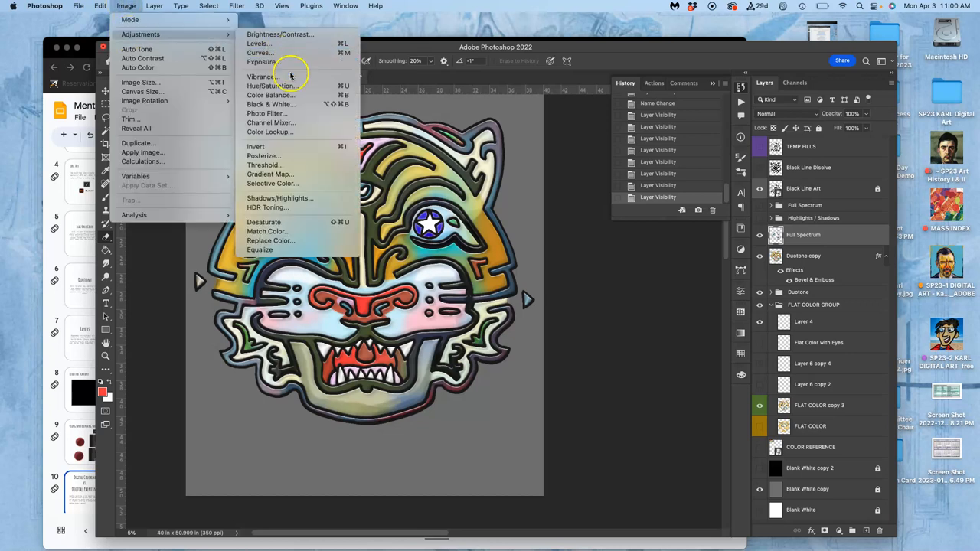
left_click(264, 77)
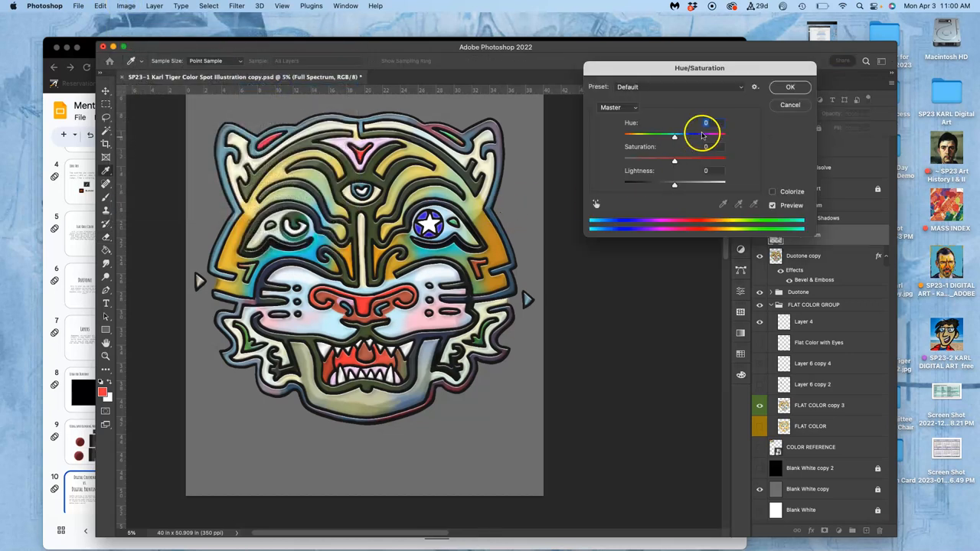
left_click_drag(674, 135, 692, 136)
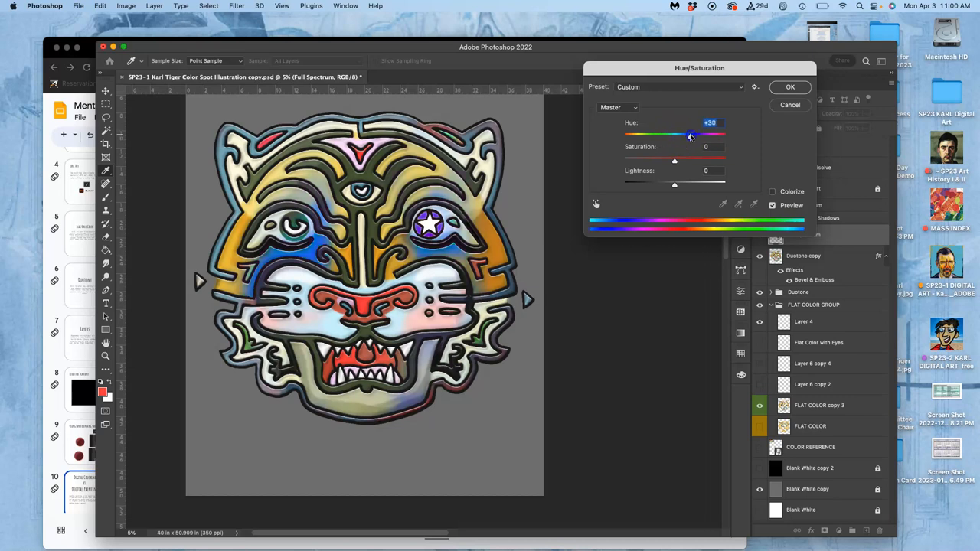
left_click_drag(690, 134, 685, 134)
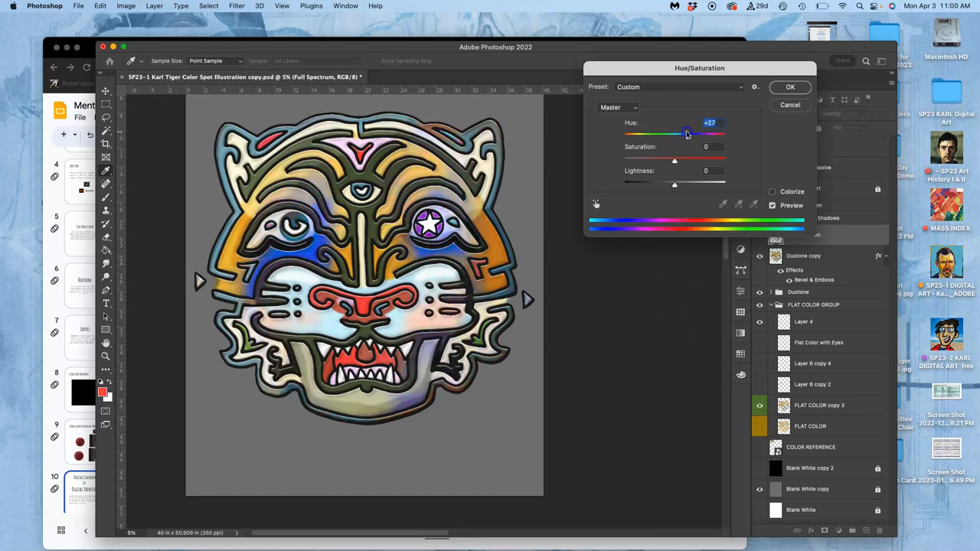
left_click_drag(685, 134, 622, 134)
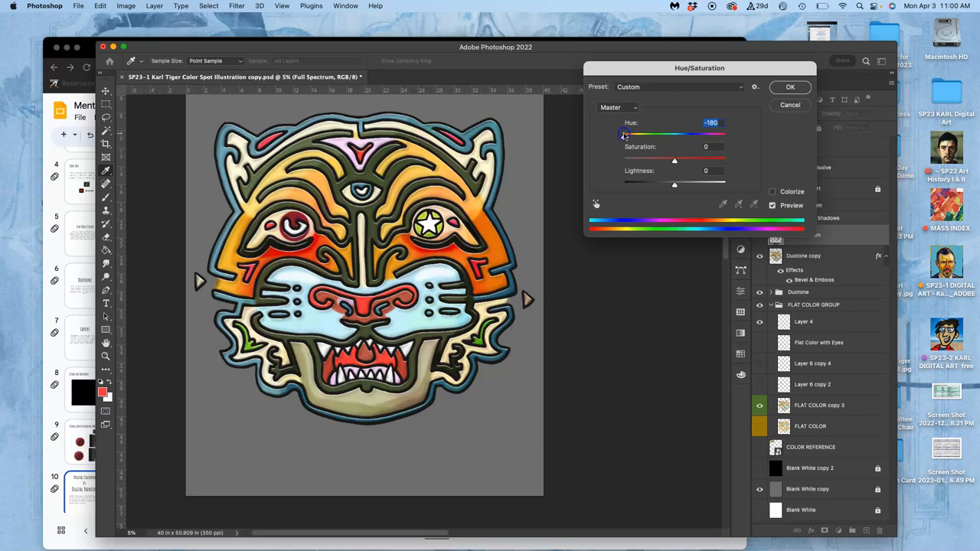
left_click(790, 86)
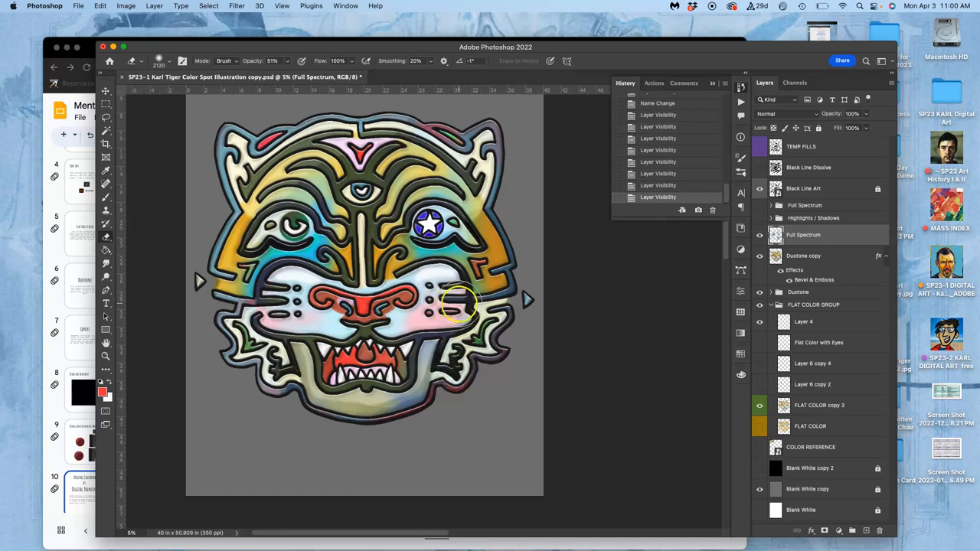
mouse_move(509, 172)
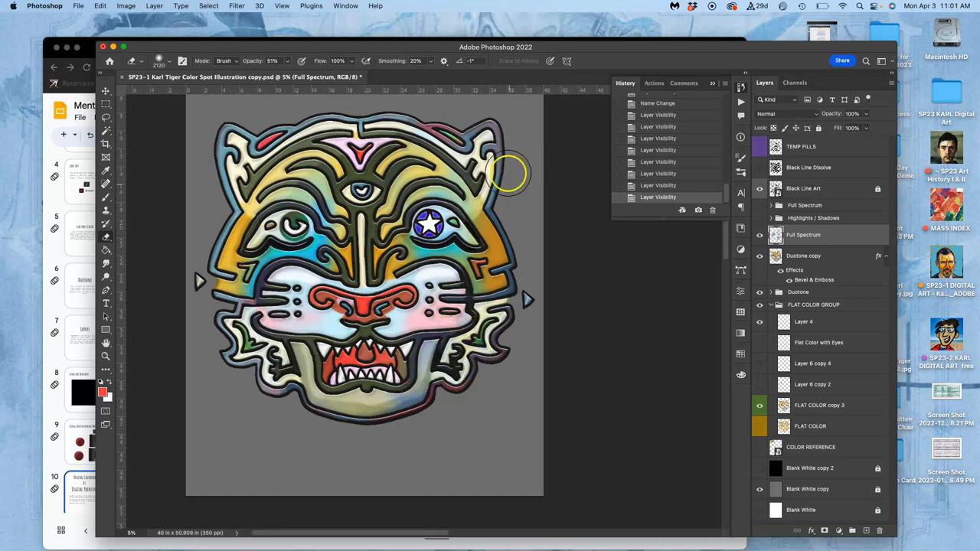
mouse_move(295, 242)
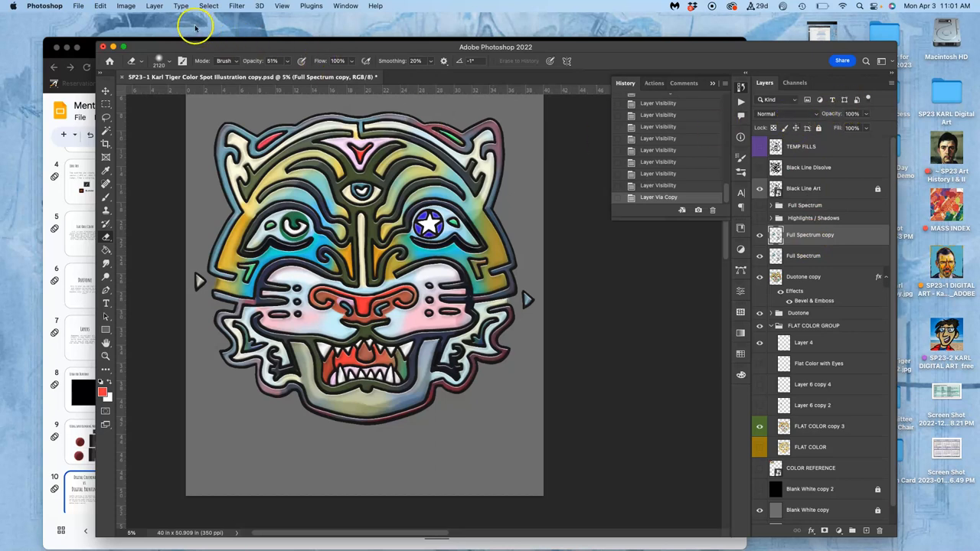
- Apply a -180 Hue/Saturation hue shift to the Full Spectrum copy layer
left_click(125, 5)
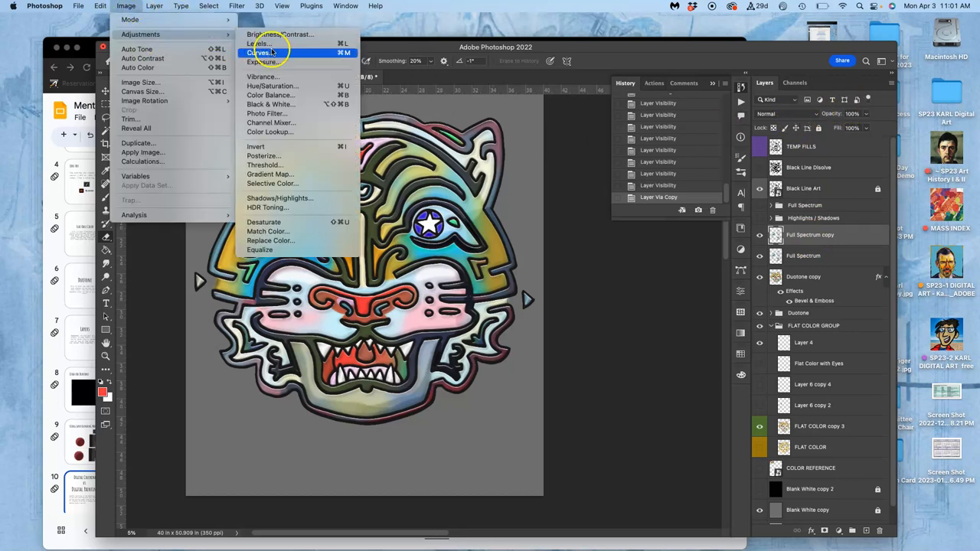
left_click(271, 86)
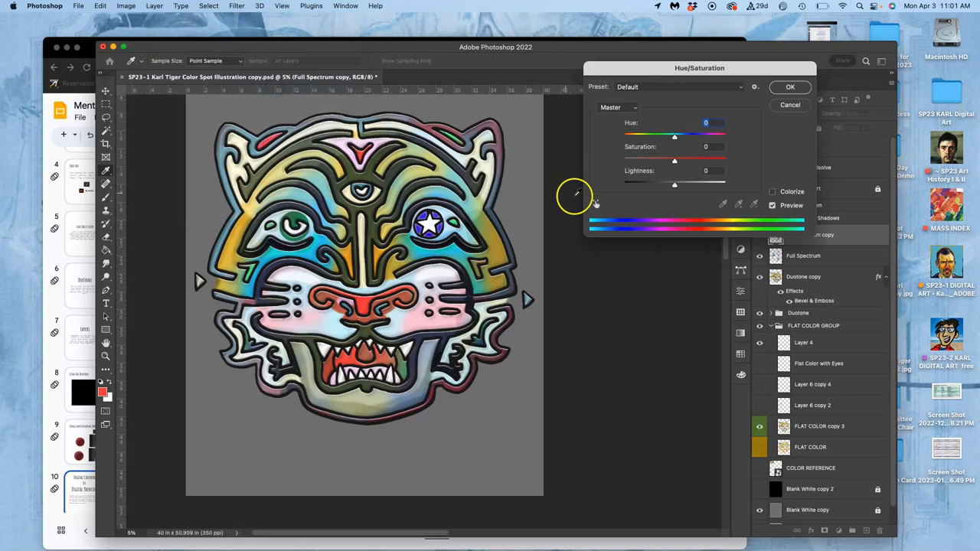
left_click_drag(674, 135, 677, 136)
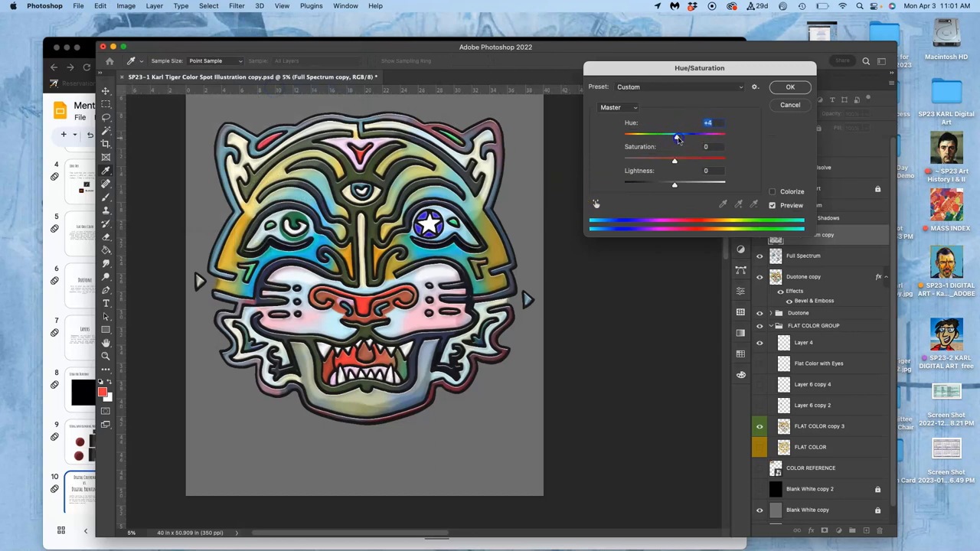
left_click_drag(675, 135, 684, 136)
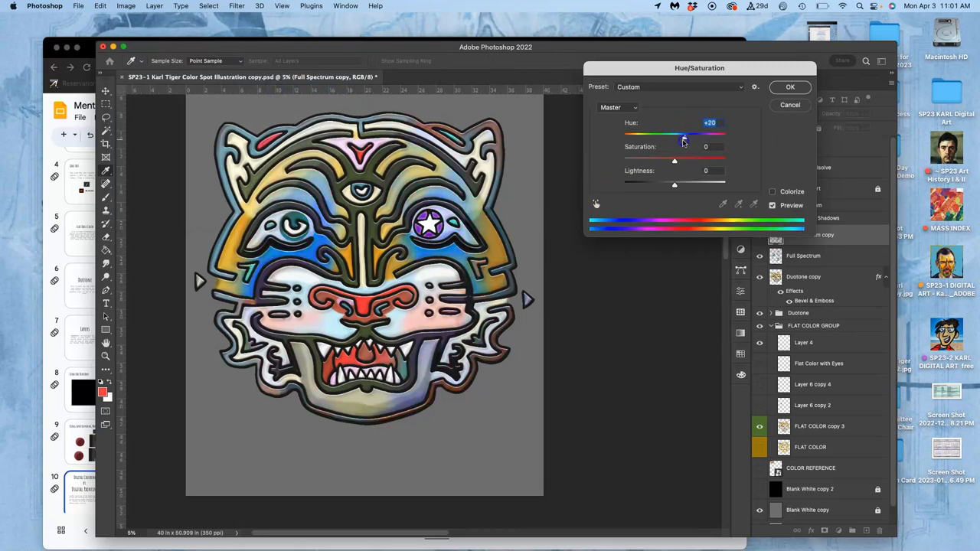
left_click_drag(684, 135, 624, 135)
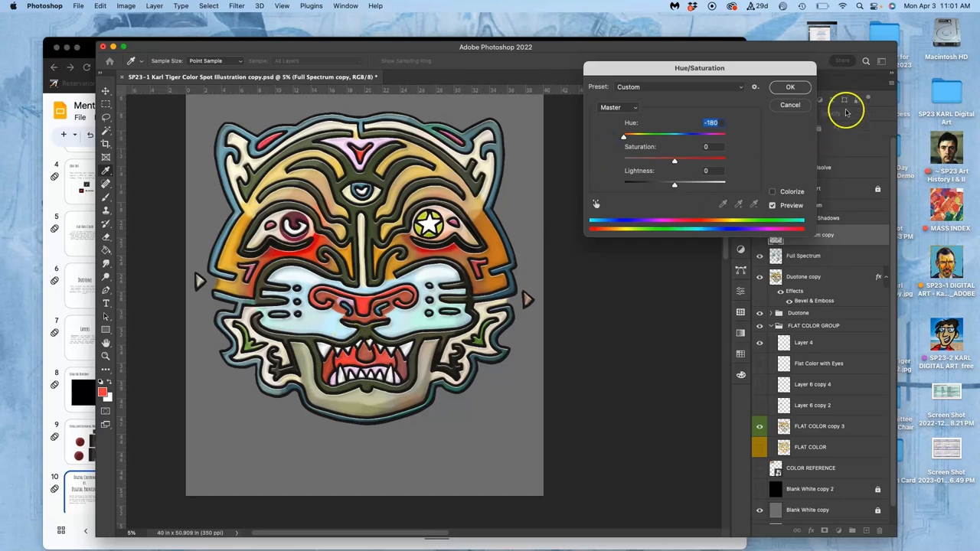
left_click(790, 87)
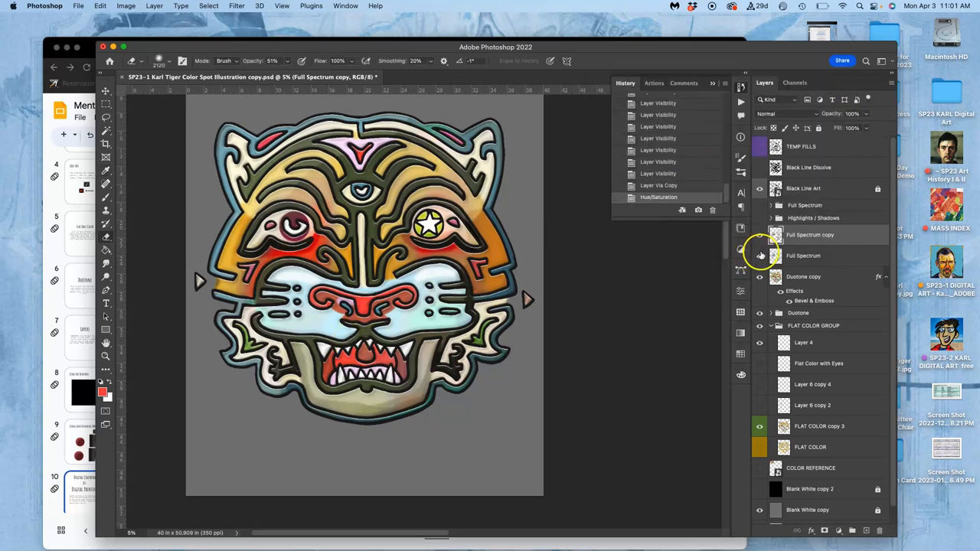
- Briefly toggle the Full Spectrum copy's visibility, then set its blend mode to Soft Light
left_click(759, 235)
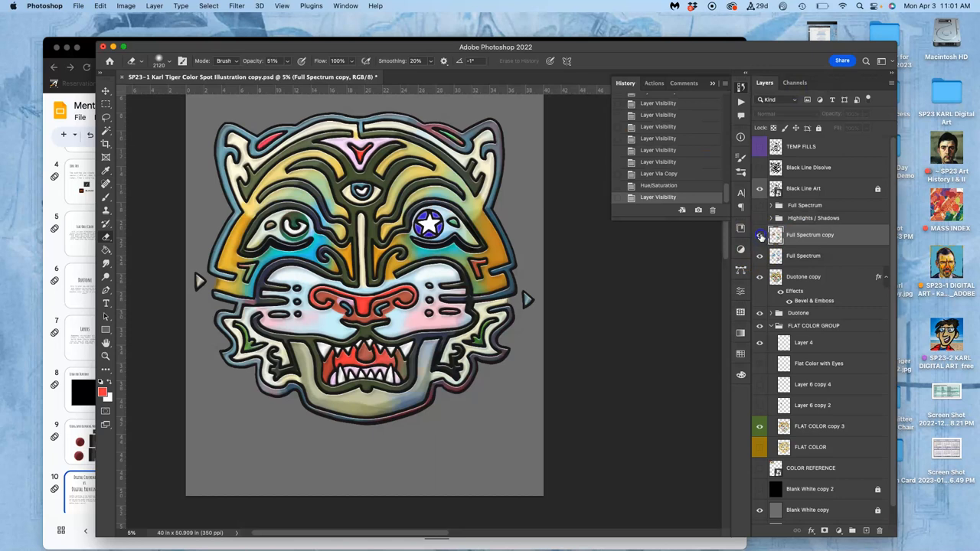
left_click(759, 235)
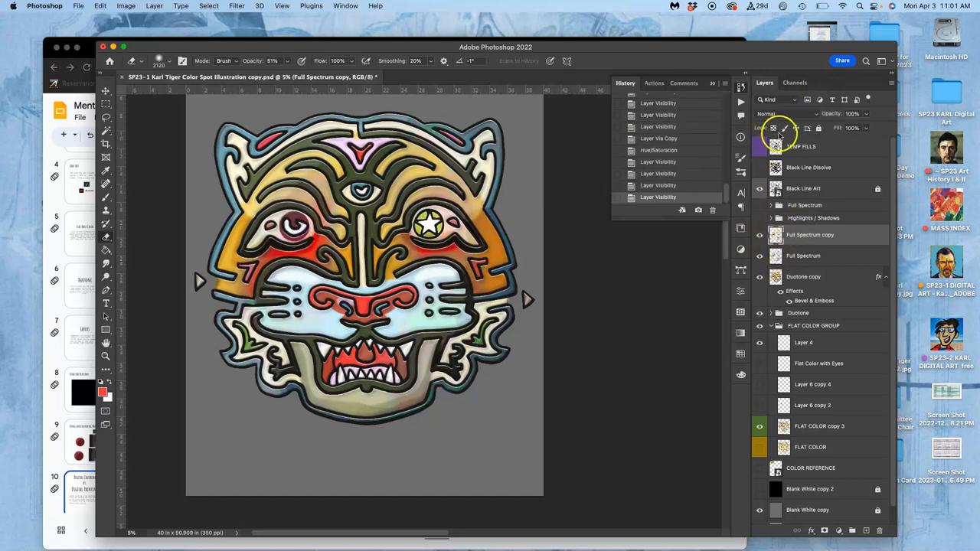
left_click(781, 113)
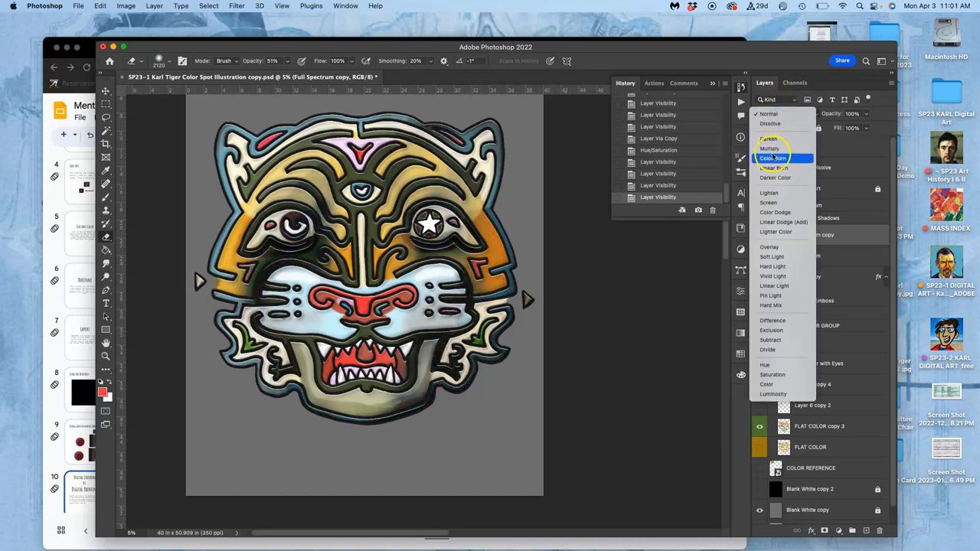
mouse_move(768, 202)
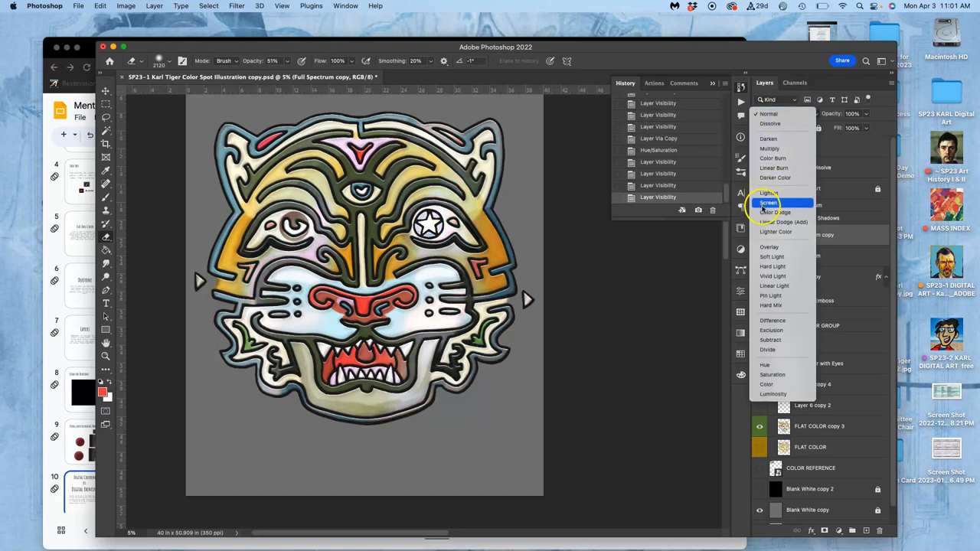
mouse_move(765, 222)
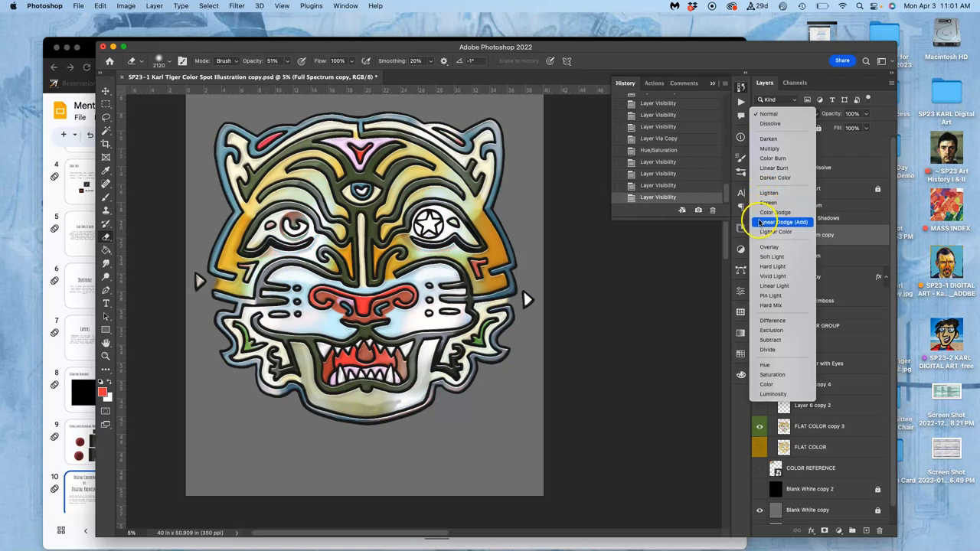
mouse_move(775, 231)
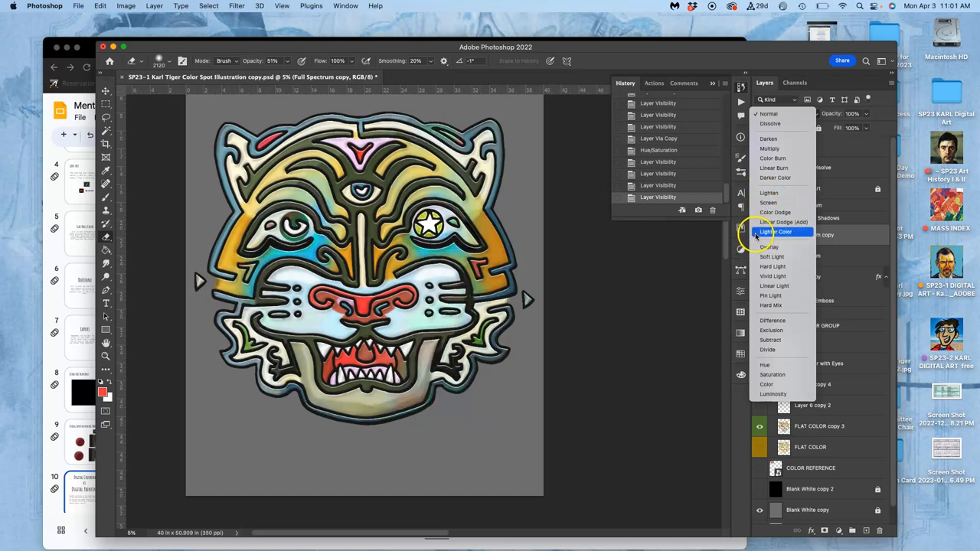
mouse_move(766, 246)
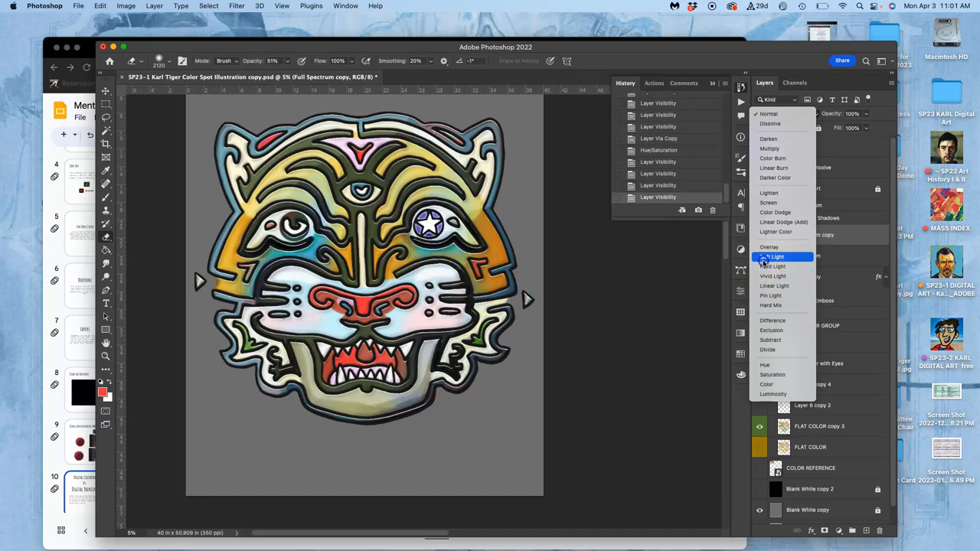
left_click(773, 267)
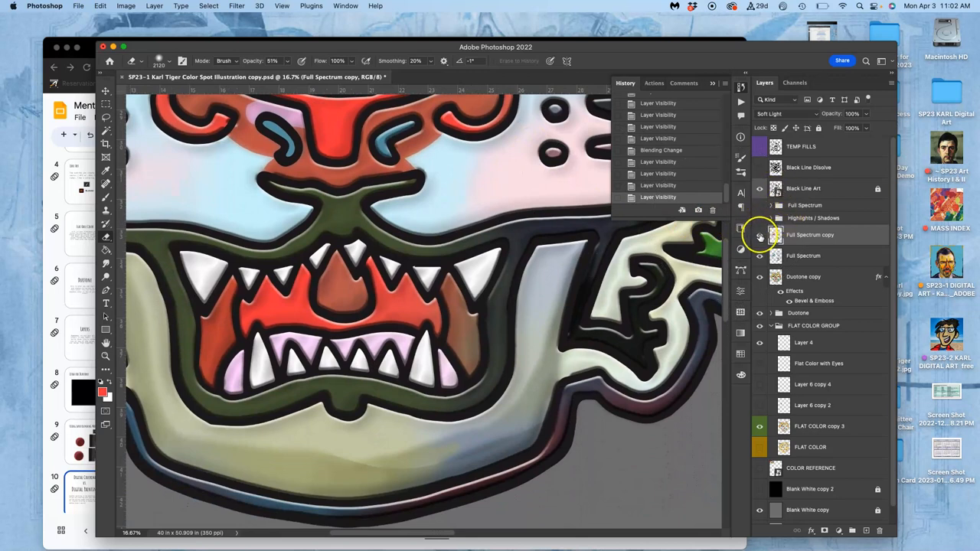
- Drag the Full Spectrum copy layer's opacity down to 55%
left_click(759, 235)
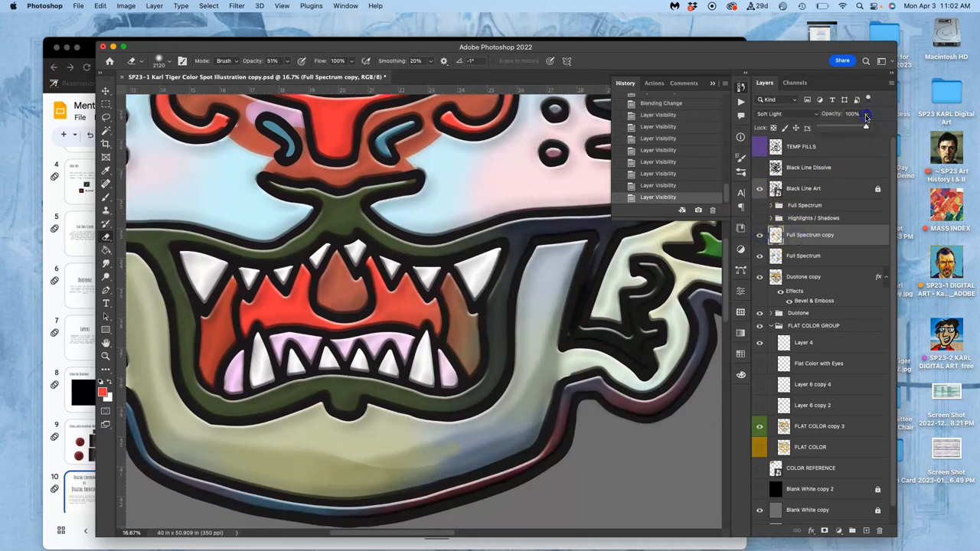
left_click_drag(865, 119, 844, 127)
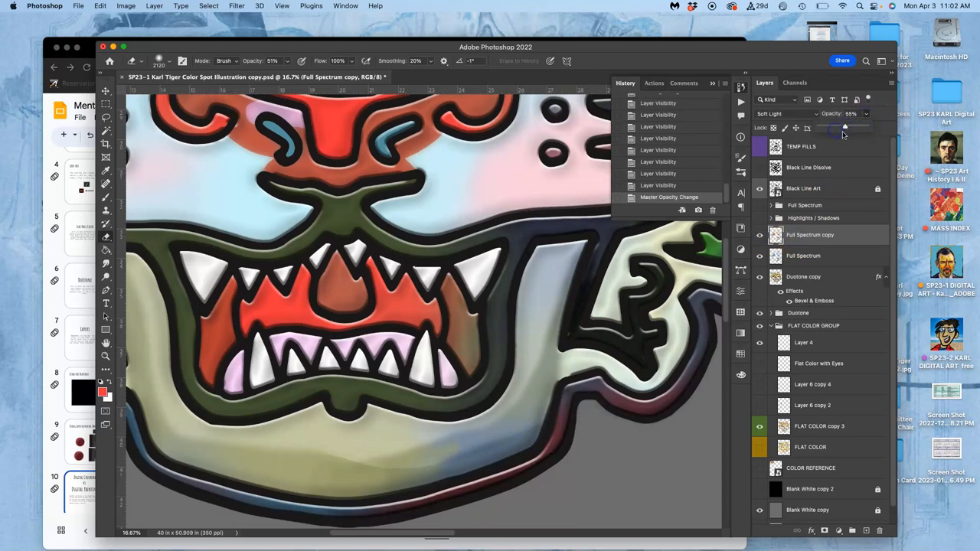
mouse_move(727, 230)
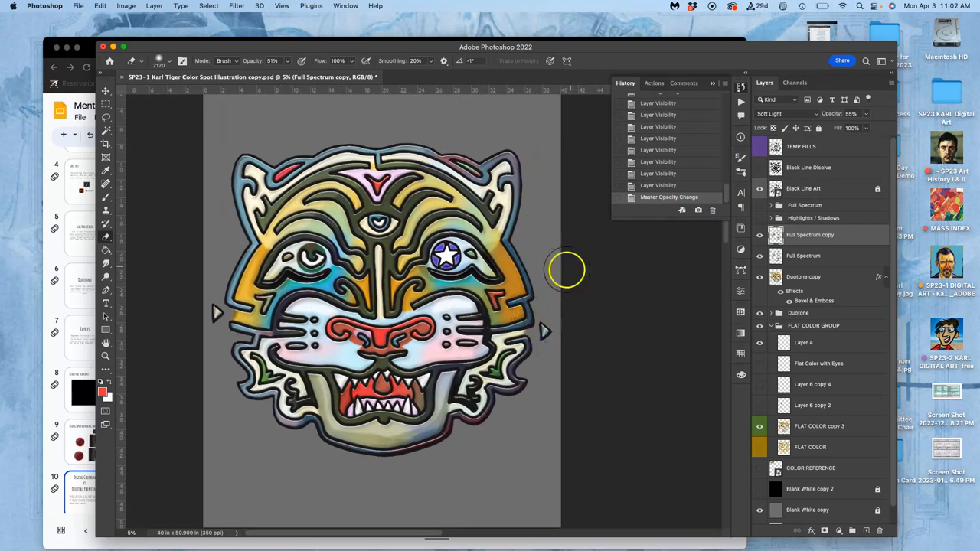
mouse_move(570, 278)
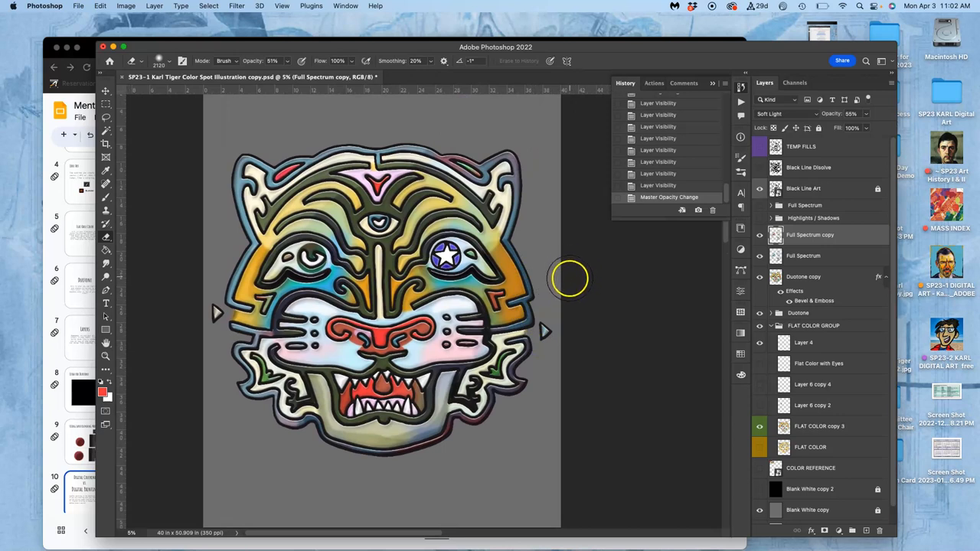
mouse_move(574, 273)
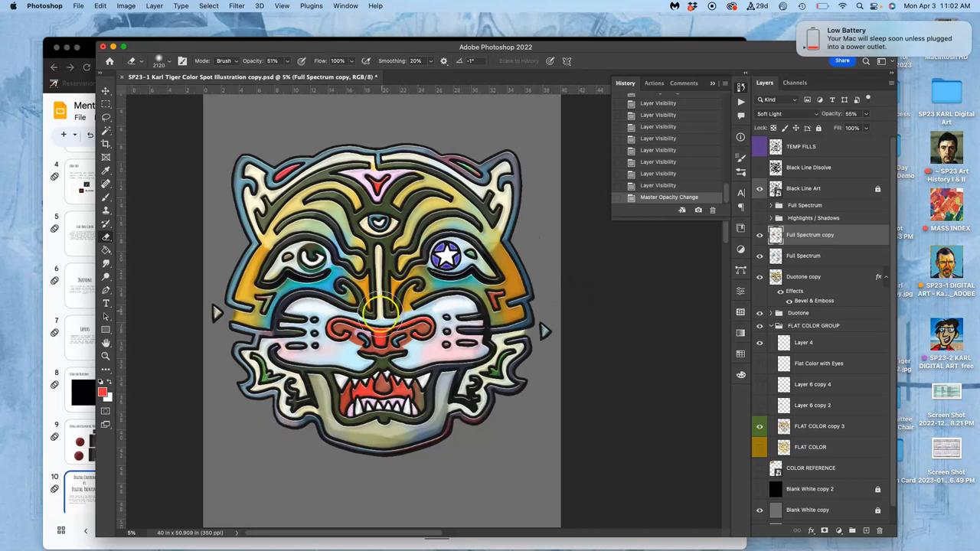
mouse_move(410, 329)
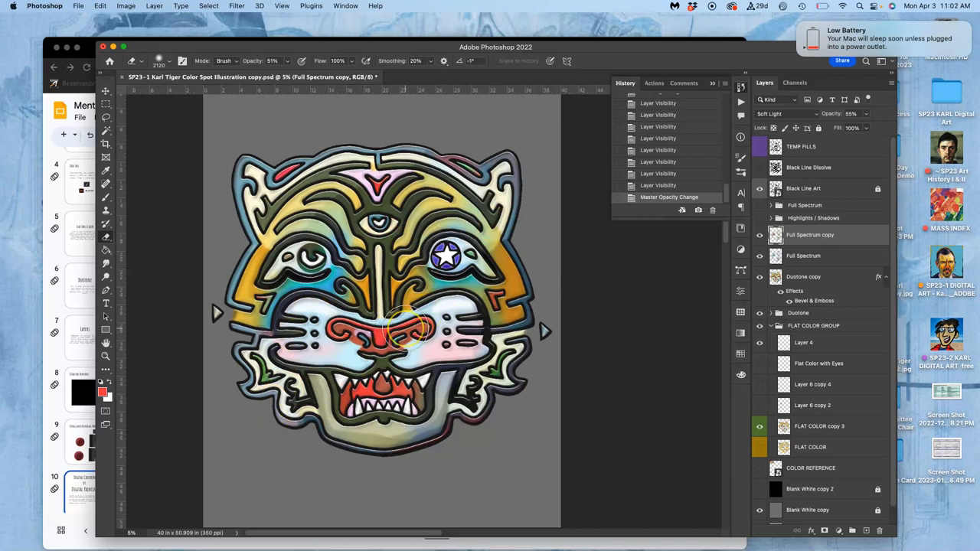
- Hide the Black Line Art layer and scroll the Layers panel toward the background
left_click(759, 276)
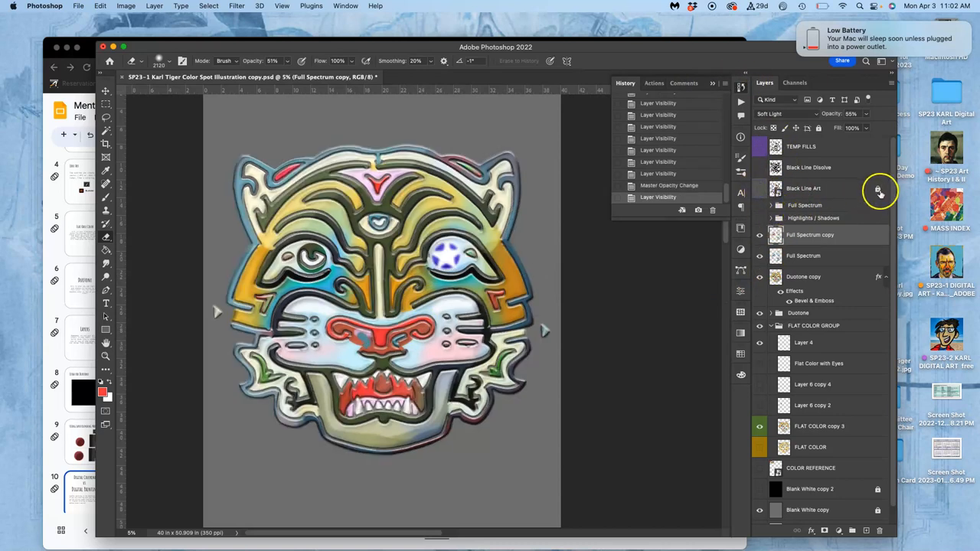
scroll("down", 3)
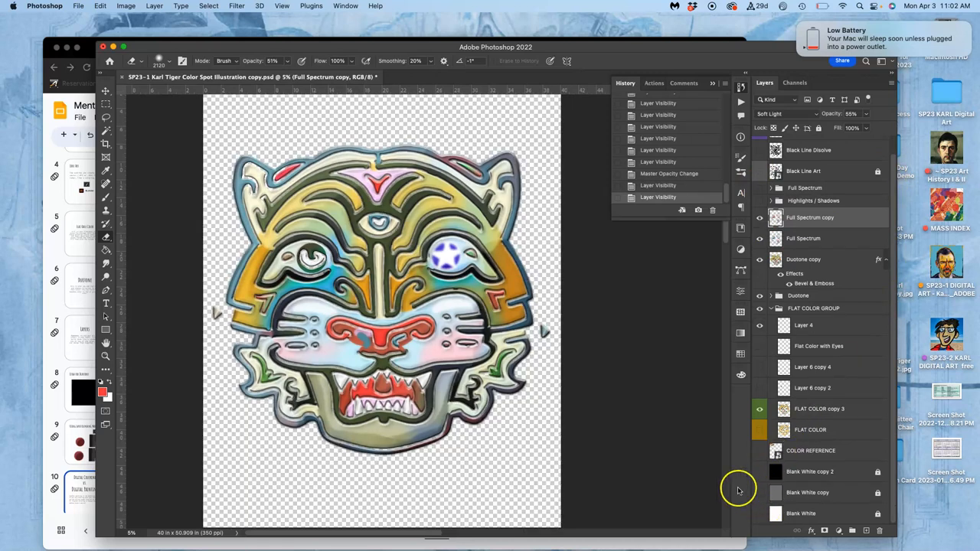
mouse_move(618, 321)
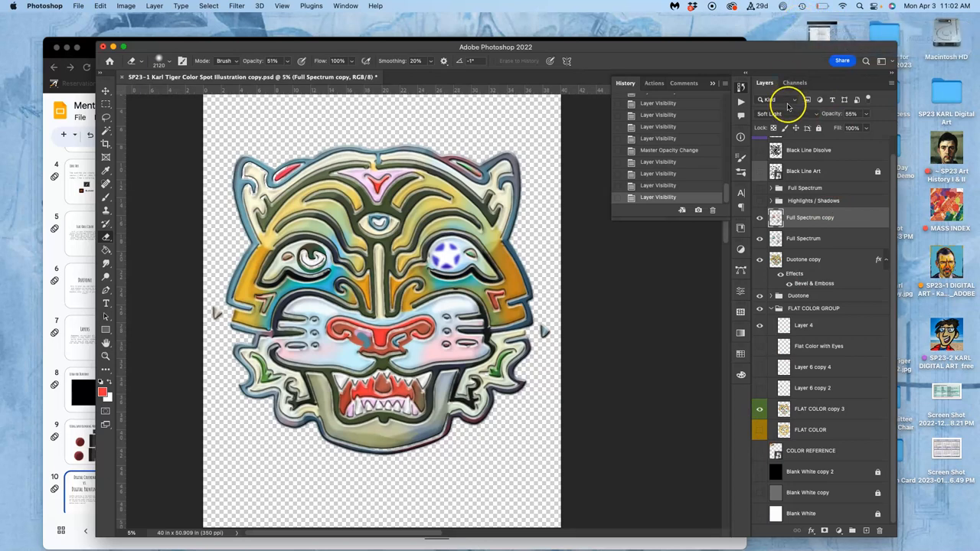
mouse_move(786, 105)
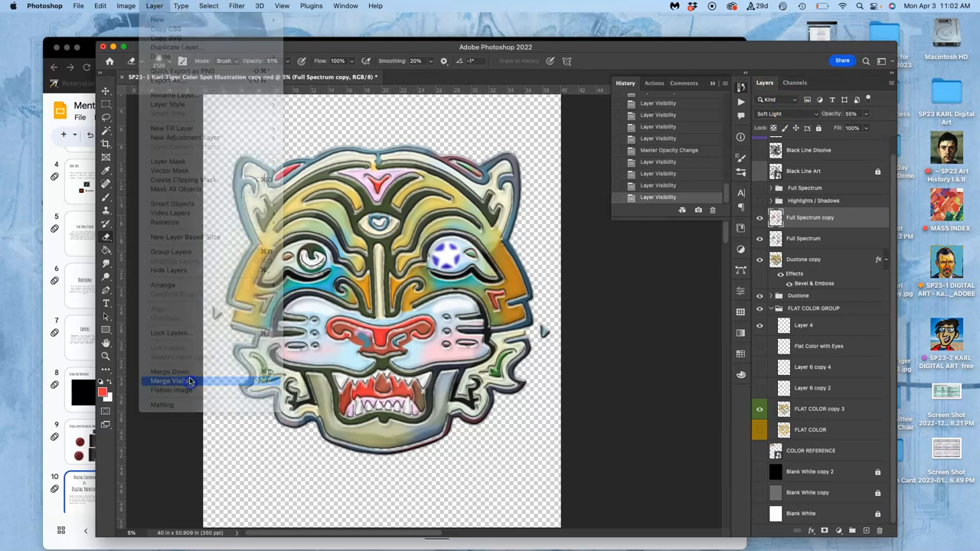
- Stamp all visible layers into a new Layer 5 with Merge Visible
left_click(170, 382)
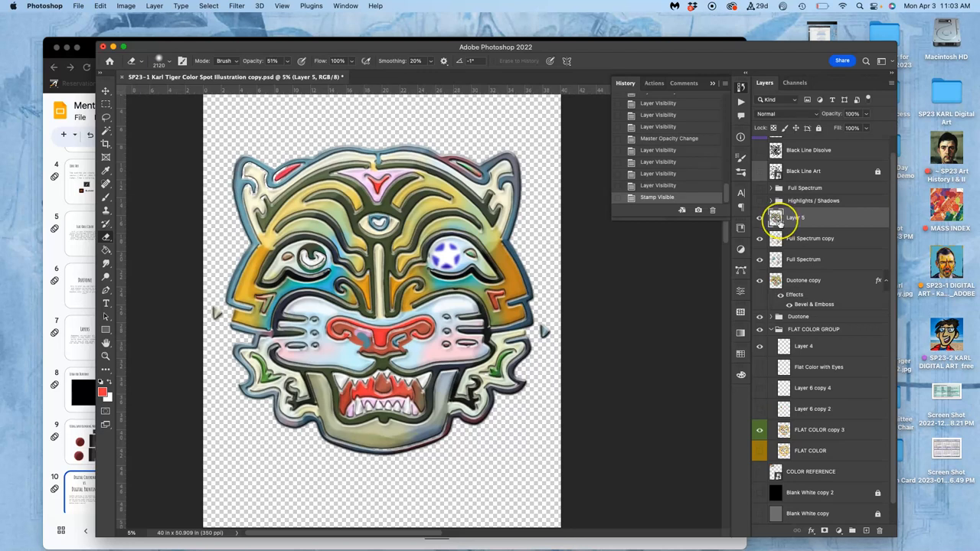
mouse_move(775, 218)
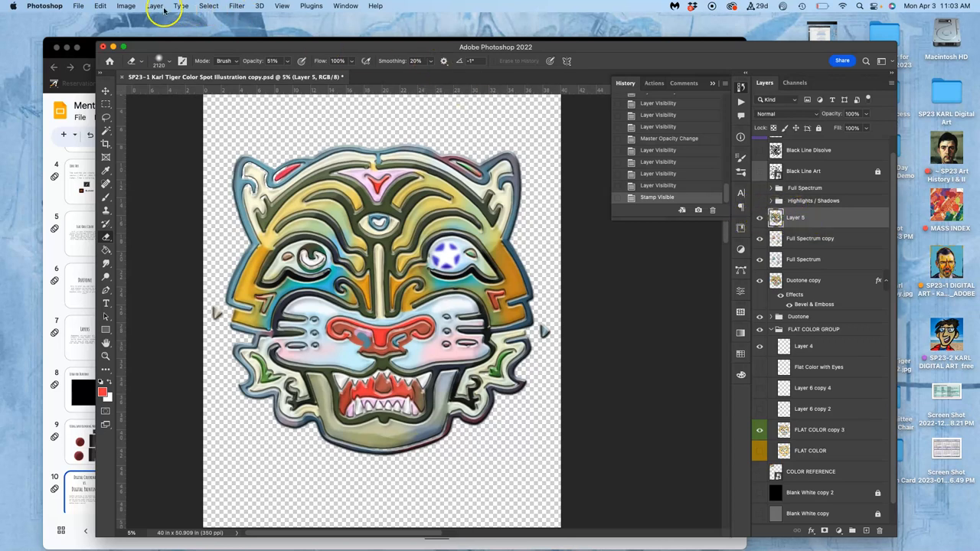
- Apply Hue/Saturation to Layer 5 with hue -26, saturation +65 and lightness -4
left_click(126, 6)
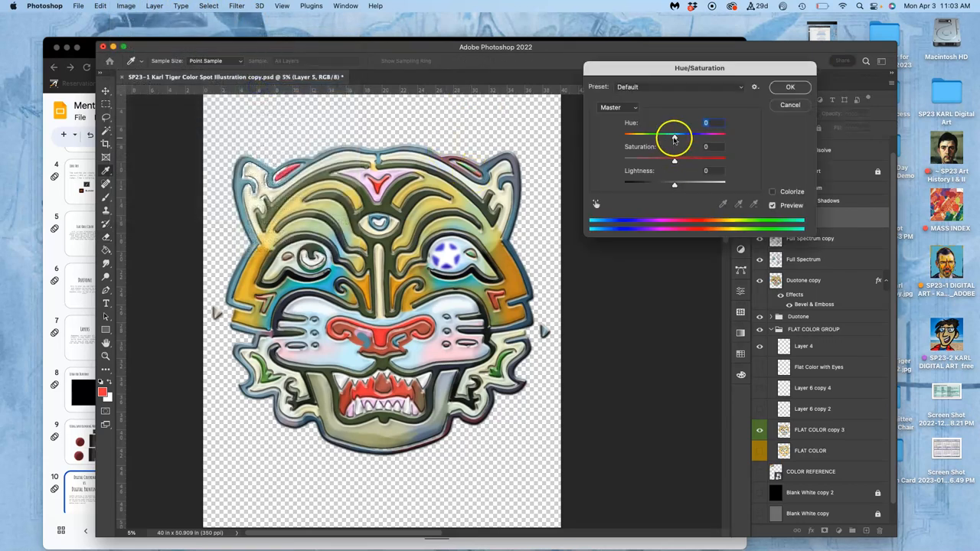
left_click_drag(674, 135, 665, 135)
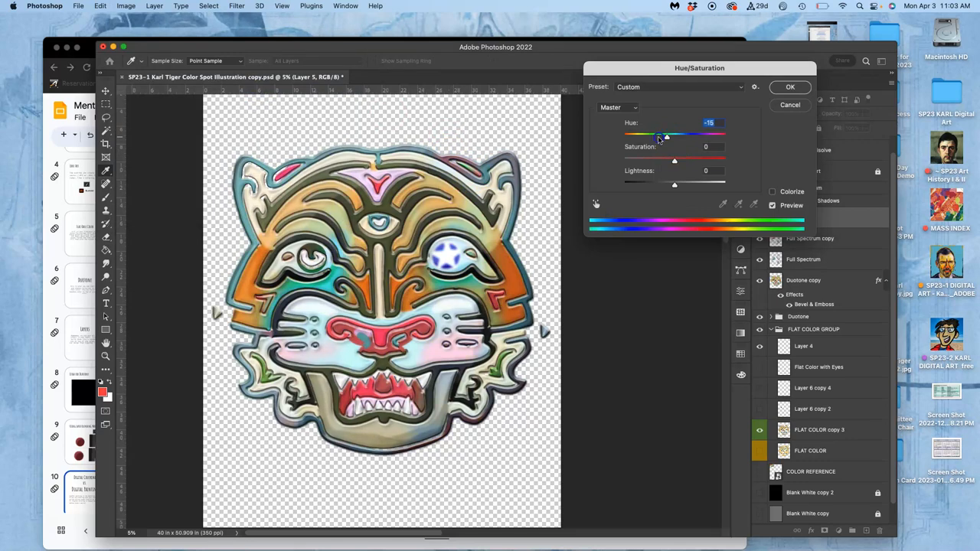
left_click_drag(666, 135, 724, 135)
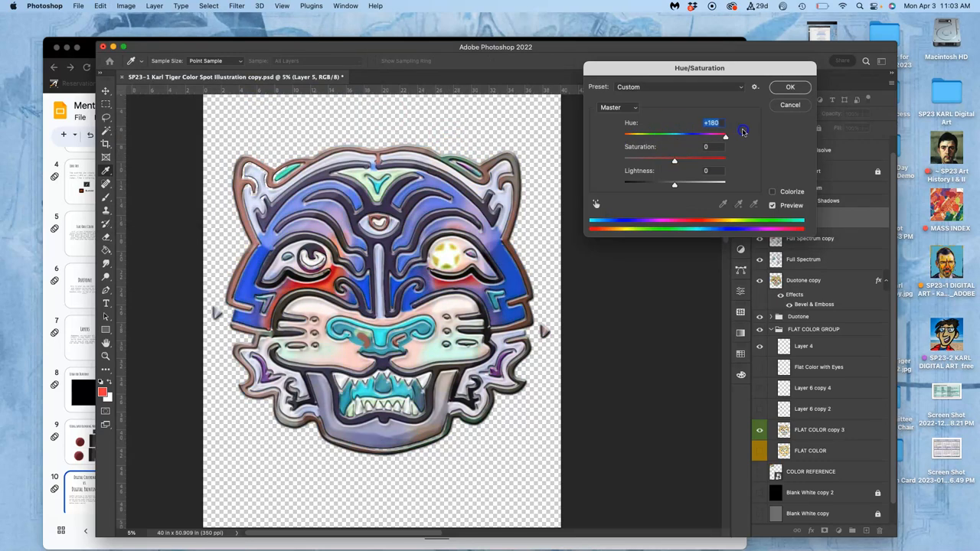
left_click_drag(725, 134, 664, 135)
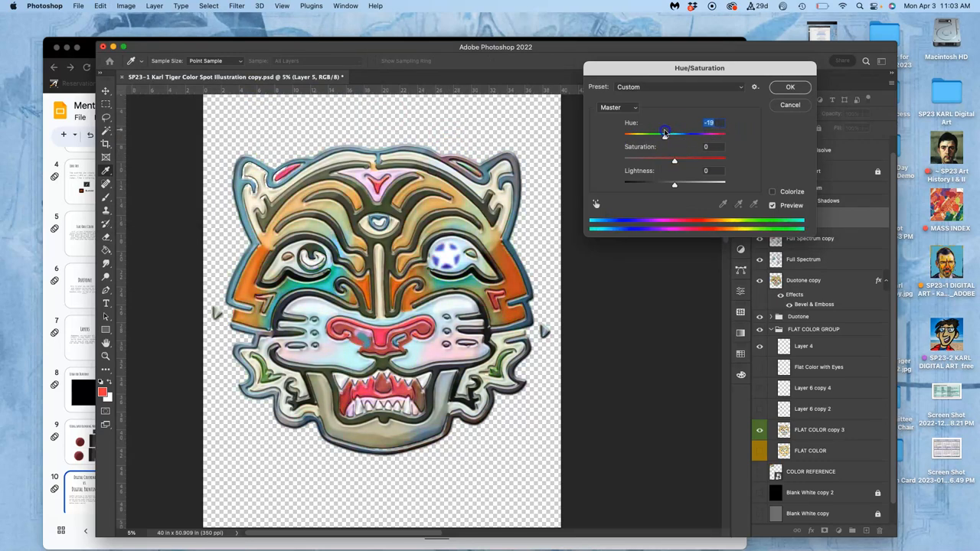
left_click_drag(664, 134, 659, 134)
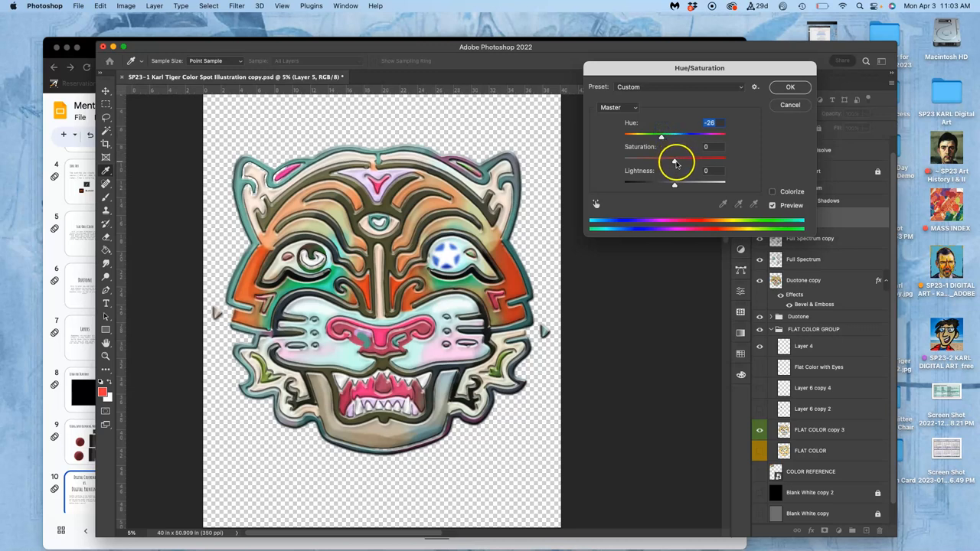
left_click_drag(675, 162, 688, 162)
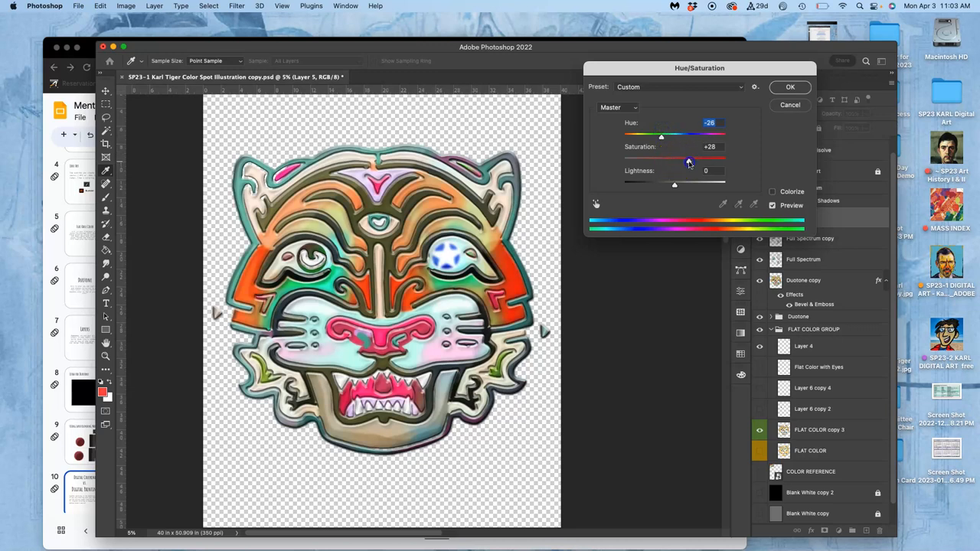
left_click_drag(675, 184, 664, 184)
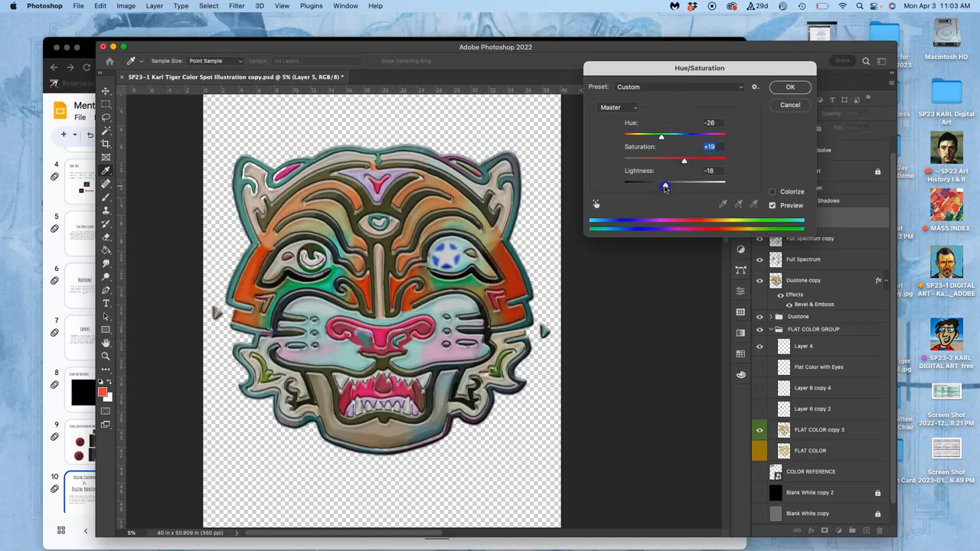
left_click_drag(666, 184, 676, 185)
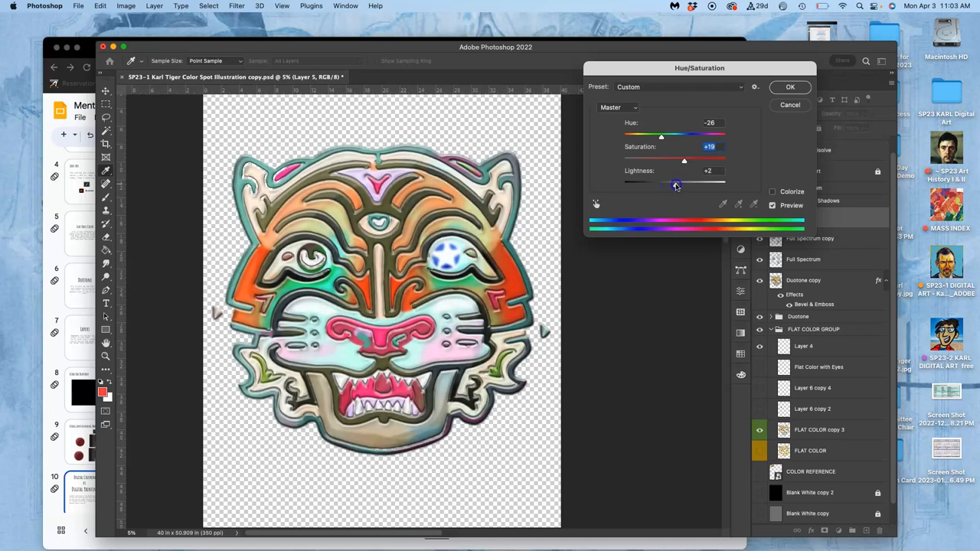
left_click_drag(684, 161, 699, 160)
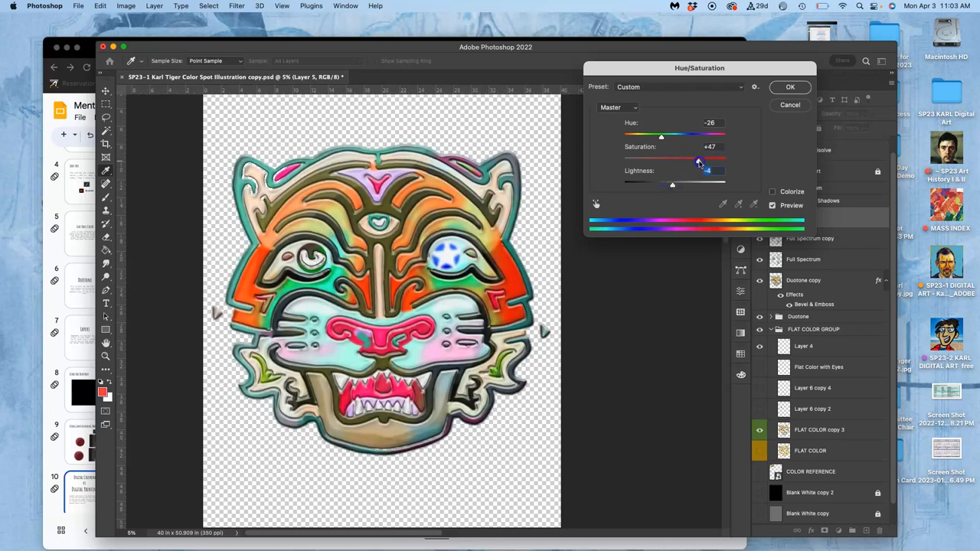
left_click_drag(689, 159, 707, 158)
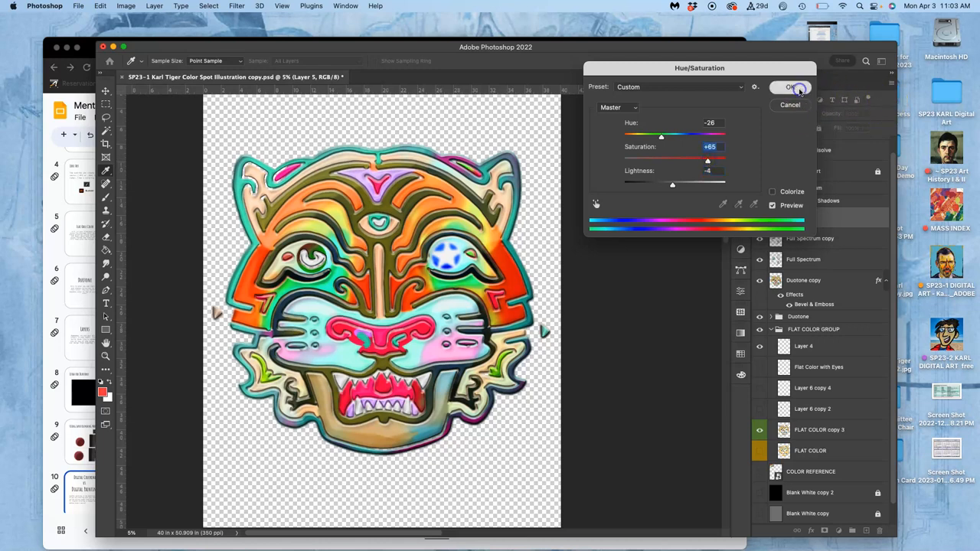
left_click(791, 86)
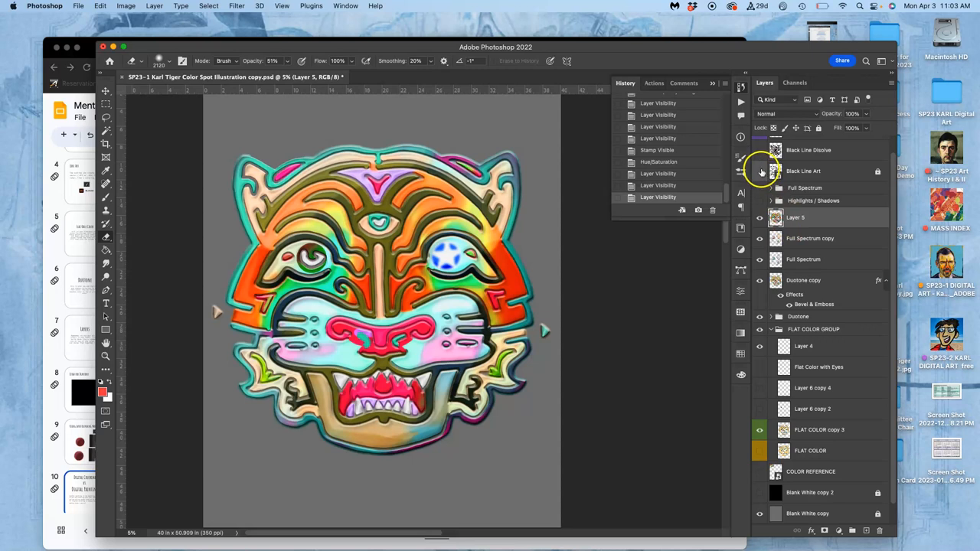
- Show Black Line Art again, set Layer 5 to Dissolve, and lower its opacity to 32%
left_click(759, 171)
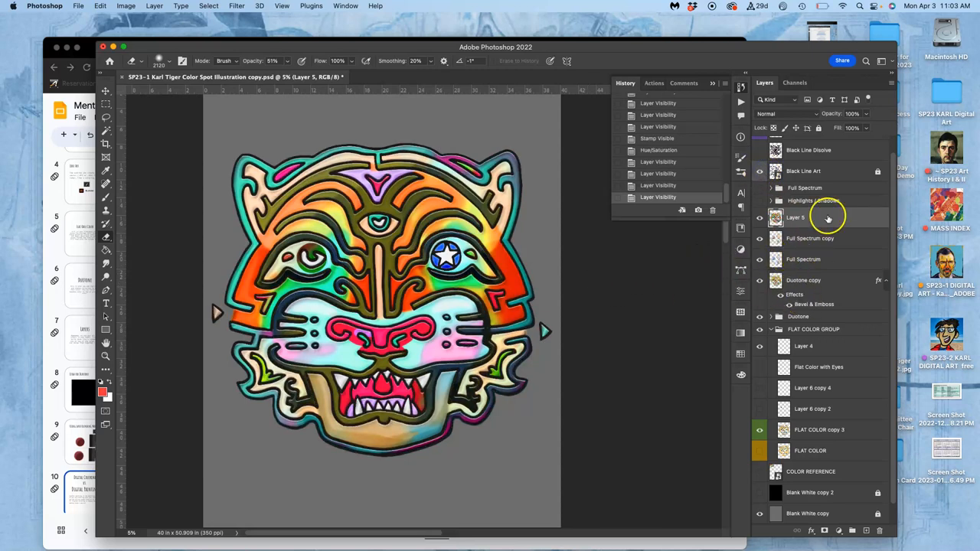
left_click(784, 113)
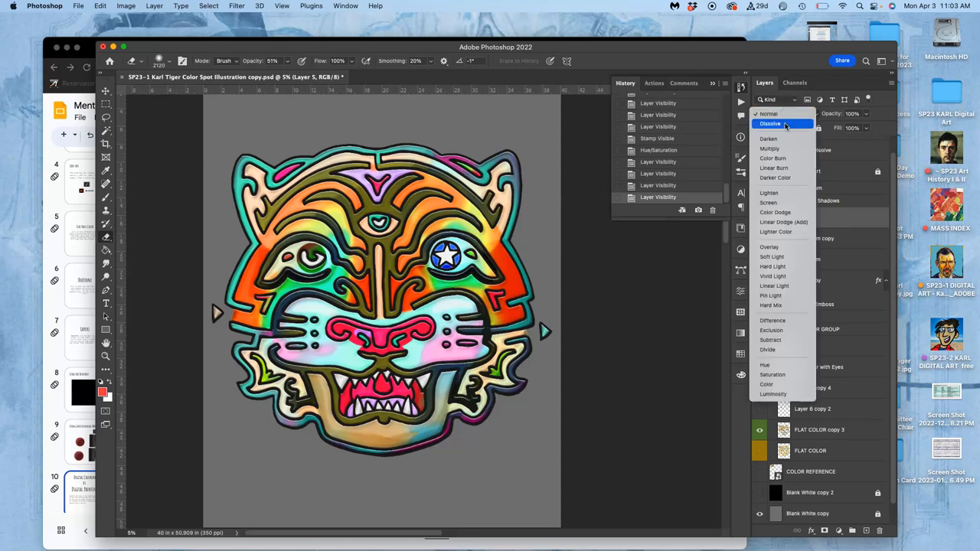
left_click(770, 123)
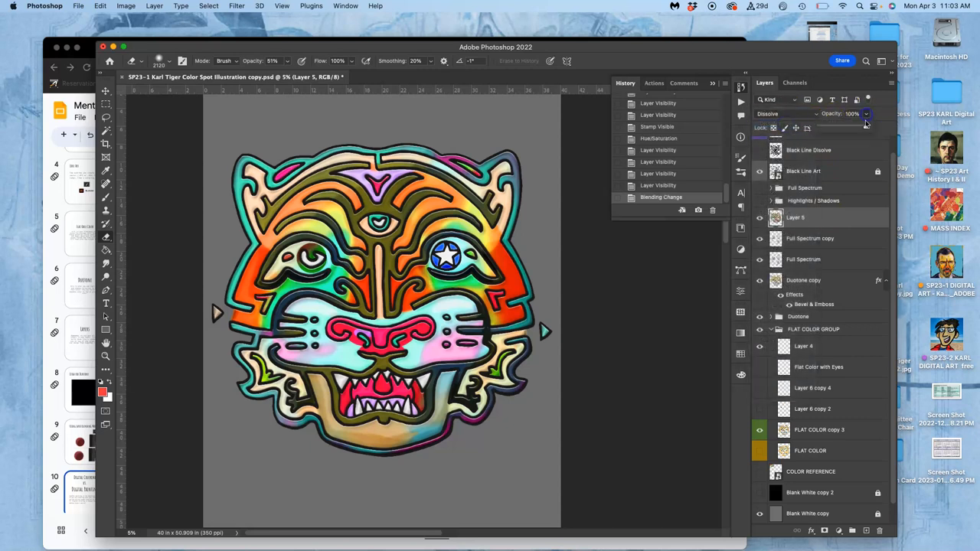
left_click_drag(864, 126, 844, 126)
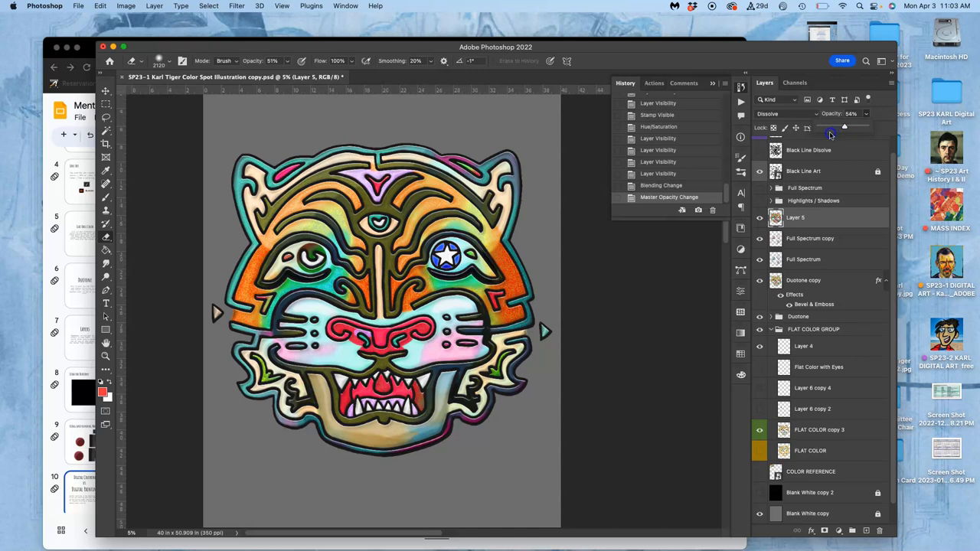
left_click_drag(844, 127, 824, 127)
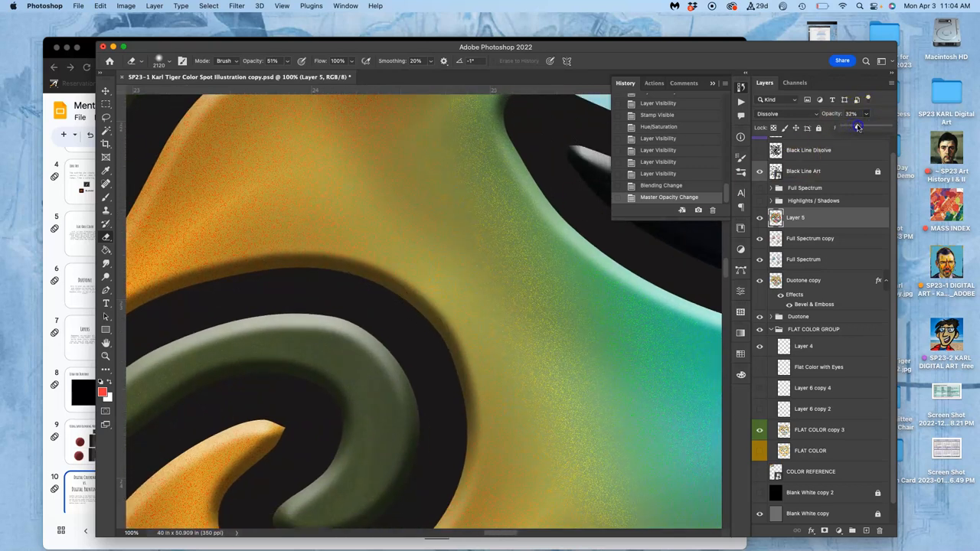
- Lower Layer 5's opacity to 26% and scroll to inspect the grain
left_click_drag(857, 127, 854, 127)
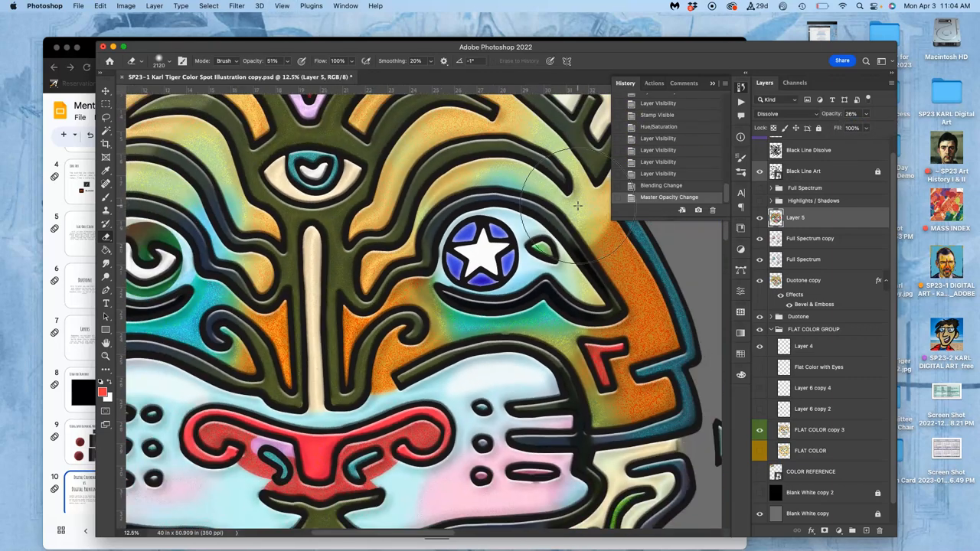
scroll("down", 3)
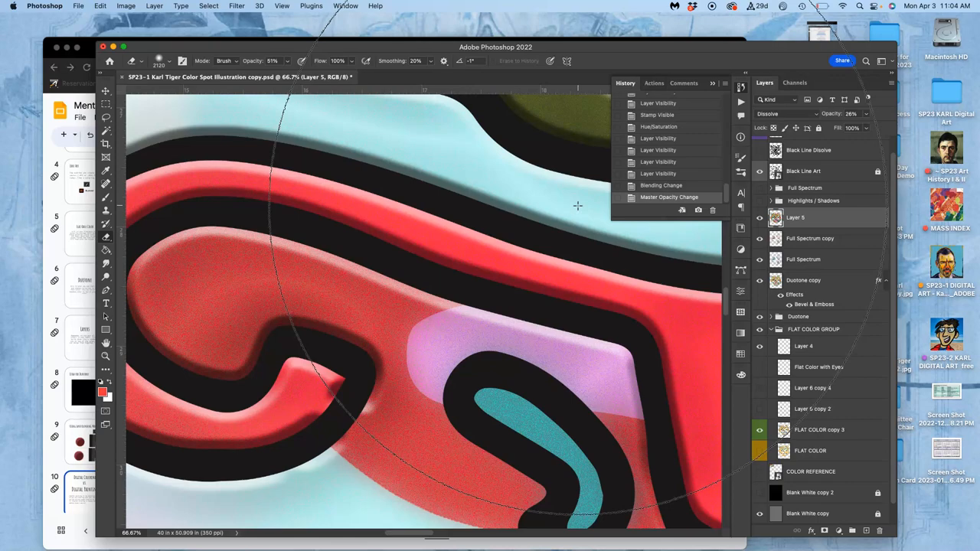
mouse_move(505, 266)
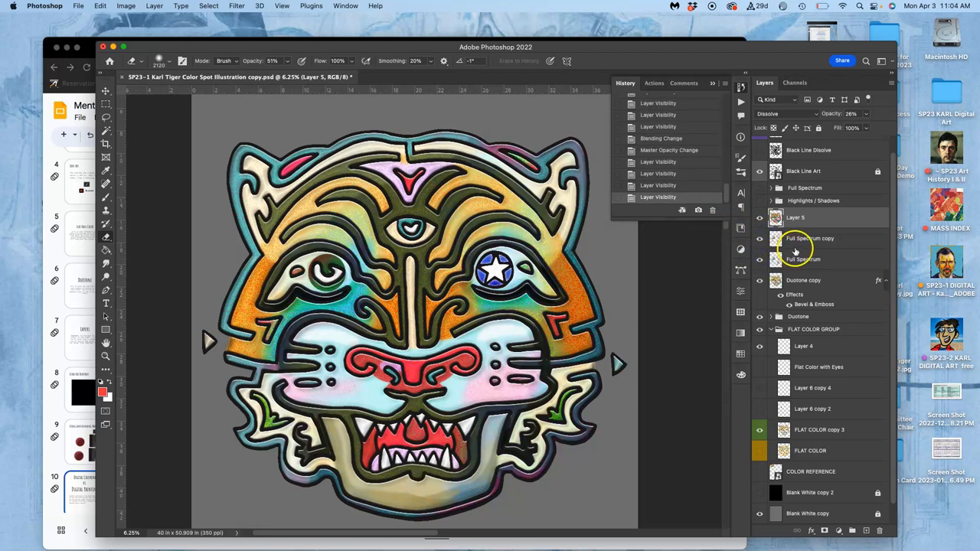
- Toggle the Full Spectrum, Duotone copy and Flat Color Group layers to compare colors
left_click(760, 259)
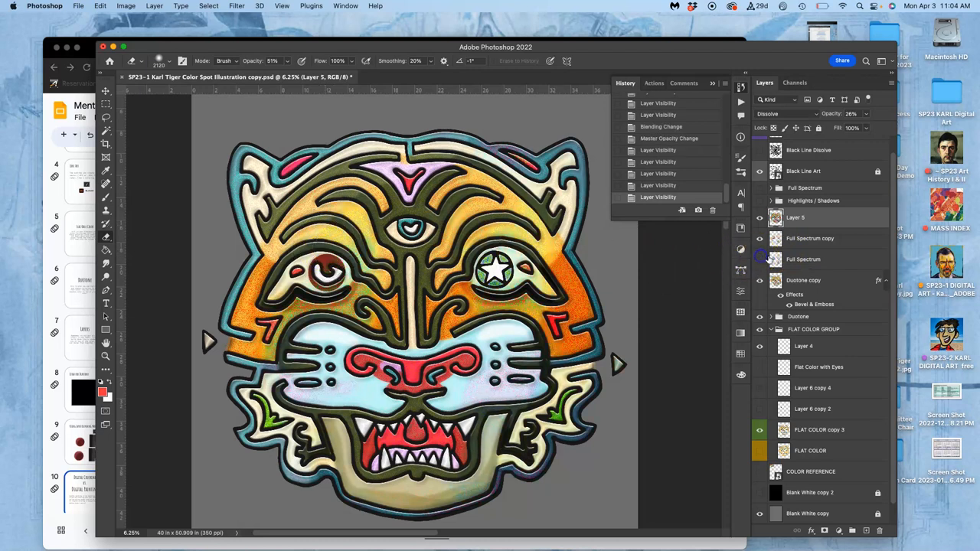
left_click(804, 259)
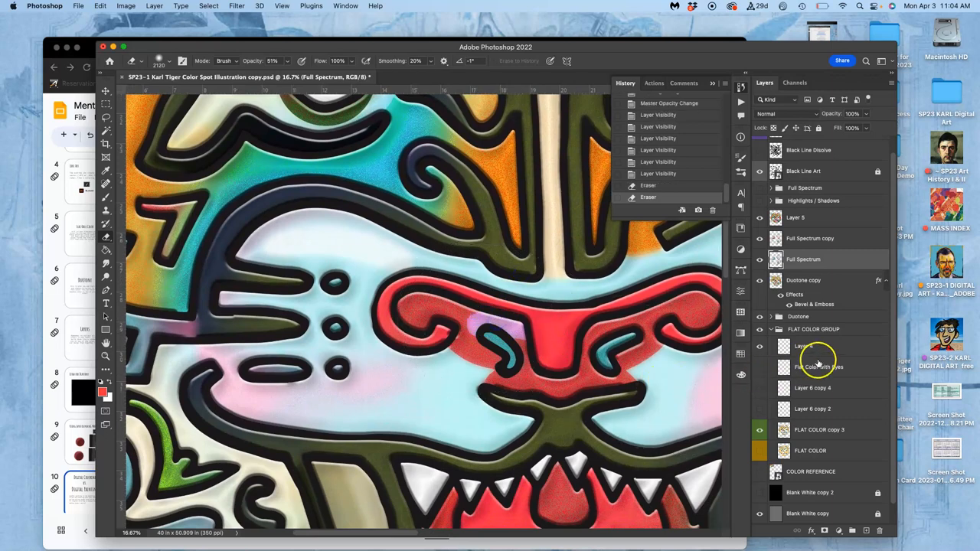
left_click(759, 280)
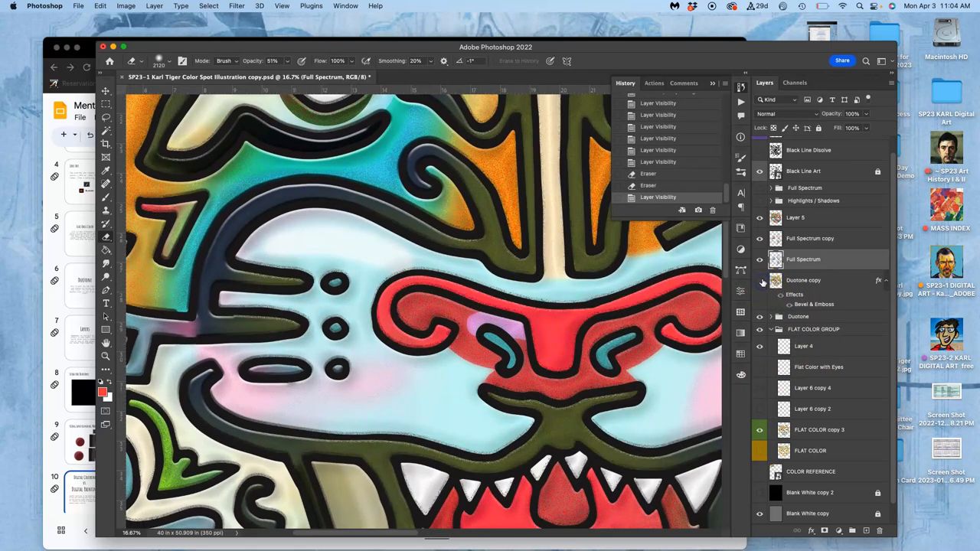
left_click(760, 316)
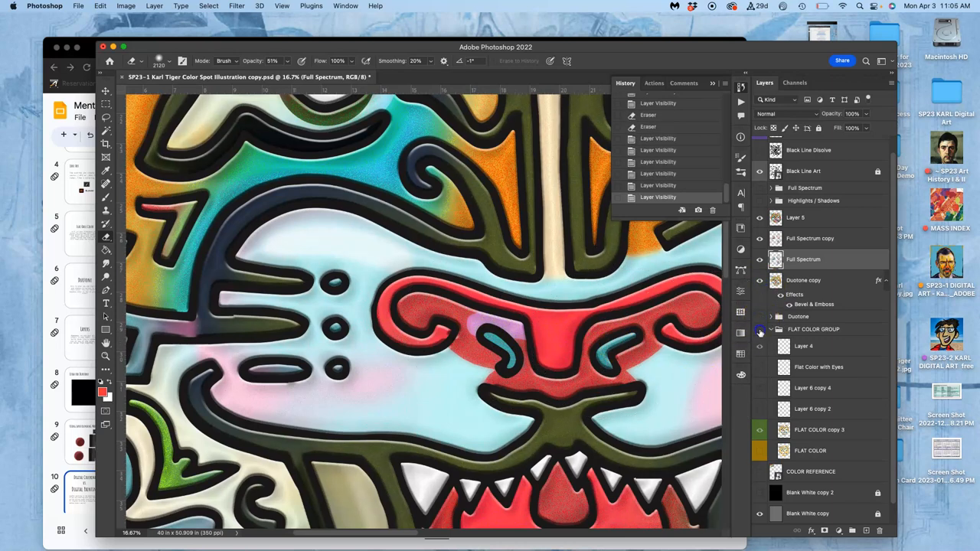
left_click(759, 330)
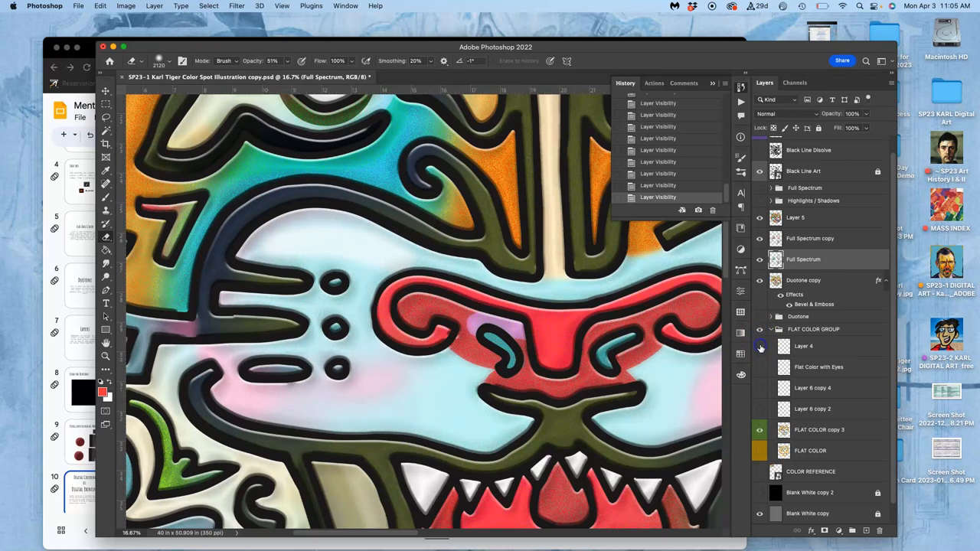
mouse_move(765, 395)
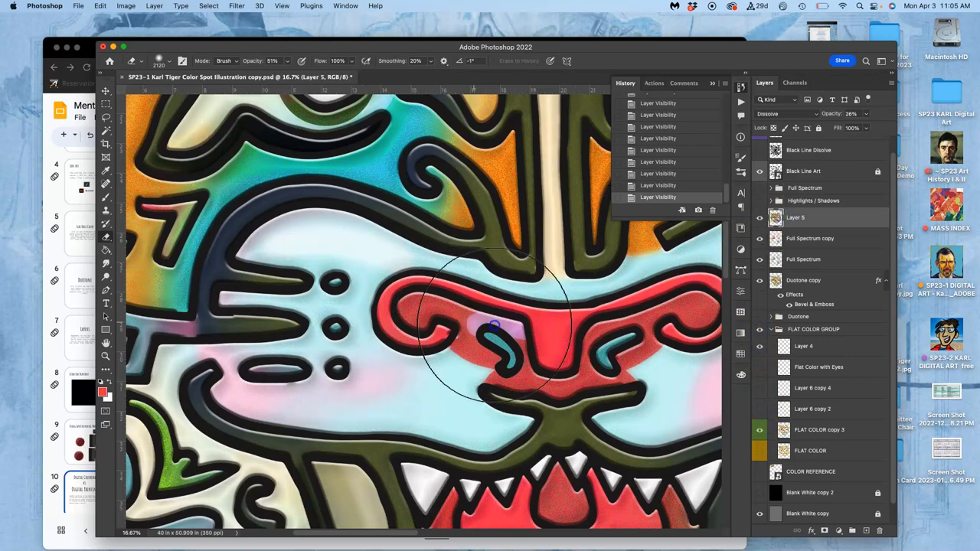
- Erase the purple patch beside the nose on Layer 5, Full Spectrum copy and Duotone copy
left_click(809, 239)
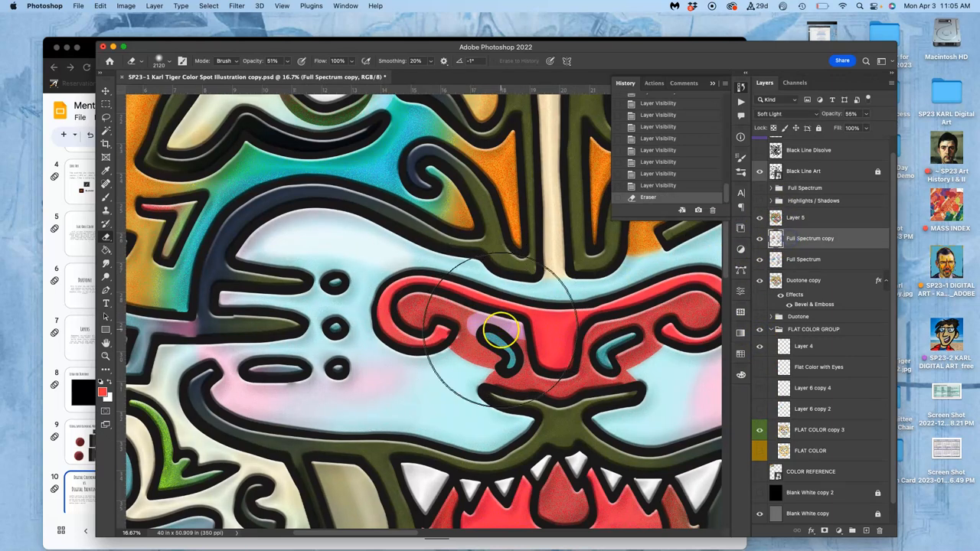
left_click(759, 259)
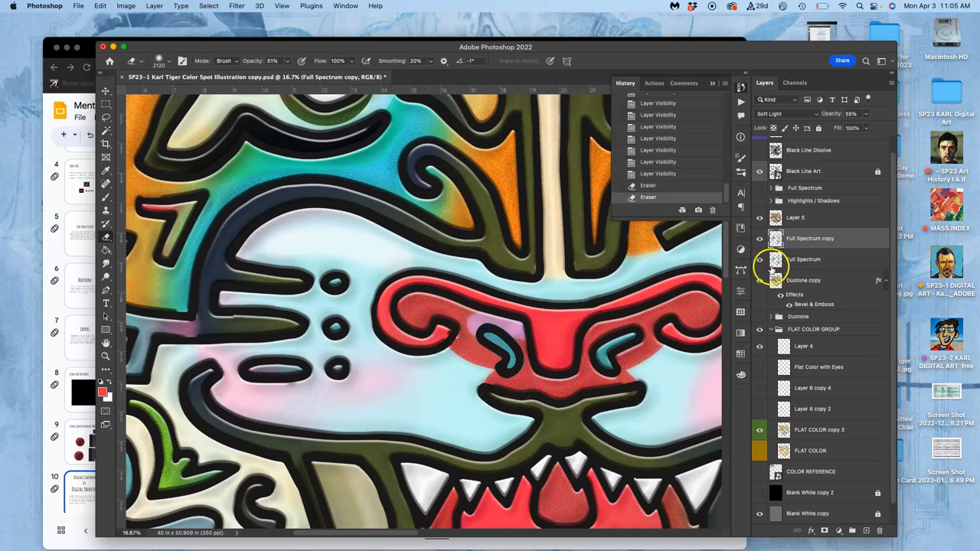
left_click(803, 259)
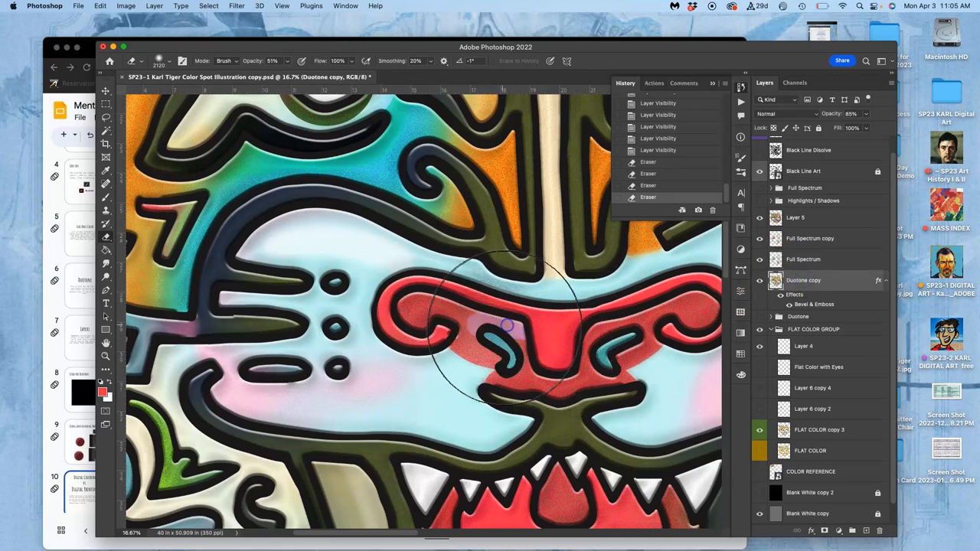
left_click_drag(505, 325, 467, 322)
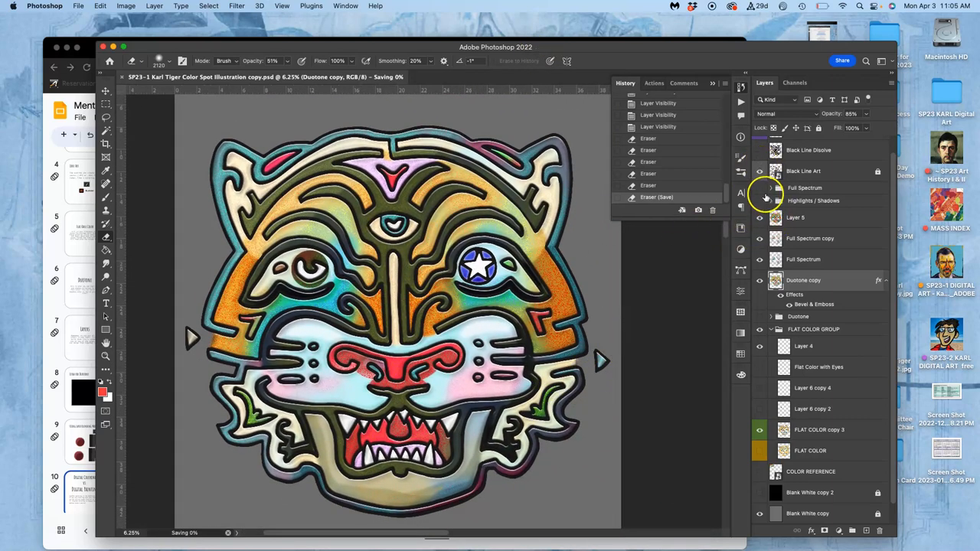
- Briefly show then hide the Full Spectrum group, and select Layer 5
left_click(759, 188)
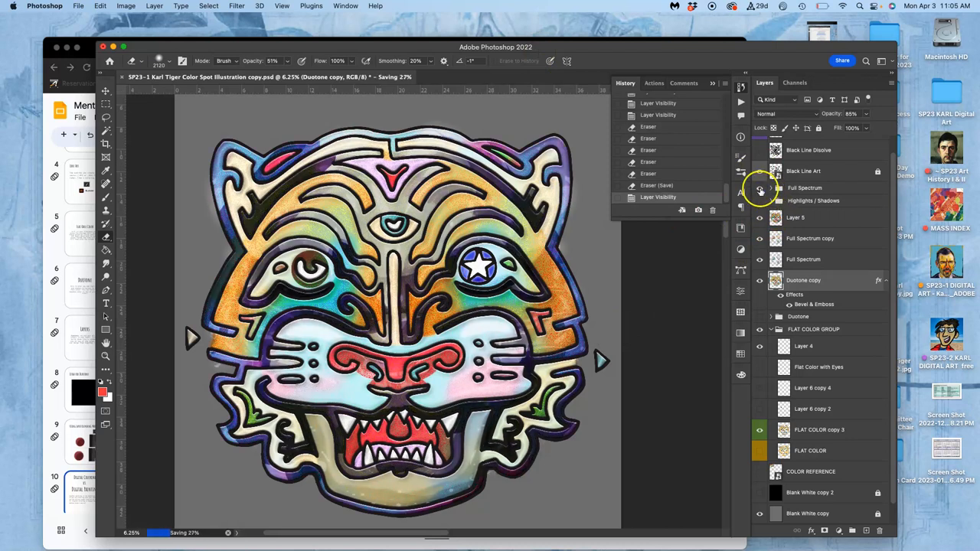
left_click(758, 188)
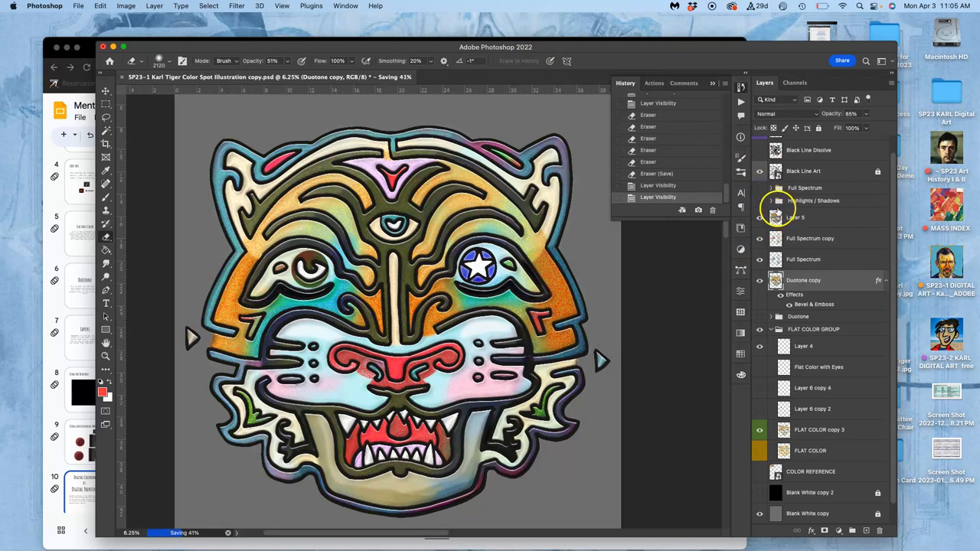
left_click(803, 217)
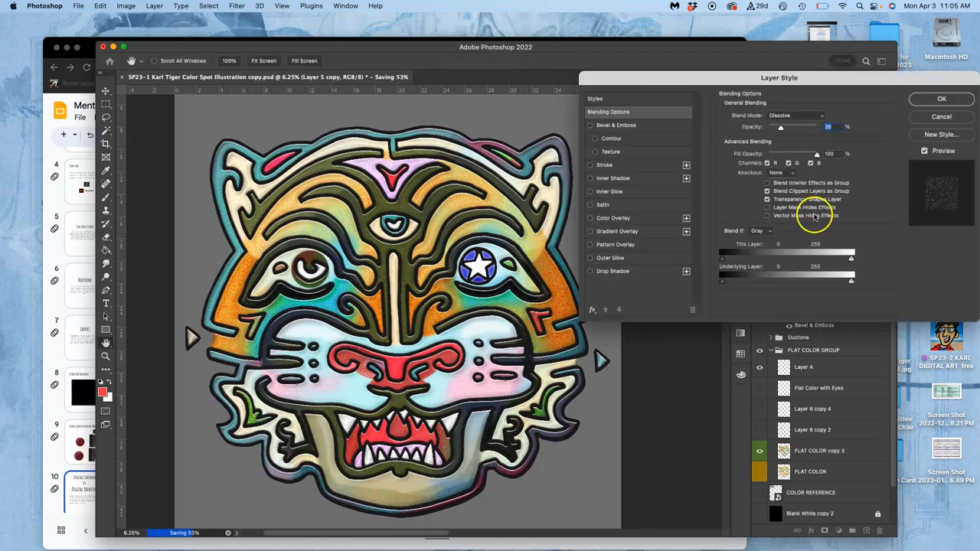
mouse_move(628, 233)
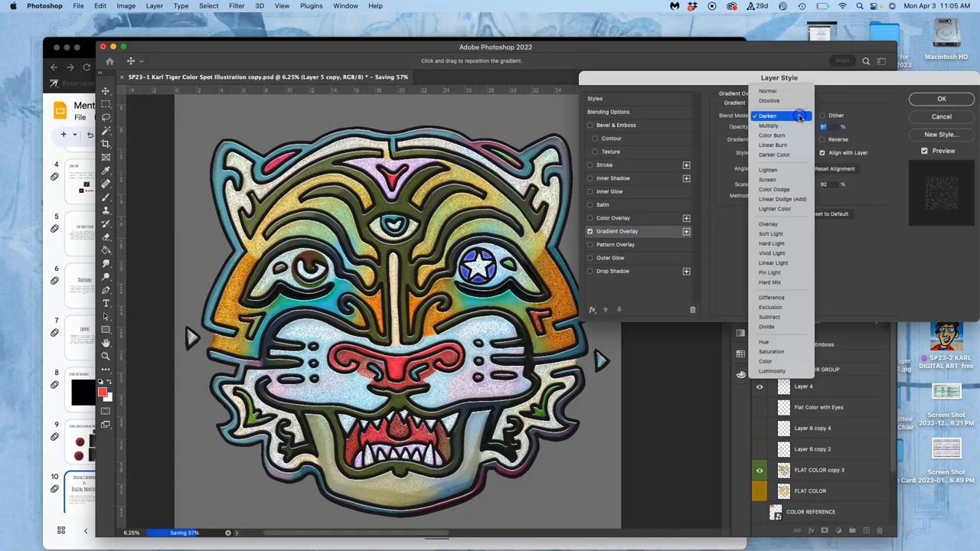
- Choose the blend mode for Layer 5 copy's pastel blue-pink Gradient Overlay
left_click(767, 91)
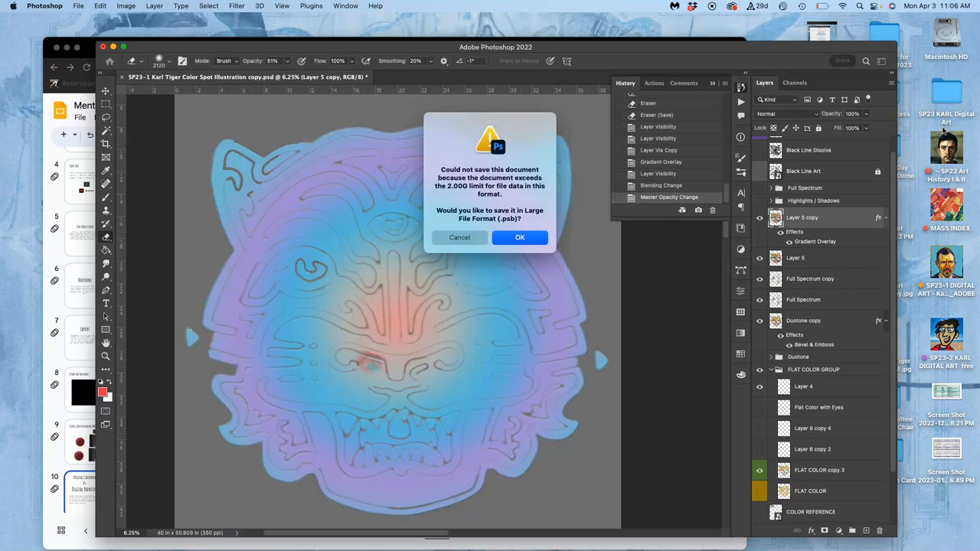
- Cancel the Large File Format save and toggle Layer 5 copy's gradient off and on
left_click(520, 237)
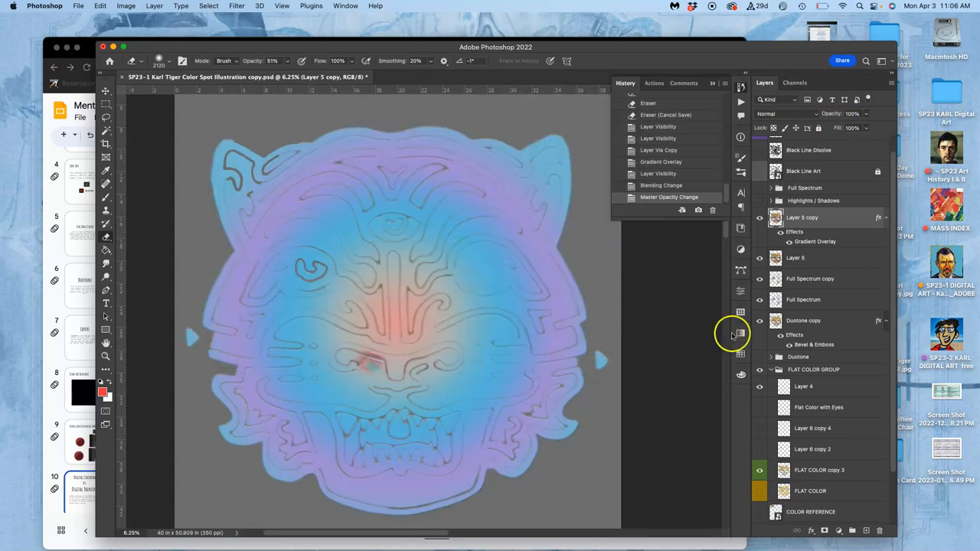
left_click(759, 218)
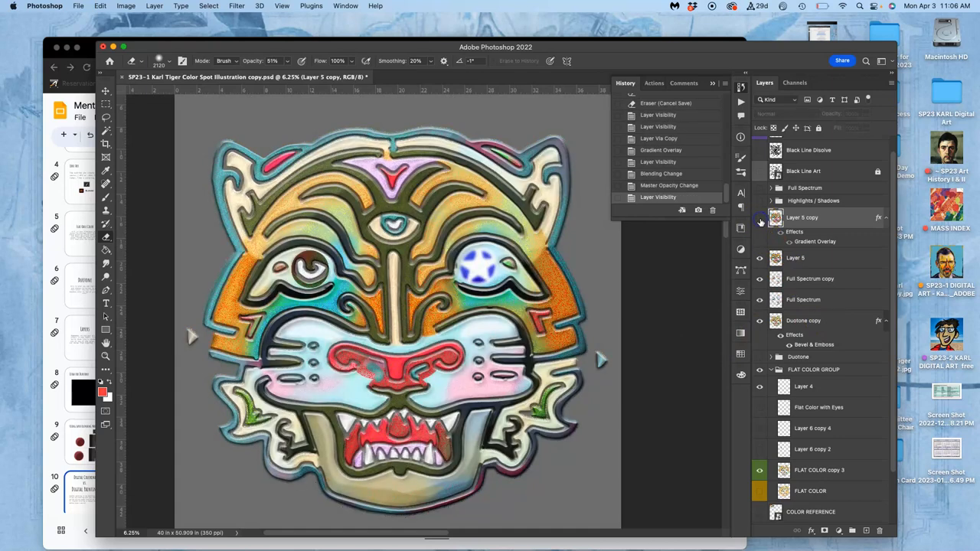
left_click(759, 217)
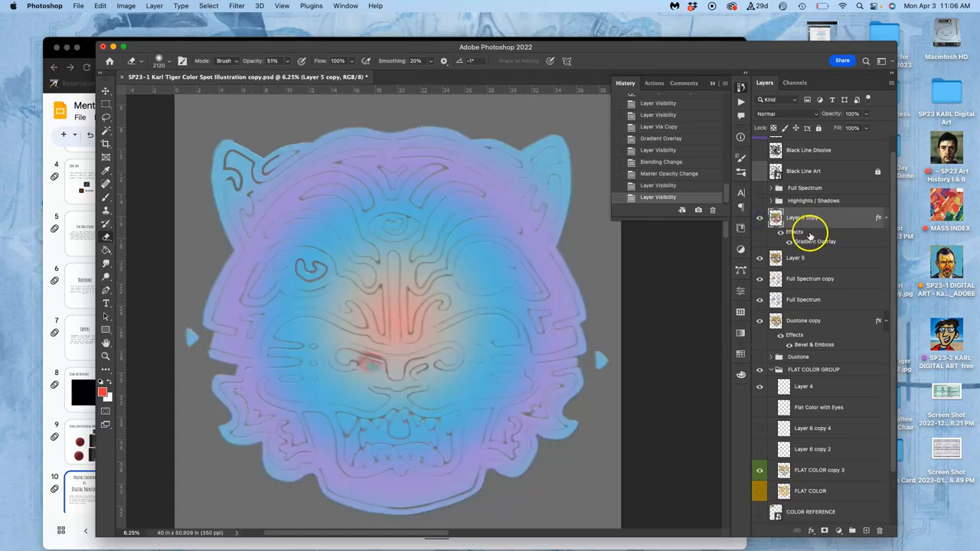
- Rasterize Layer 5 copy's gradient, set it to Dissolve, and lower its opacity
right_click(804, 218)
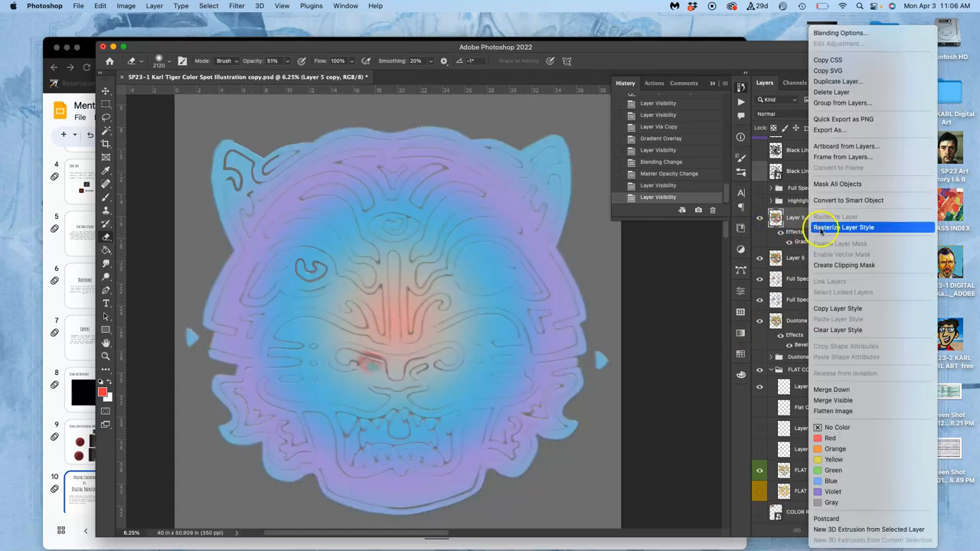
left_click(842, 228)
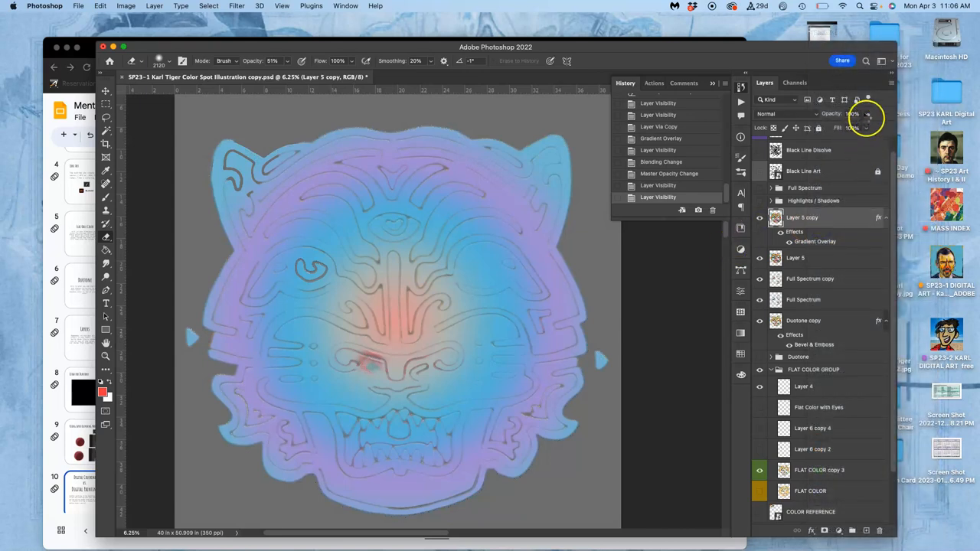
left_click(784, 114)
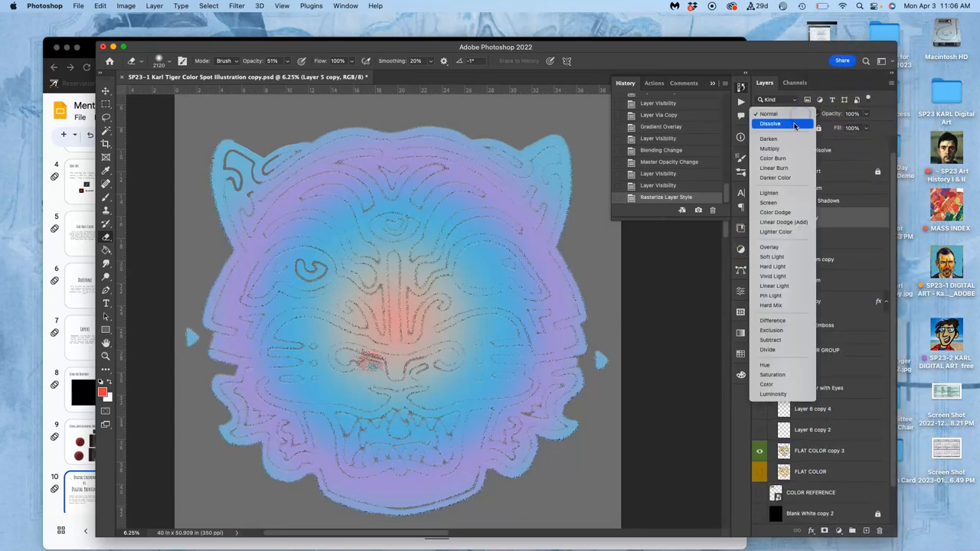
left_click(769, 123)
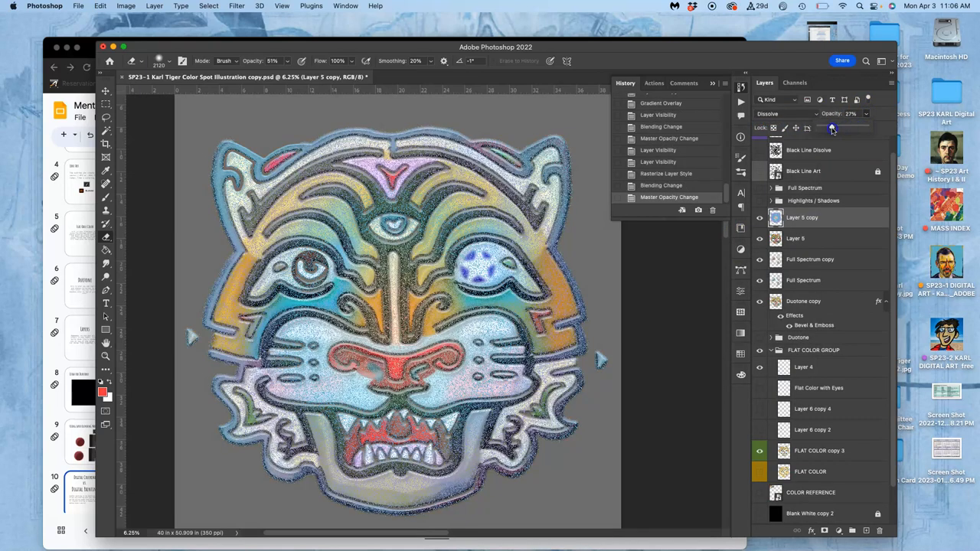
left_click_drag(832, 128, 820, 127)
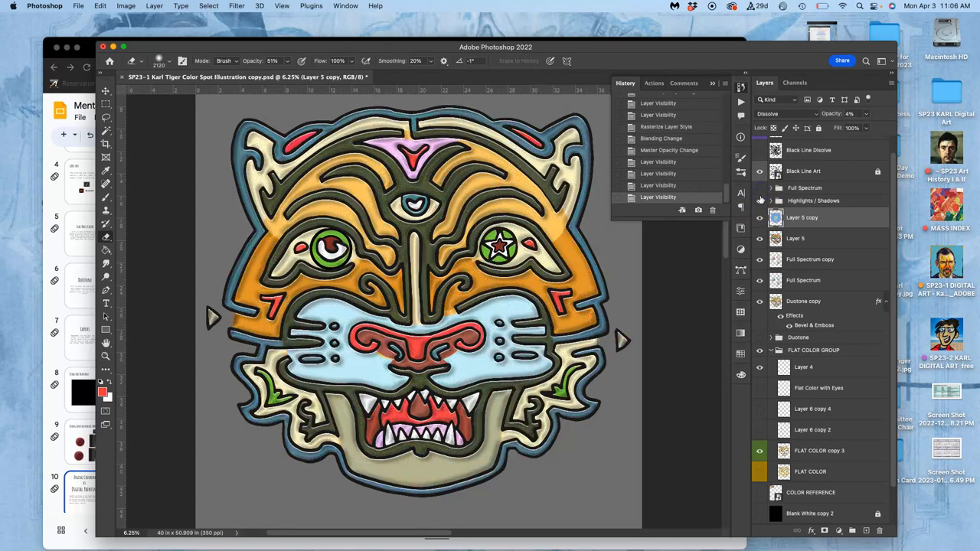
- Show the rainbow spectrum layer over the tiger and set its opacity to a faint 7%
left_click(760, 170)
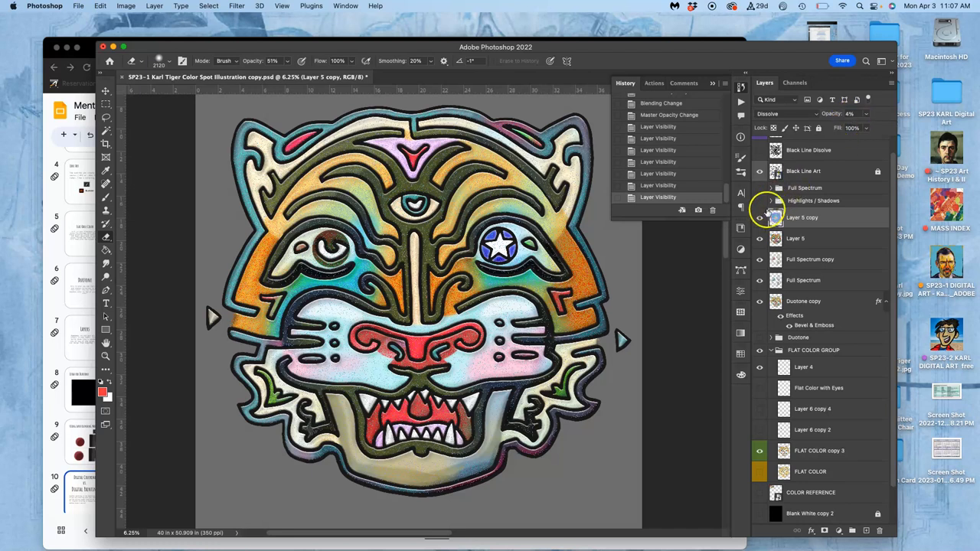
left_click(759, 217)
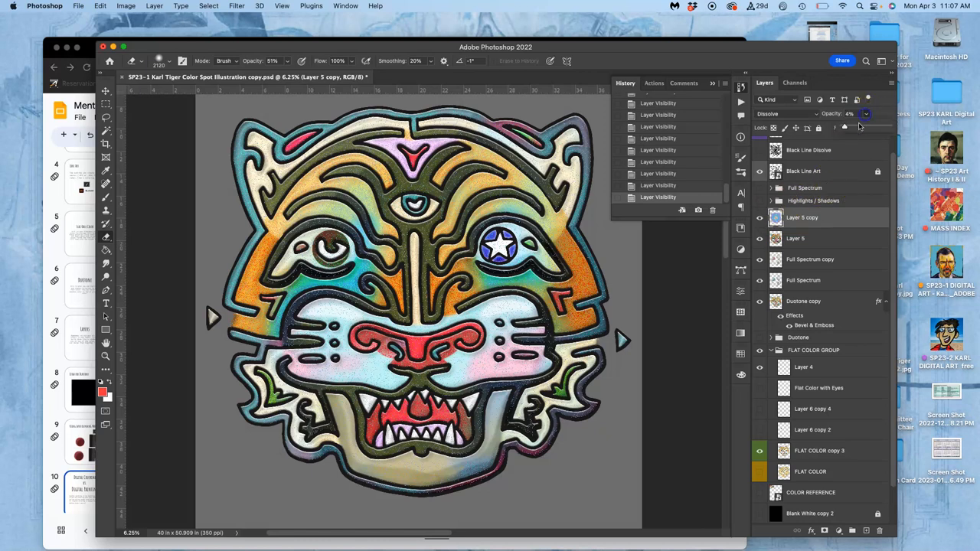
left_click(849, 127)
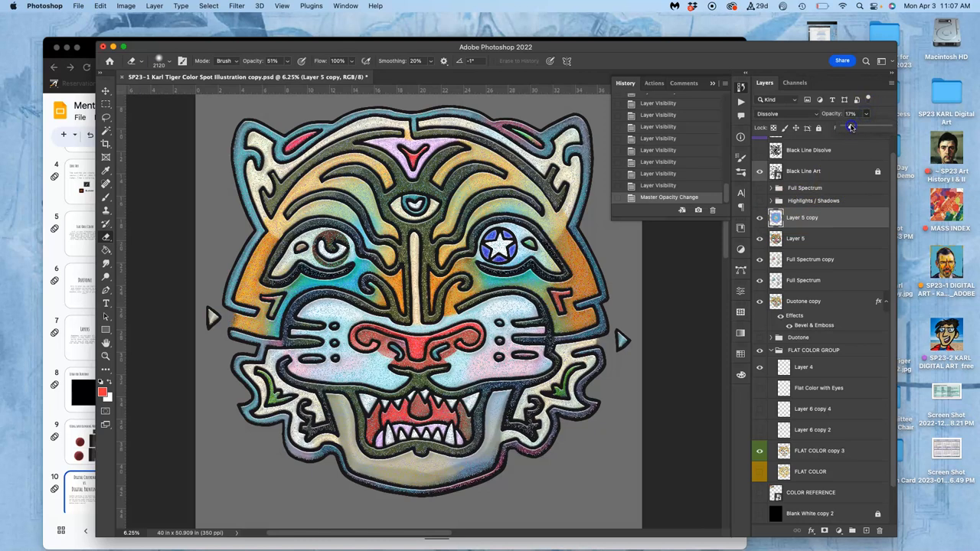
left_click(865, 114)
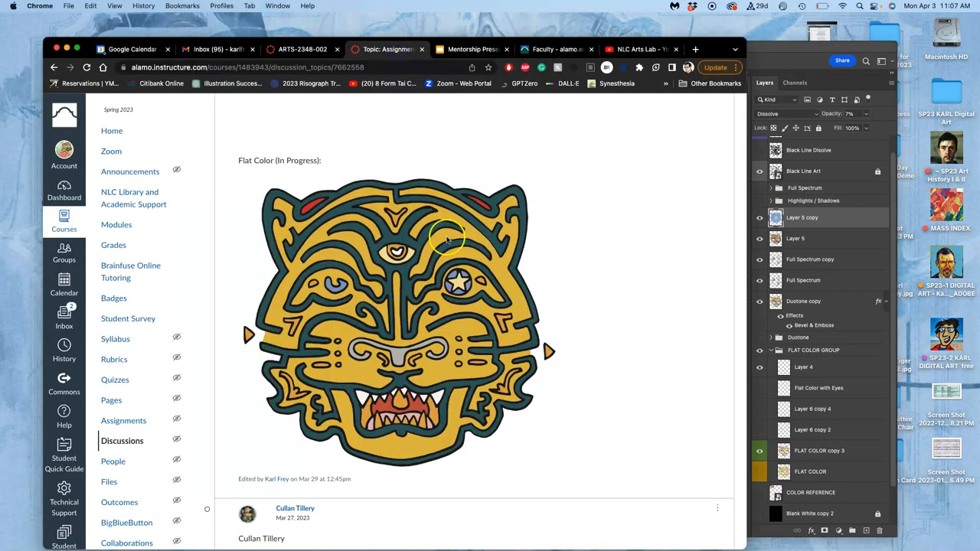
mouse_move(115, 102)
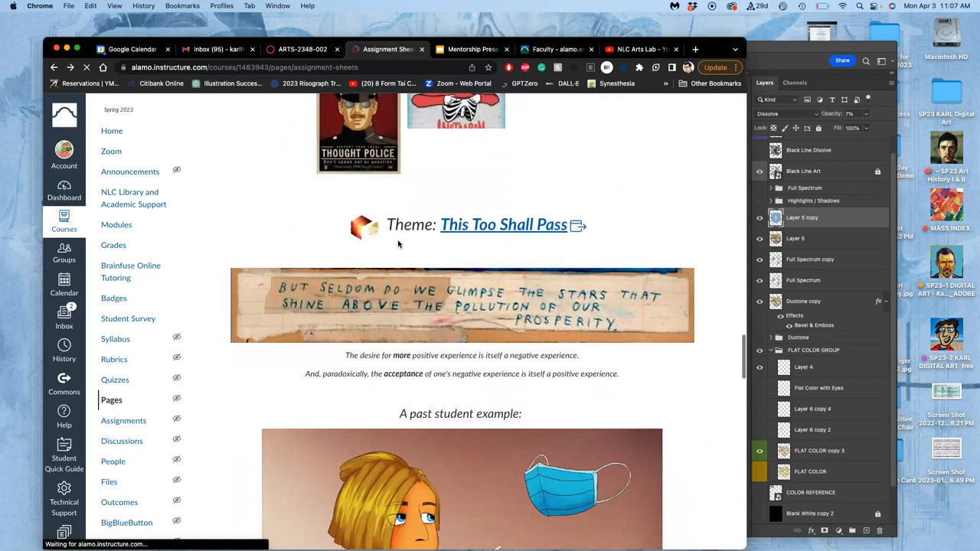
- Scroll the Assignment Sheets page to the Assignment #5 Color Spot Illustration section
scroll("down", 3)
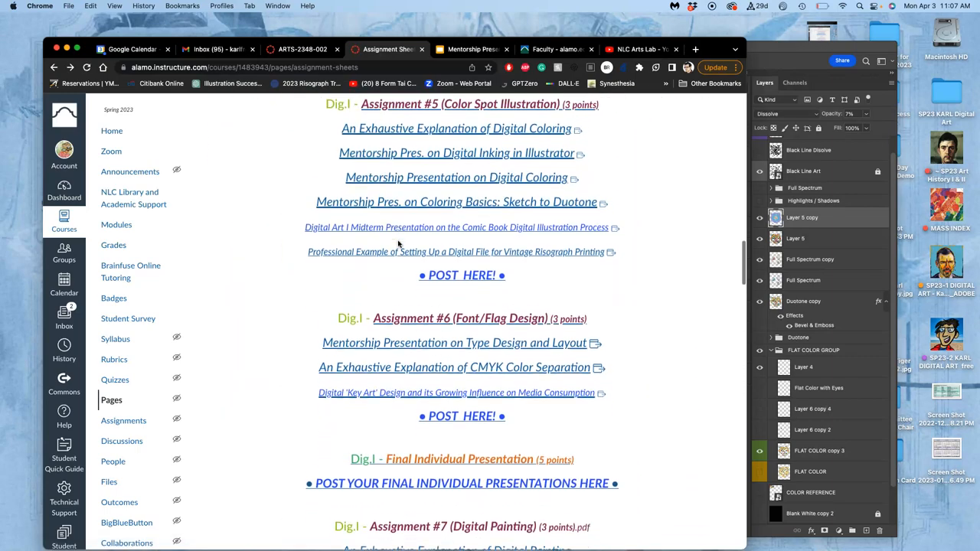
scroll("up", 3)
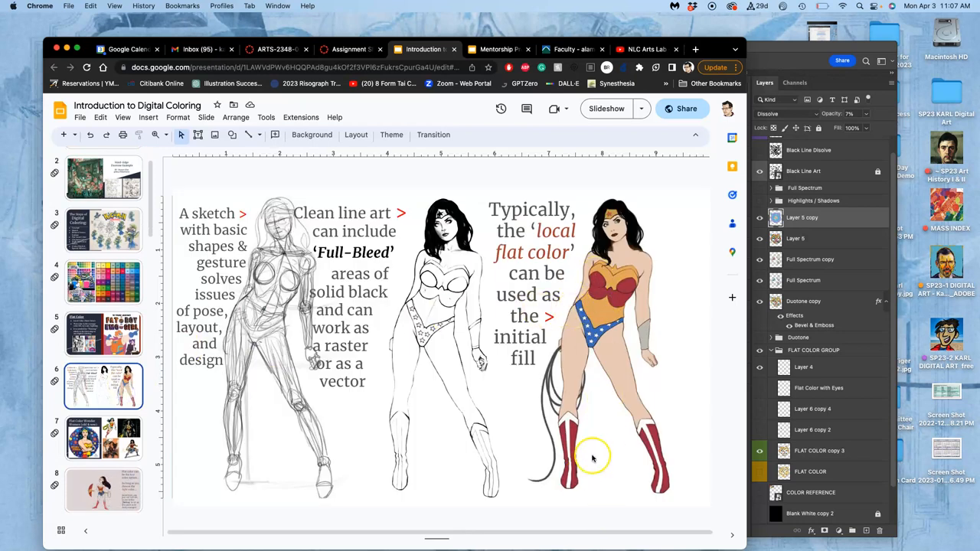
- Scroll the slide filmstrip down toward the slide 13 Soft-Edge Duotone thumbnail
scroll("down", 3)
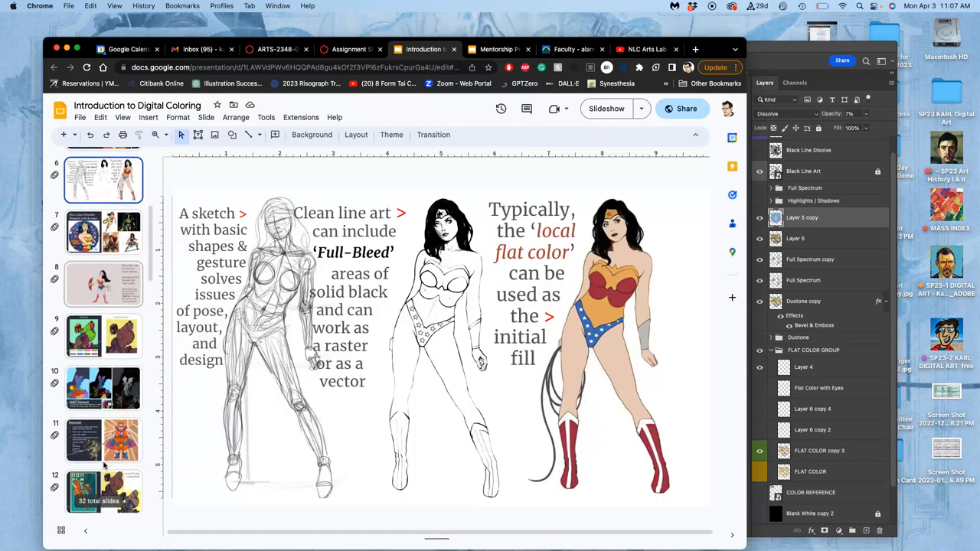
scroll("down", 3)
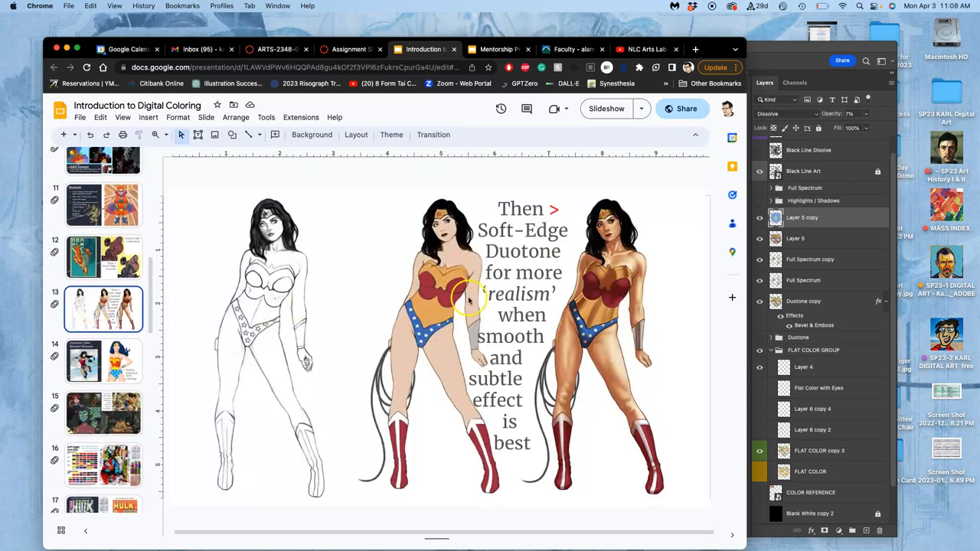
mouse_move(593, 375)
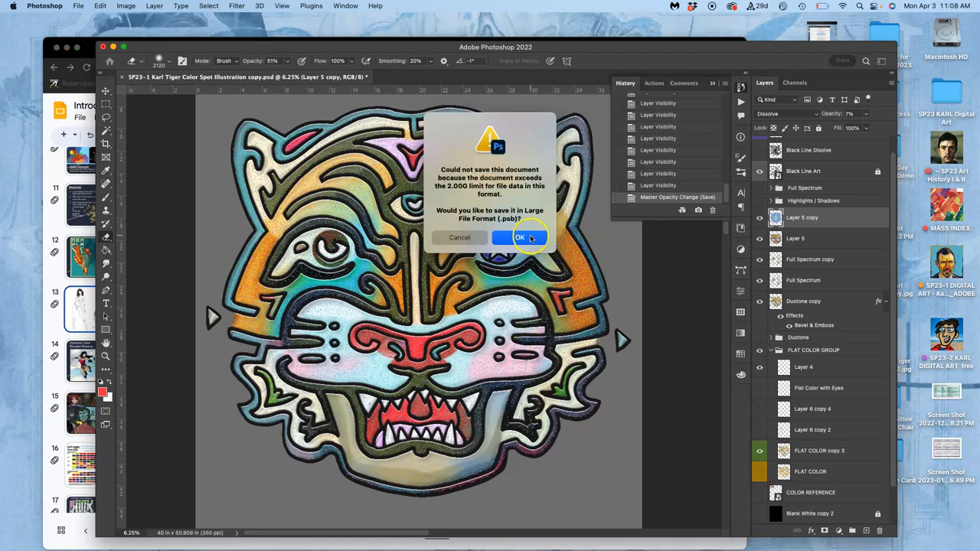
- Accept the size warning and save the tiger file in Large Document Format
left_click(520, 237)
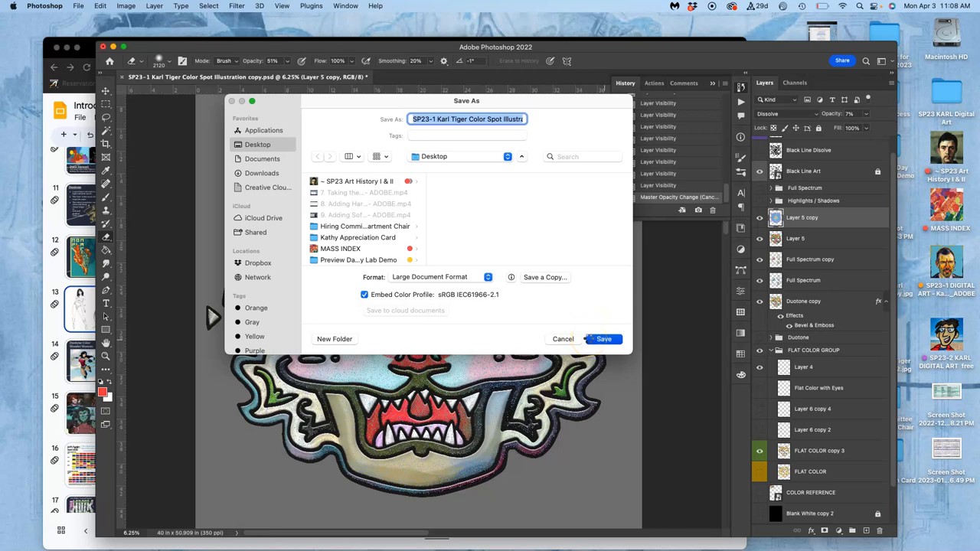
left_click(603, 339)
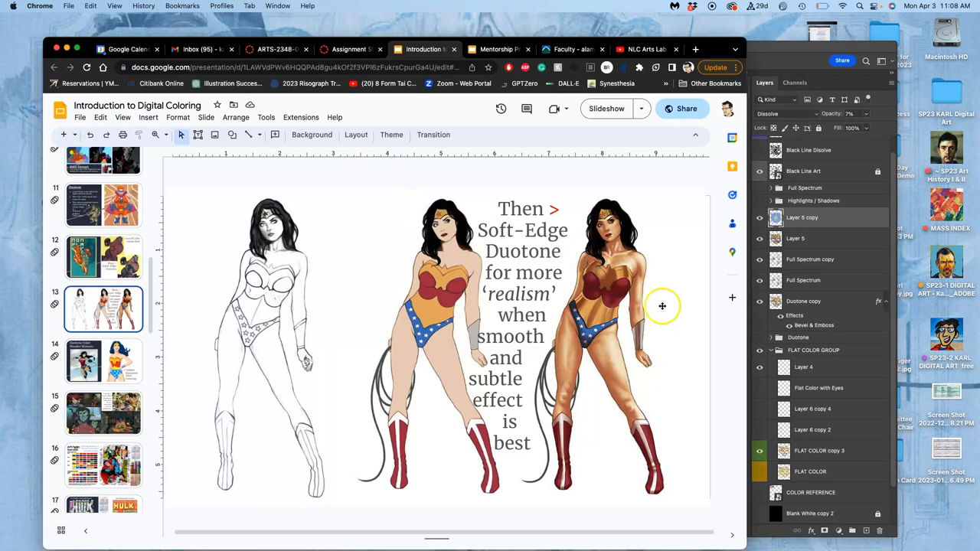
mouse_move(574, 342)
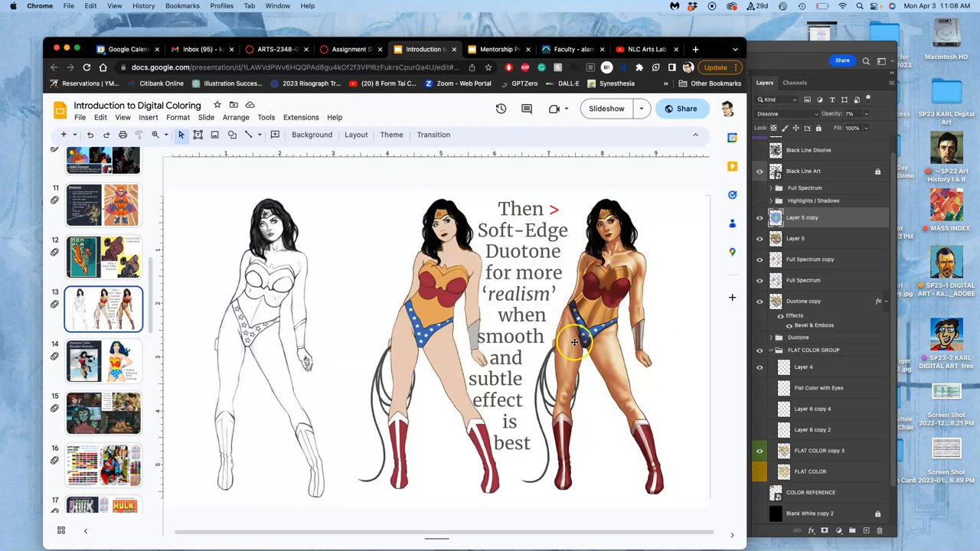
mouse_move(578, 353)
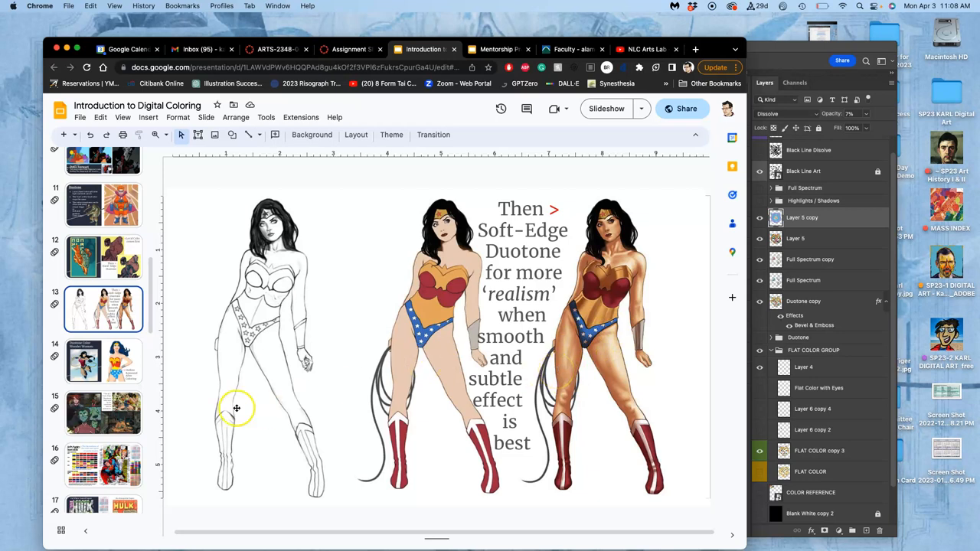
- Scroll the filmstrip down toward slide 25 on outlines becoming highlights or local color
scroll("down", 3)
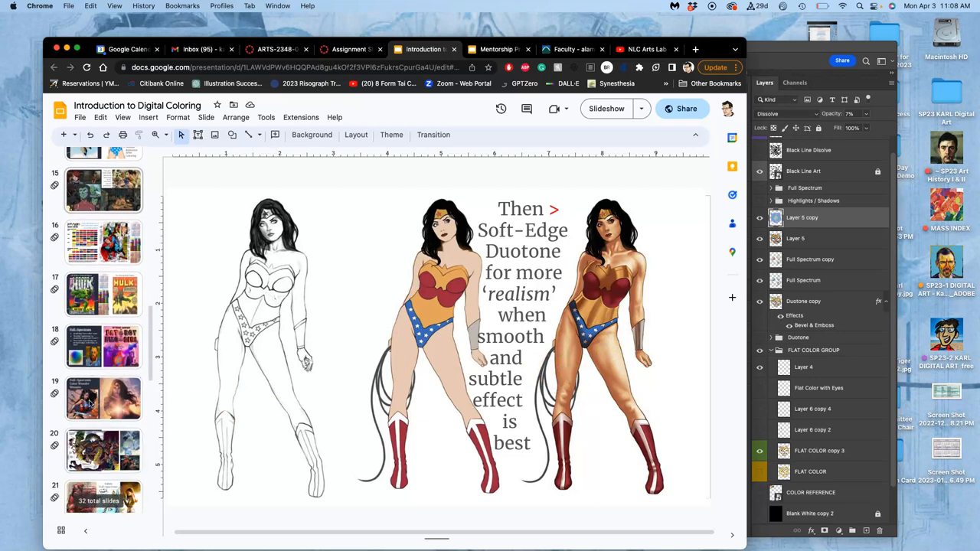
scroll("down", 3)
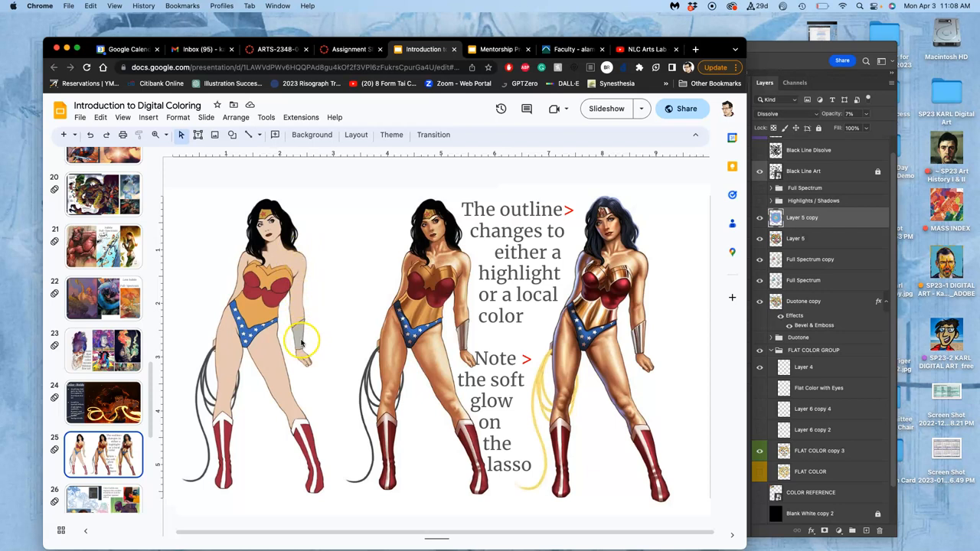
mouse_move(558, 341)
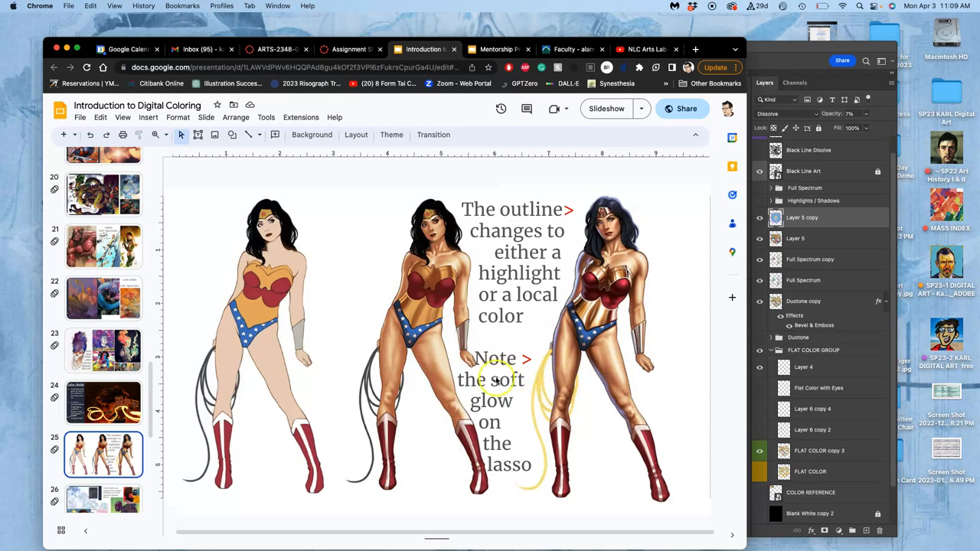
- View the Color-Holds slide 24, then go to slide 27's Digital Coloring Primer chart
left_click(103, 402)
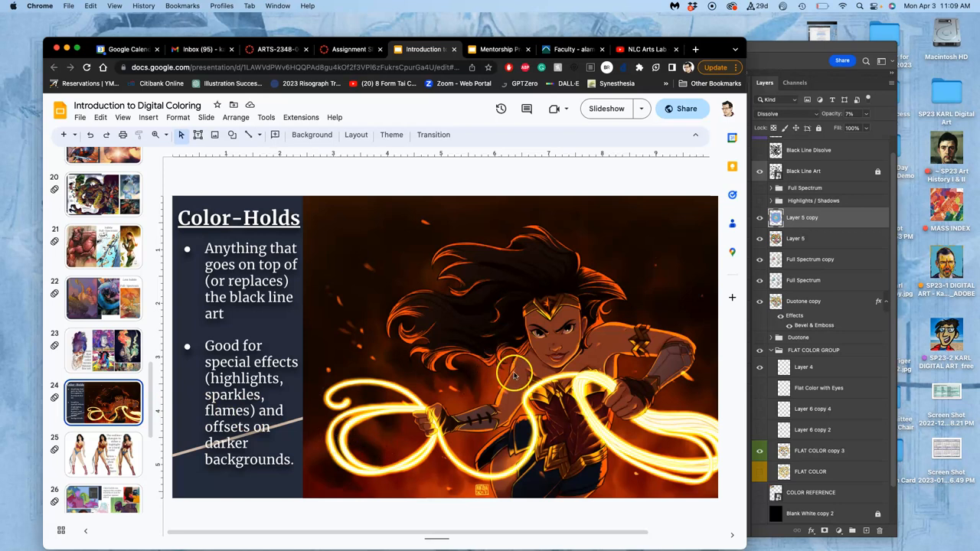
mouse_move(335, 398)
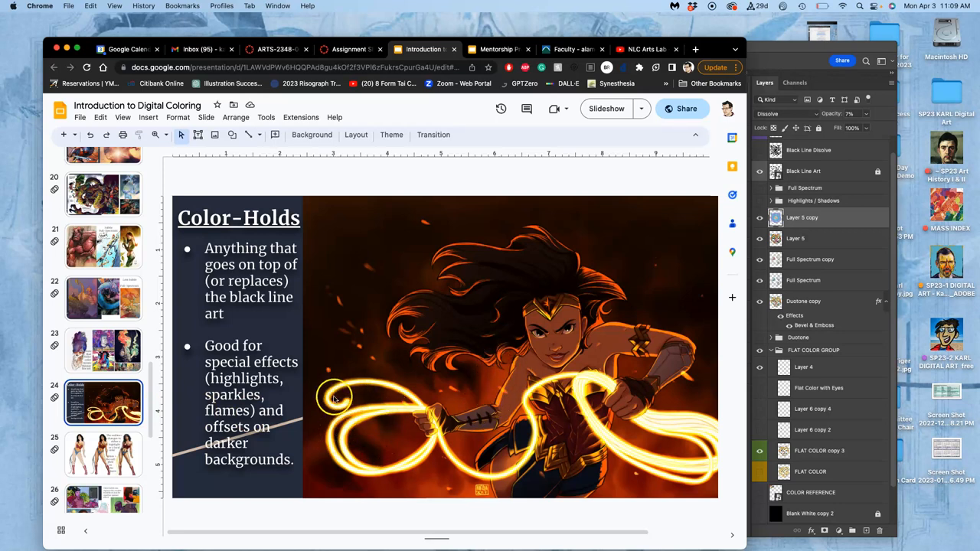
mouse_move(340, 394)
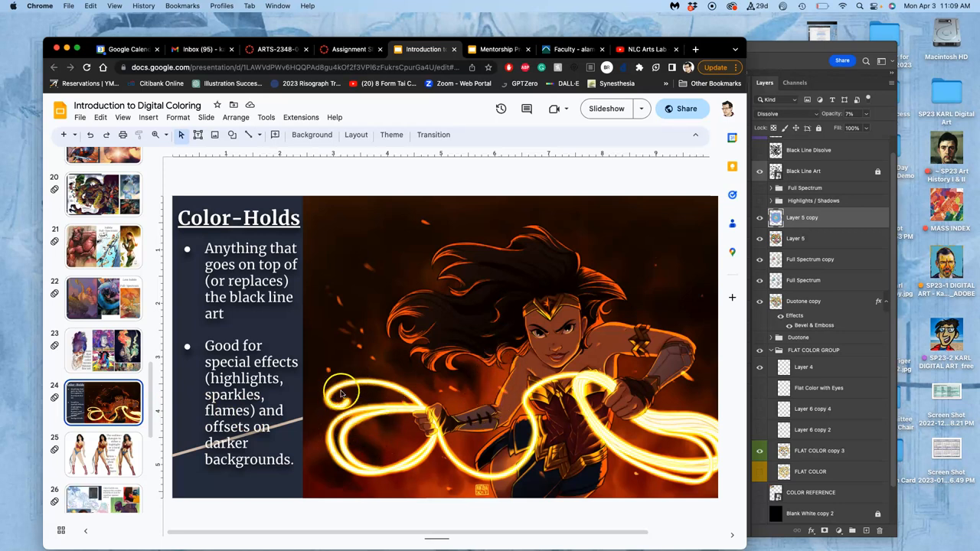
scroll("down", 3)
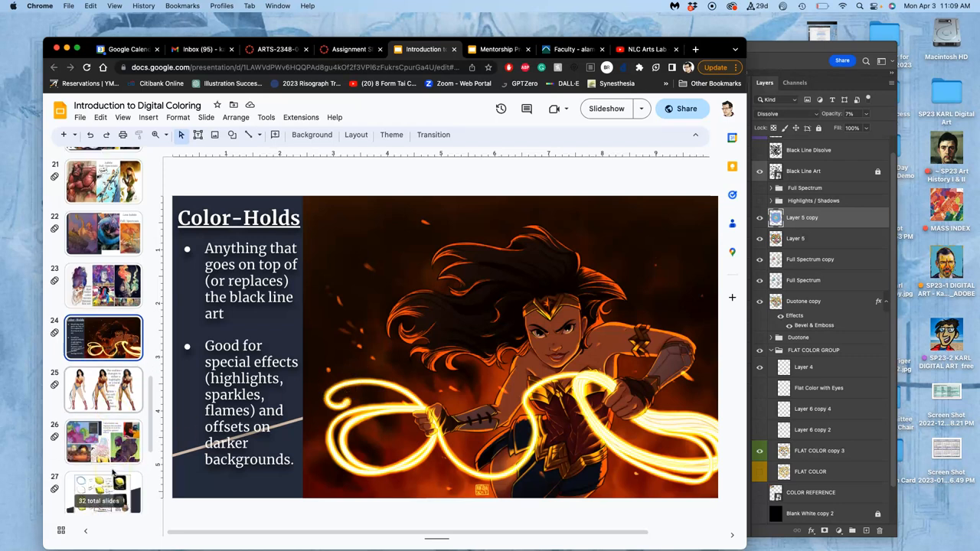
left_click(104, 435)
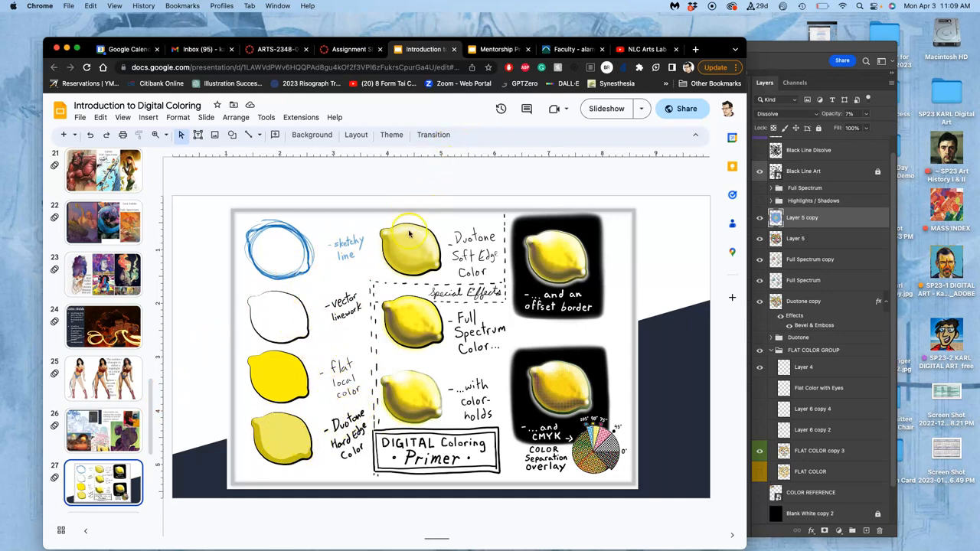
mouse_move(431, 320)
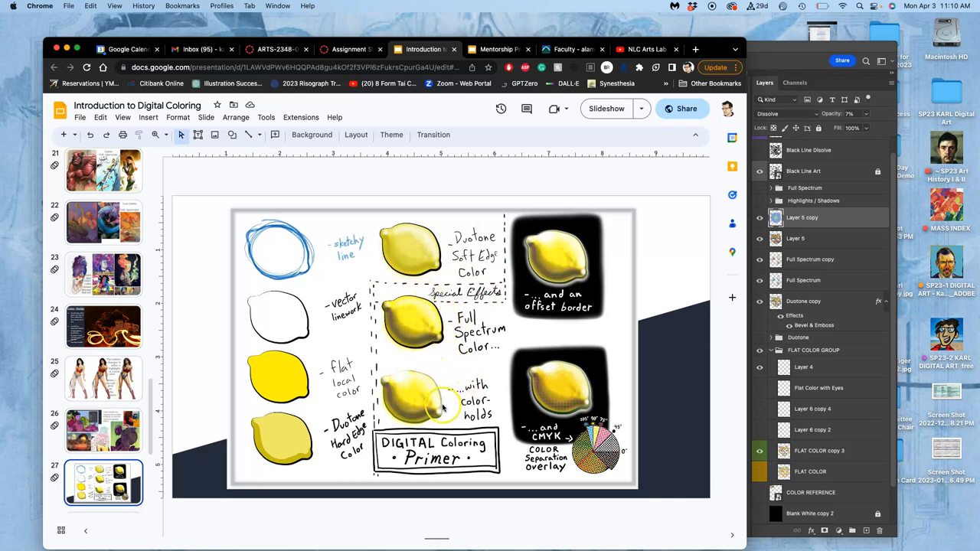
mouse_move(397, 380)
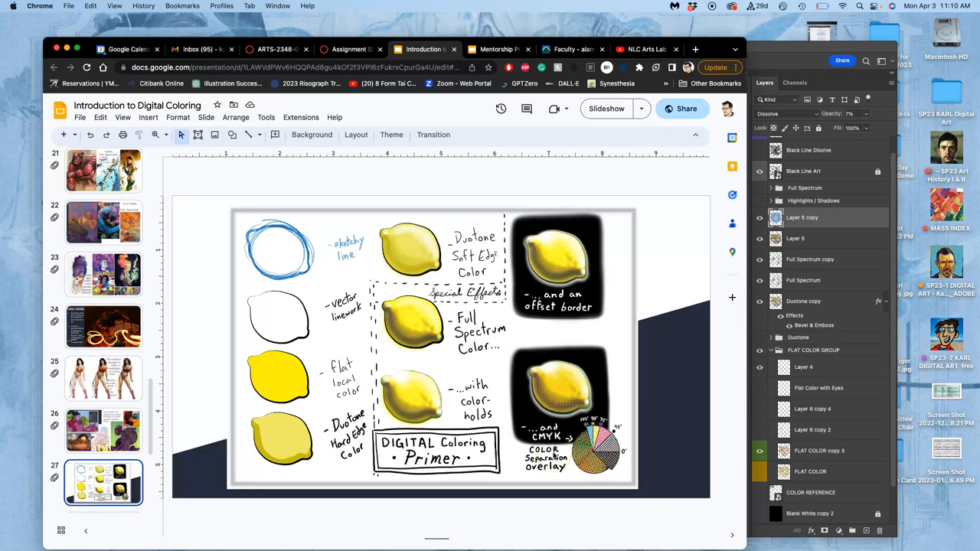
mouse_move(563, 206)
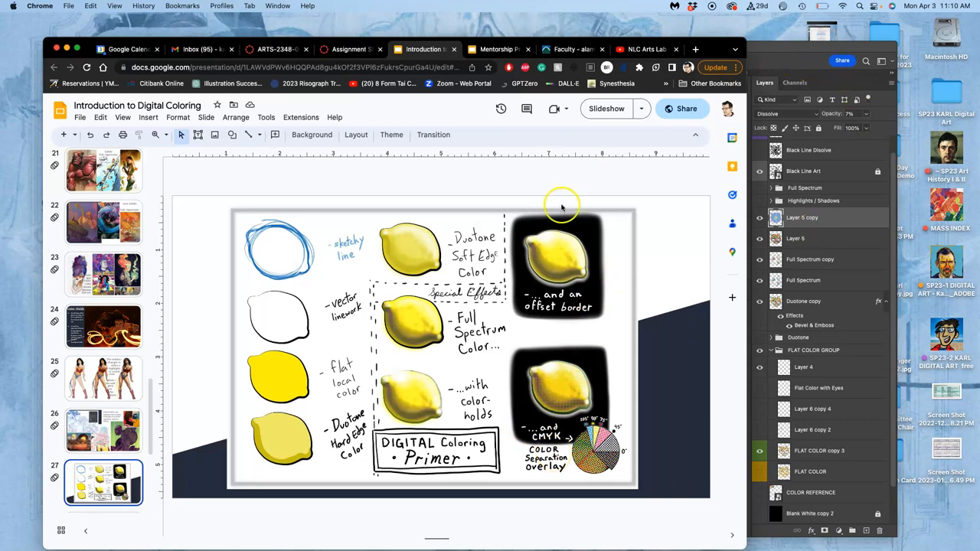
mouse_move(460, 359)
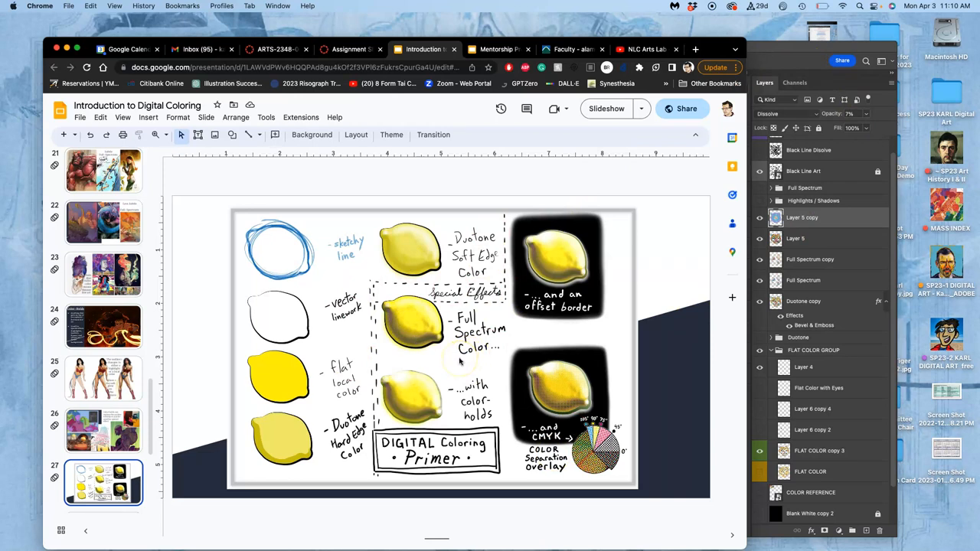
mouse_move(426, 374)
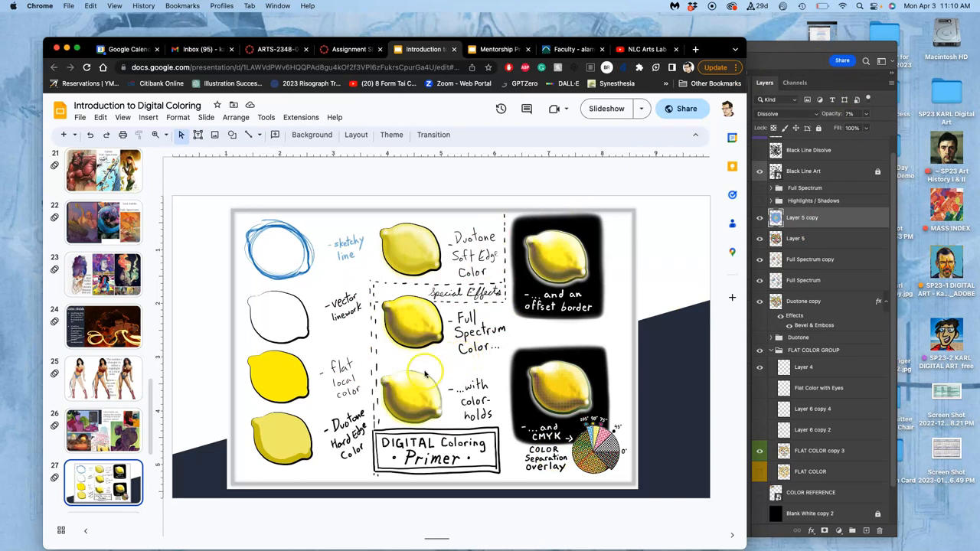
scroll("down", 3)
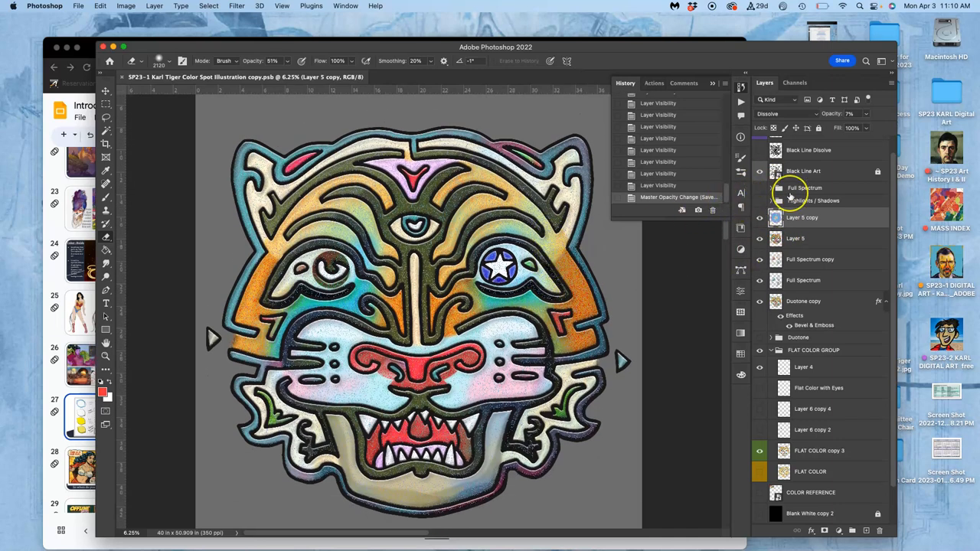
- Copy the Black Line Art layer with Cmd+J and bring up the copy's layer options
left_click(804, 189)
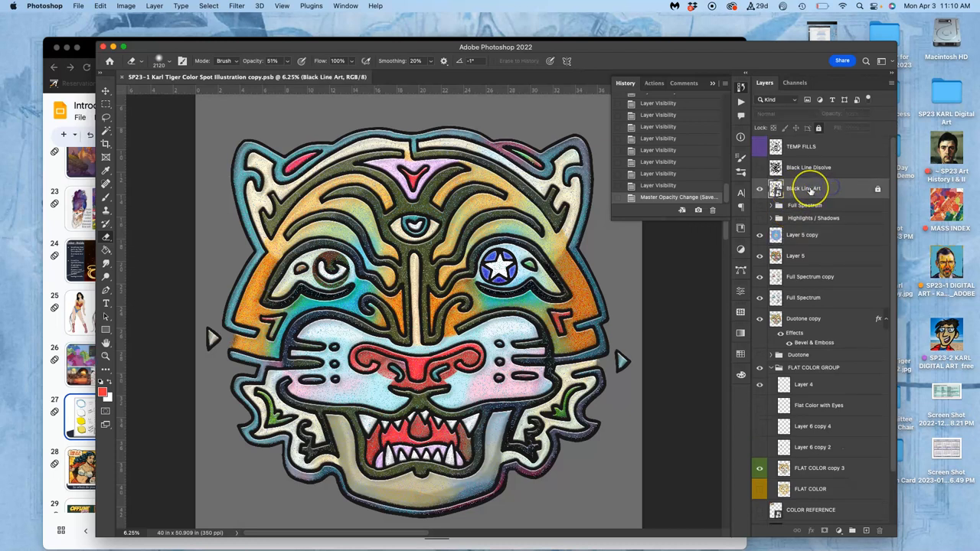
mouse_move(804, 189)
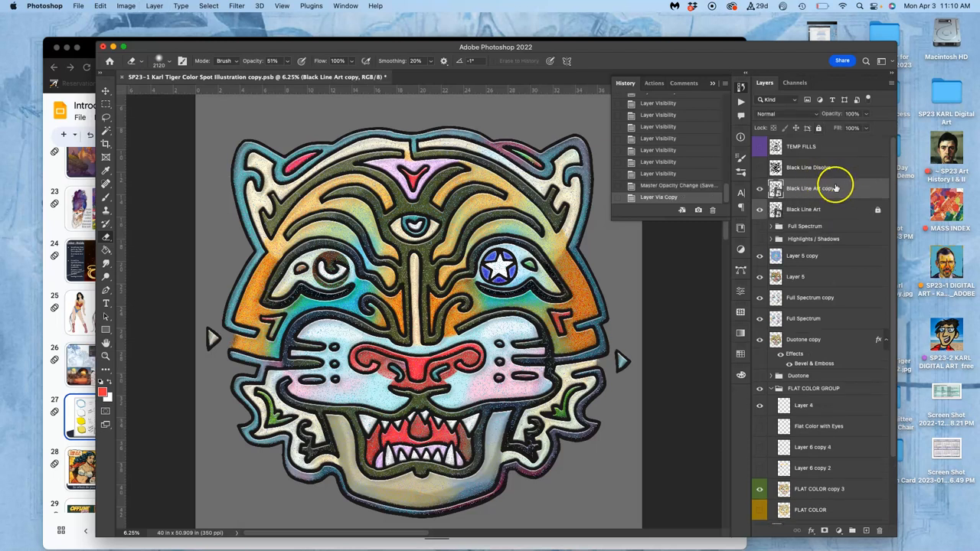
right_click(809, 188)
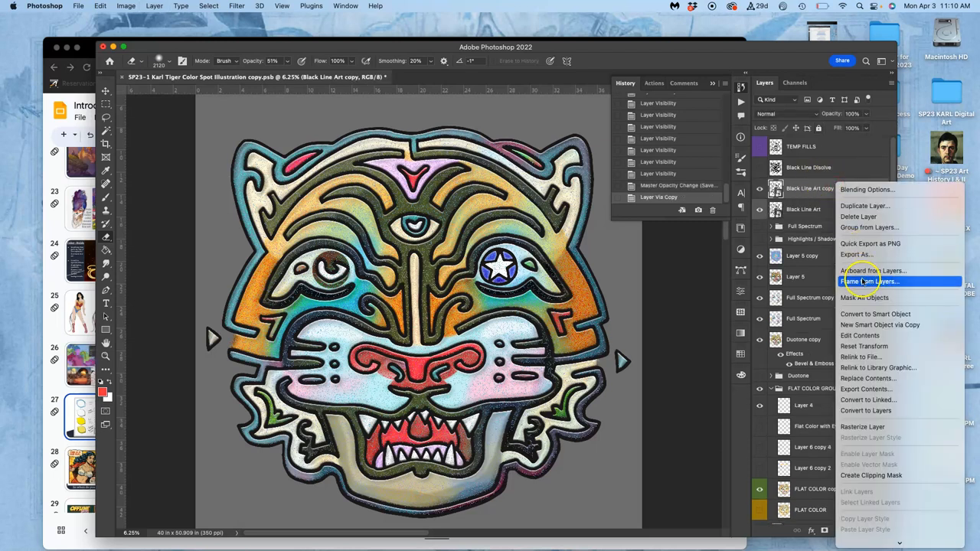
mouse_move(863, 426)
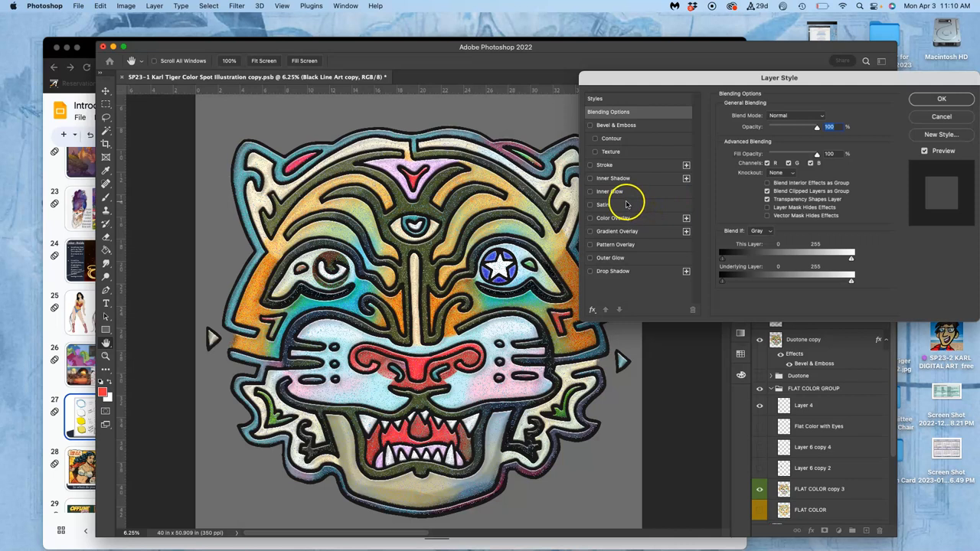
mouse_move(588, 219)
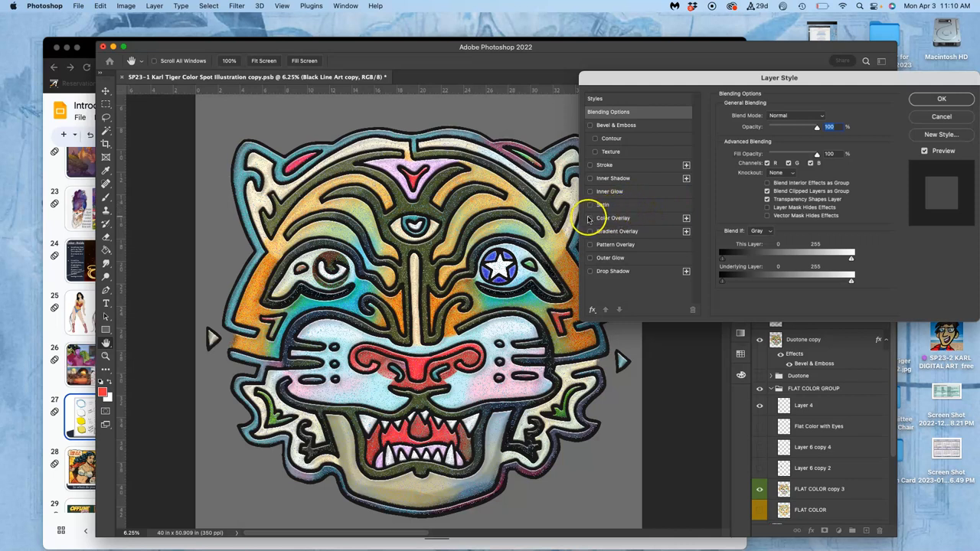
- Tint the line-art copy with a navy Color Overlay at 78%, then swap it for Gradient Overlay
left_click(613, 217)
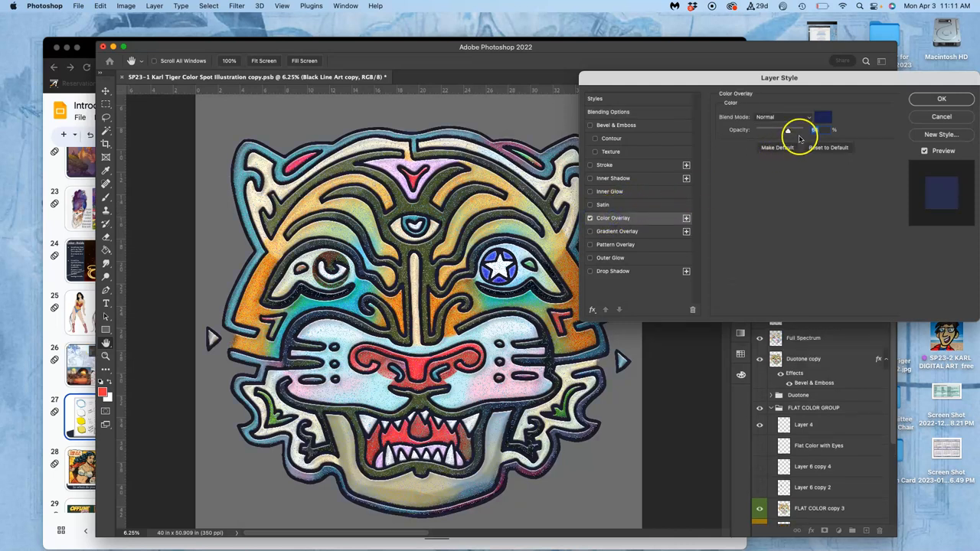
left_click(823, 117)
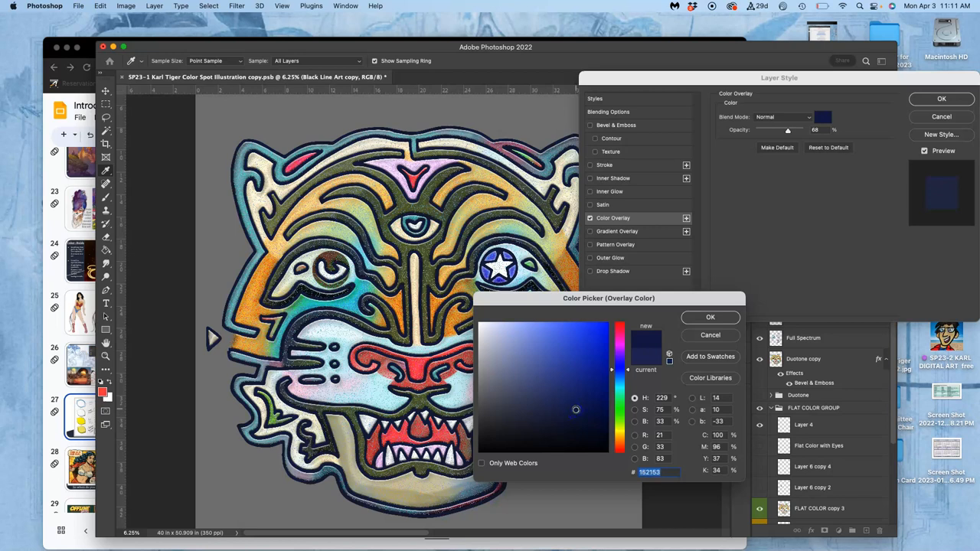
left_click_drag(576, 409, 573, 403)
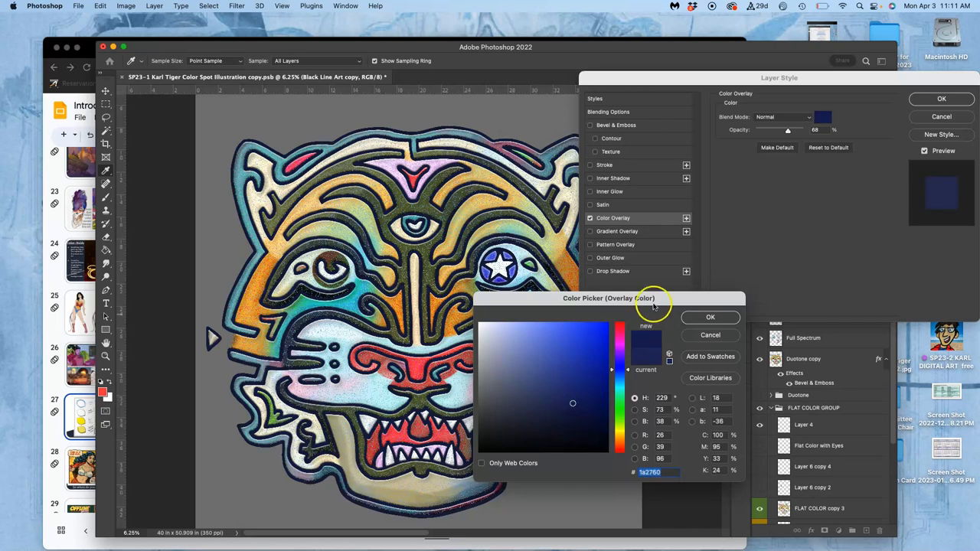
mouse_move(940, 98)
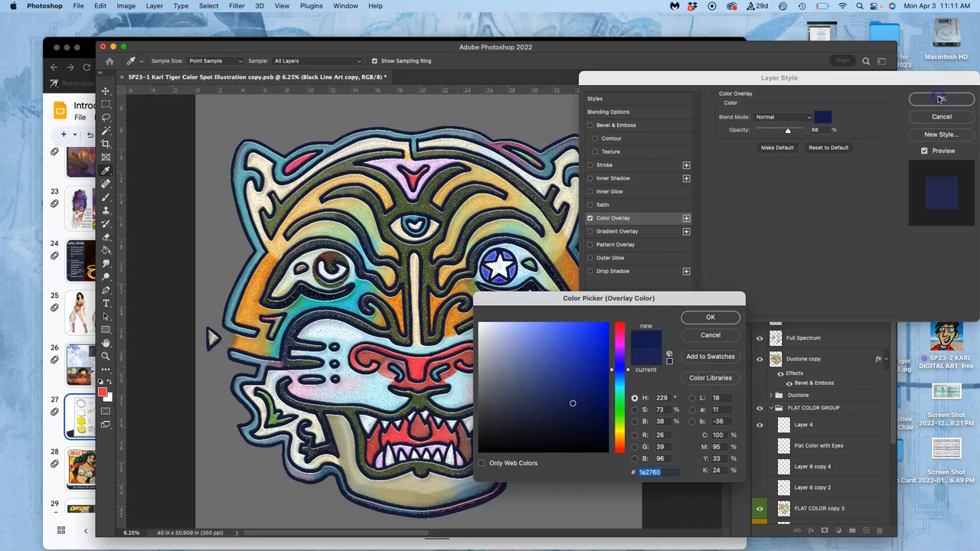
left_click(710, 317)
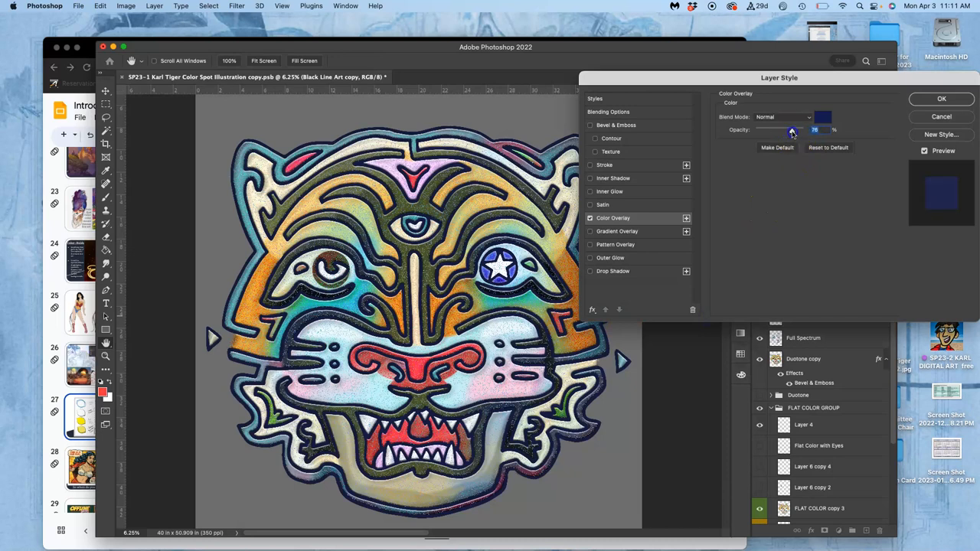
mouse_move(659, 170)
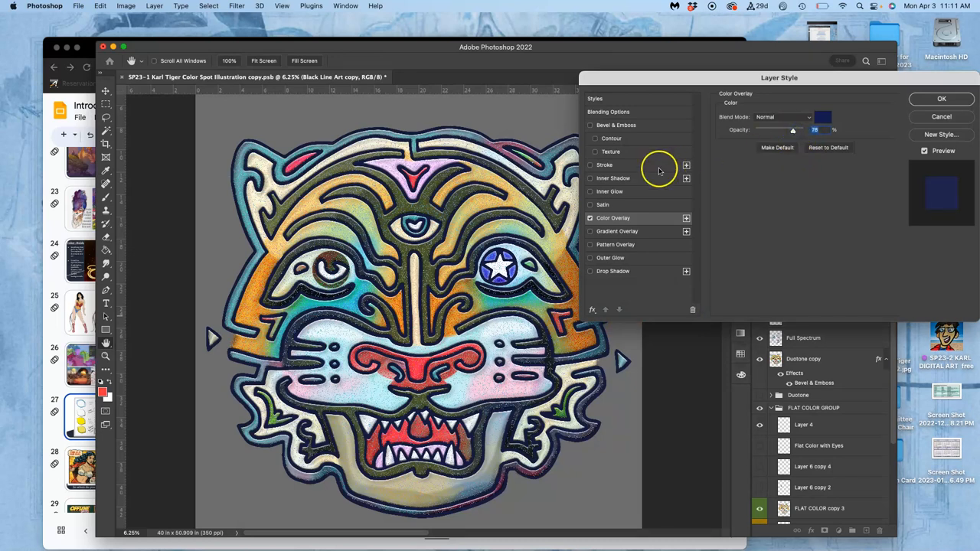
left_click(590, 218)
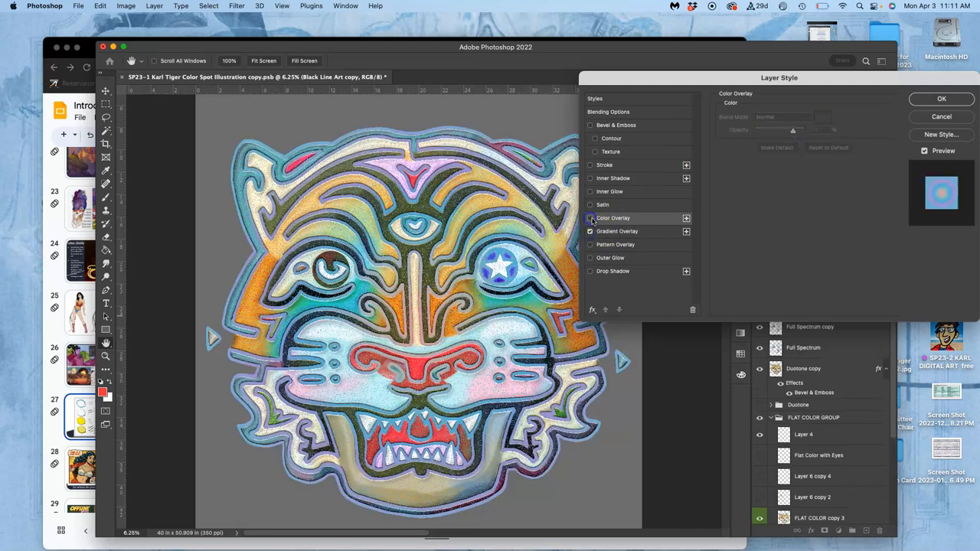
- Set the gradient overlay to Linear style with Pin Light blend mode
left_click(616, 231)
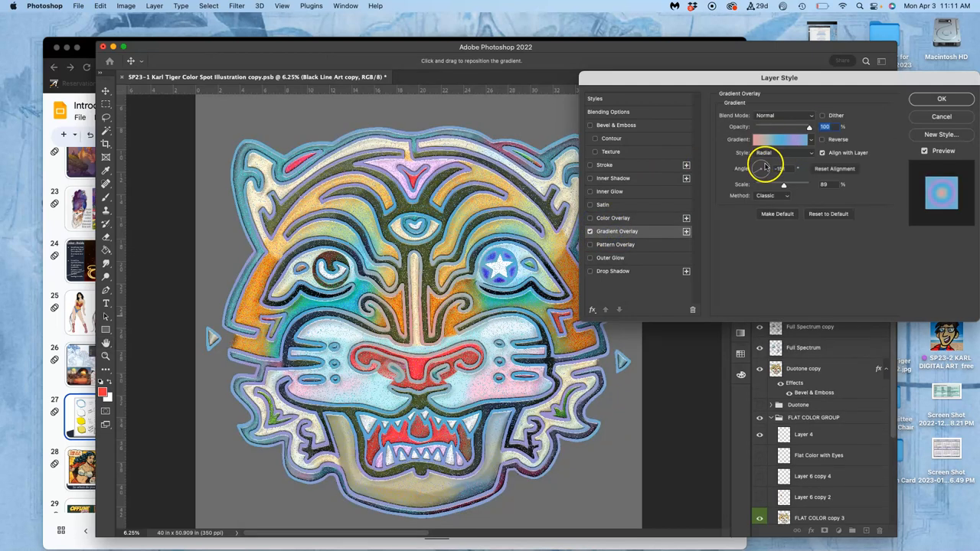
left_click(781, 153)
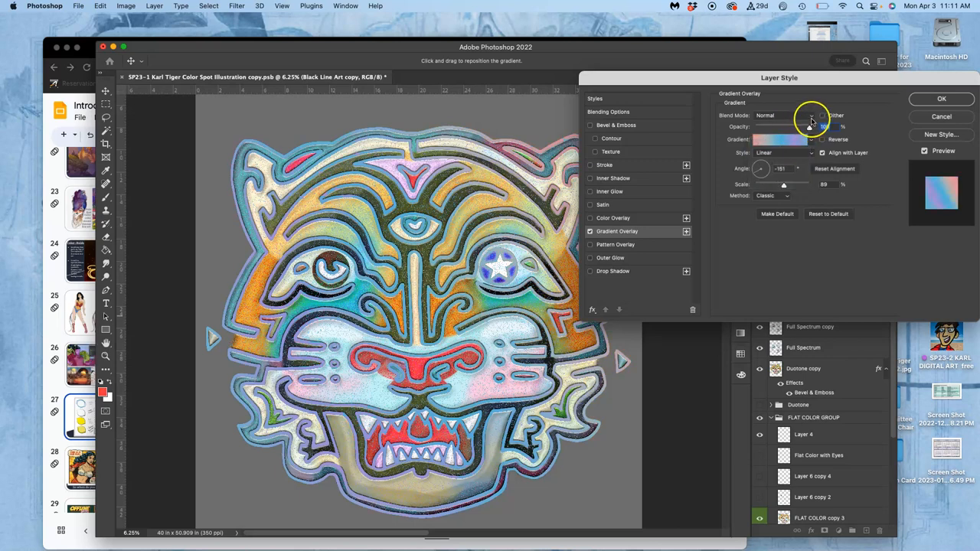
left_click(781, 115)
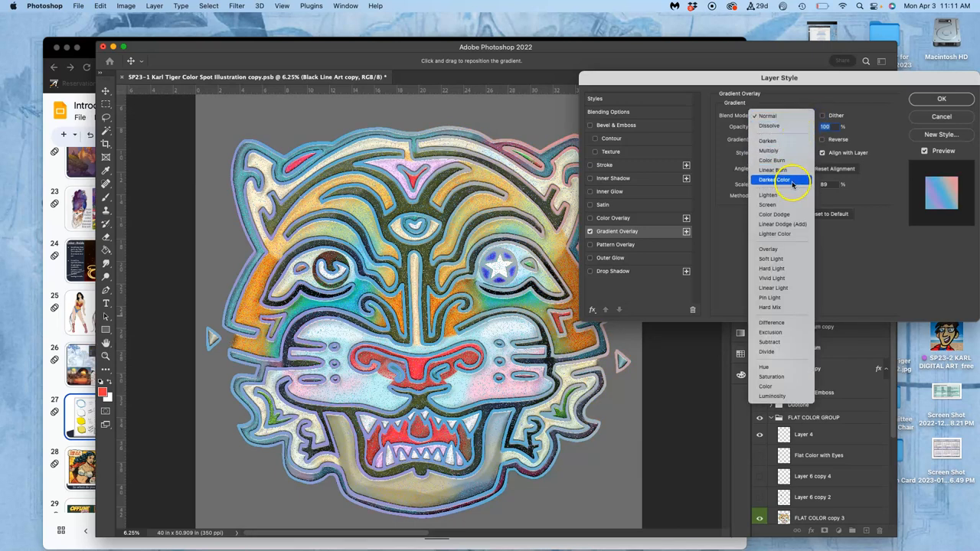
left_click(768, 248)
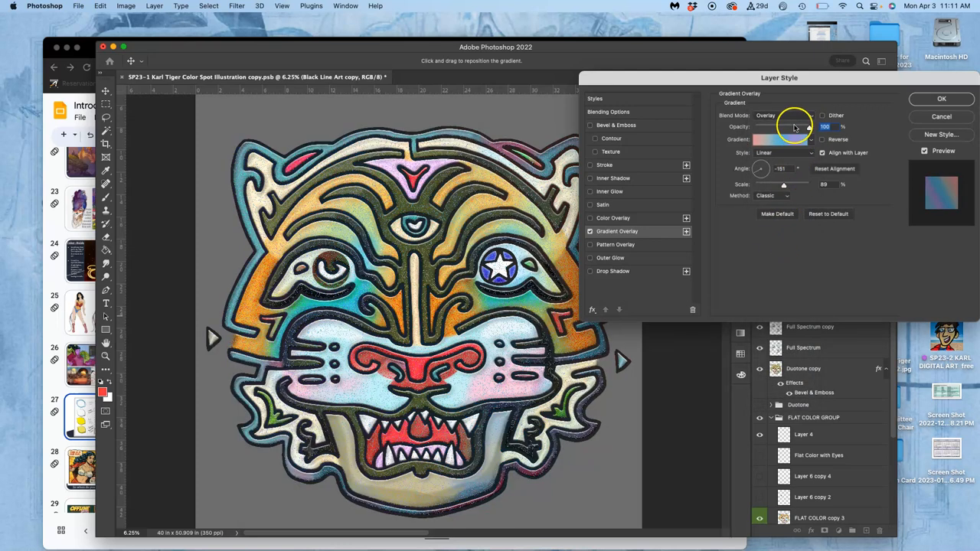
left_click(780, 115)
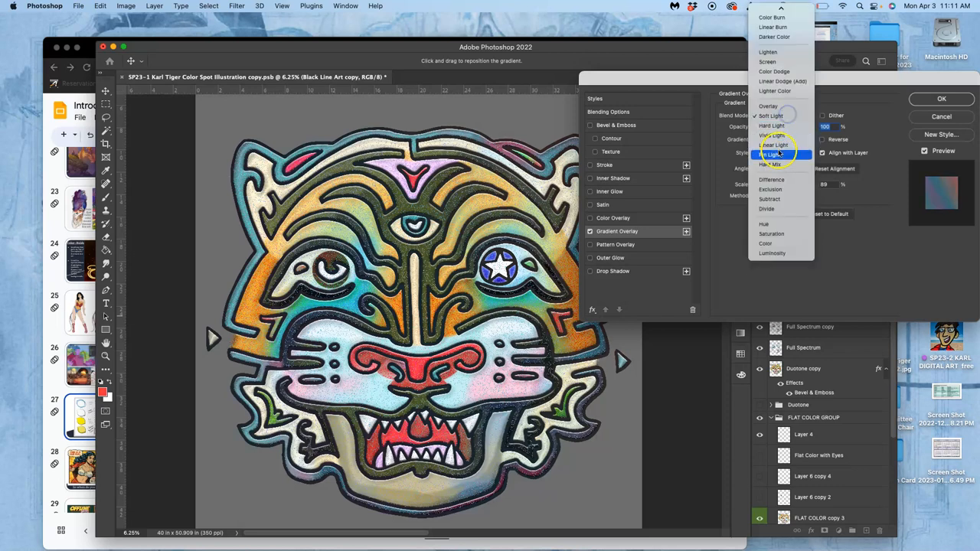
left_click(773, 154)
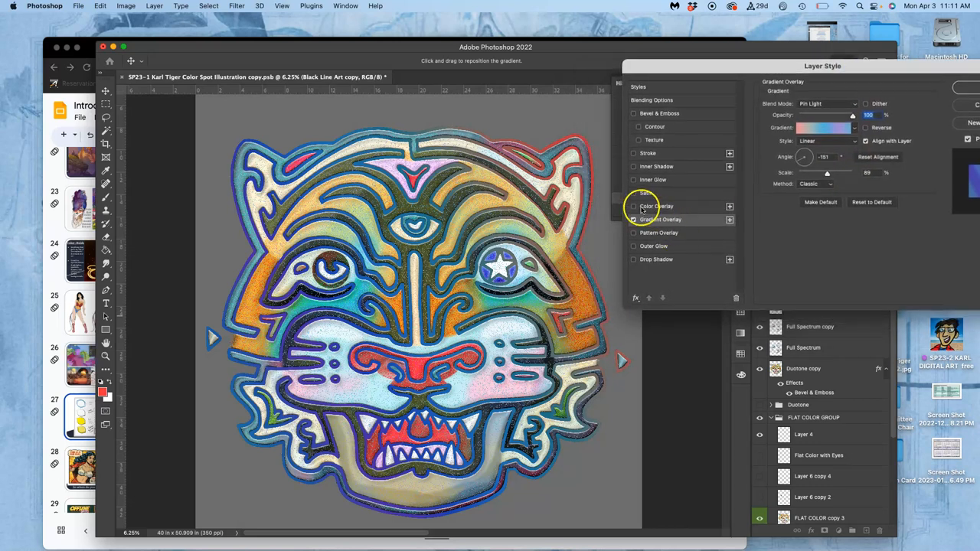
- Re-enable the navy Color Overlay at about 80% opacity and apply the style
left_click(657, 206)
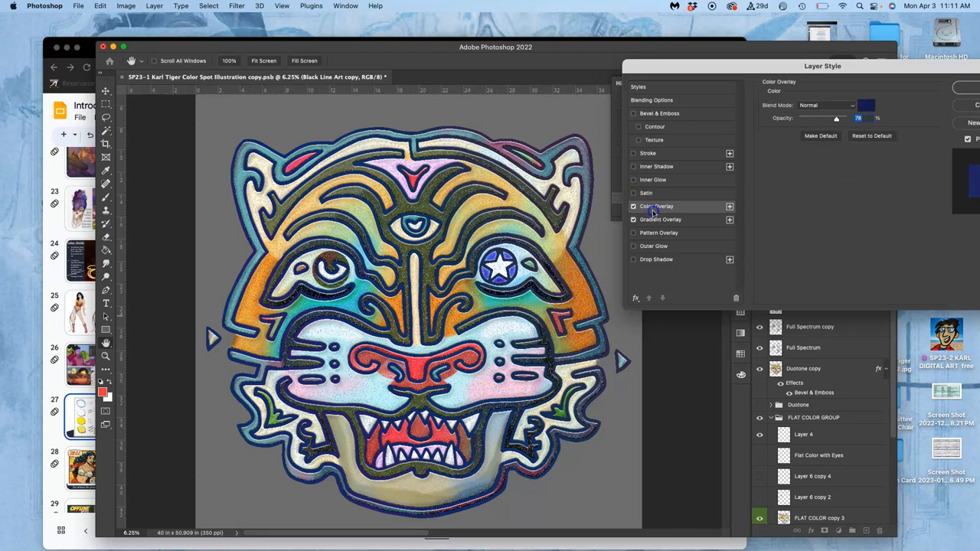
left_click_drag(836, 119, 818, 121)
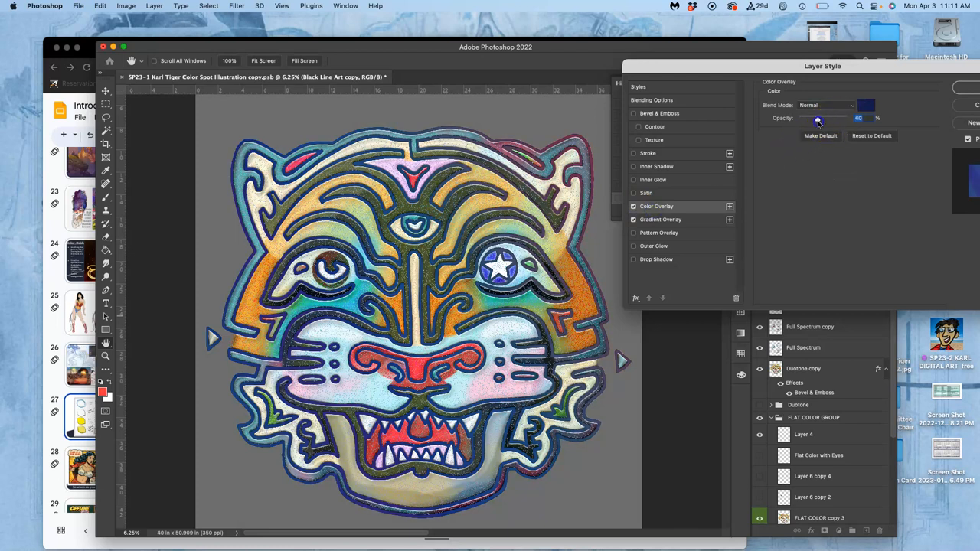
left_click_drag(817, 118, 840, 118)
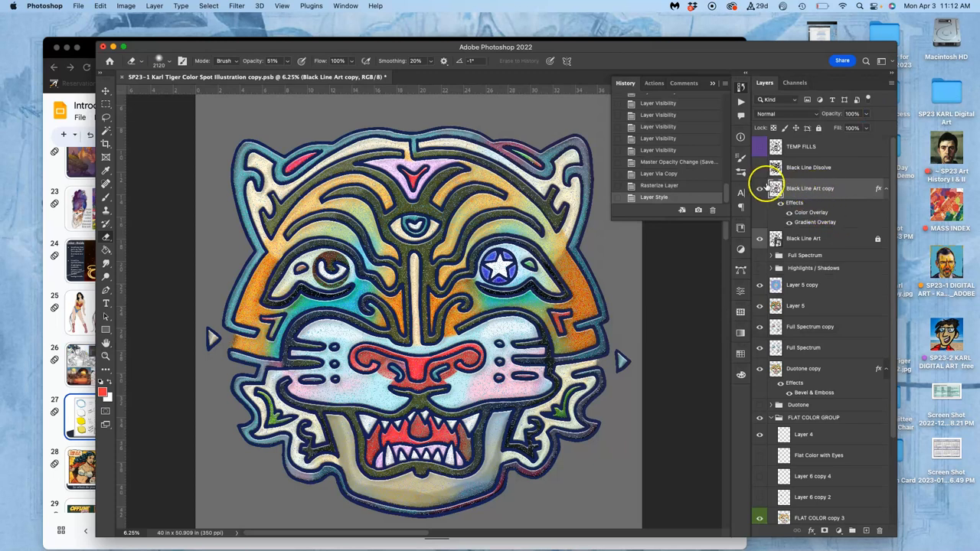
- Toggle the coloured copy to compare, then rename it 'Color Hold Replacement'
left_click(760, 188)
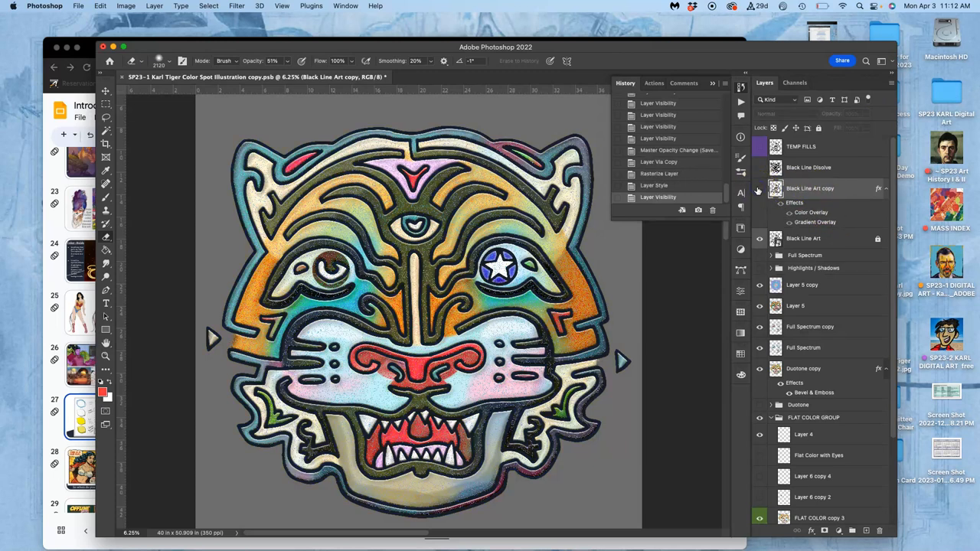
scroll("down", 3)
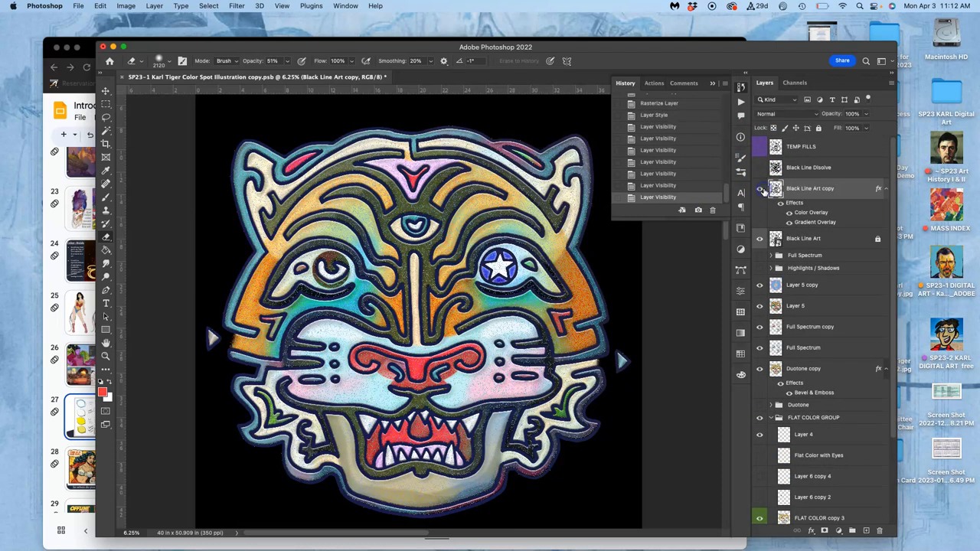
double_click(809, 189)
type("Color Hold Replacement")
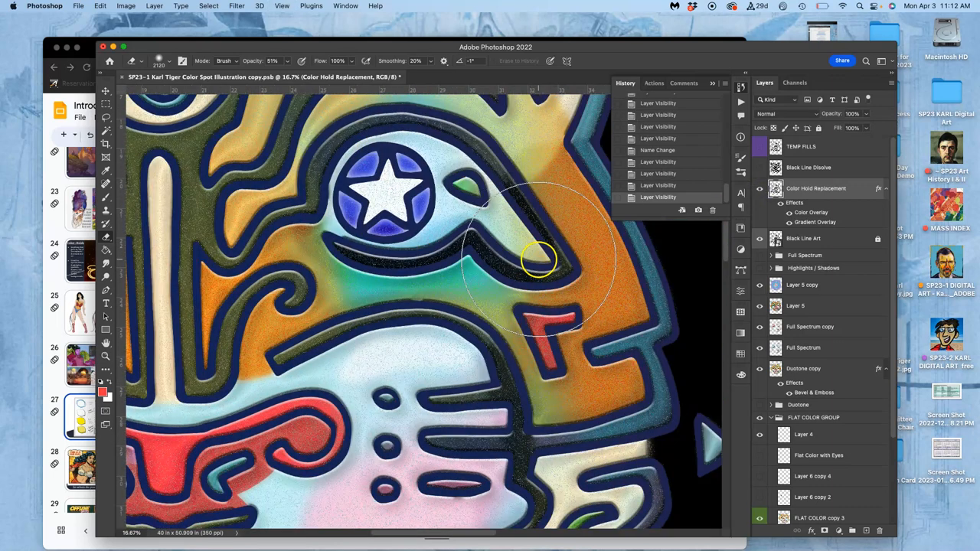
- Copy the lassoed star-eye outline to Layer 6 and open its Layer Style
left_click(106, 119)
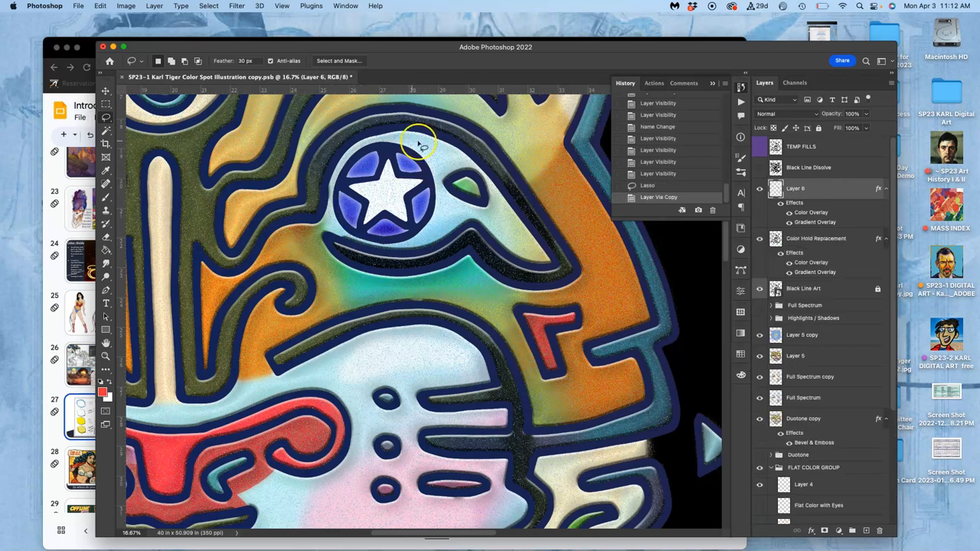
double_click(810, 212)
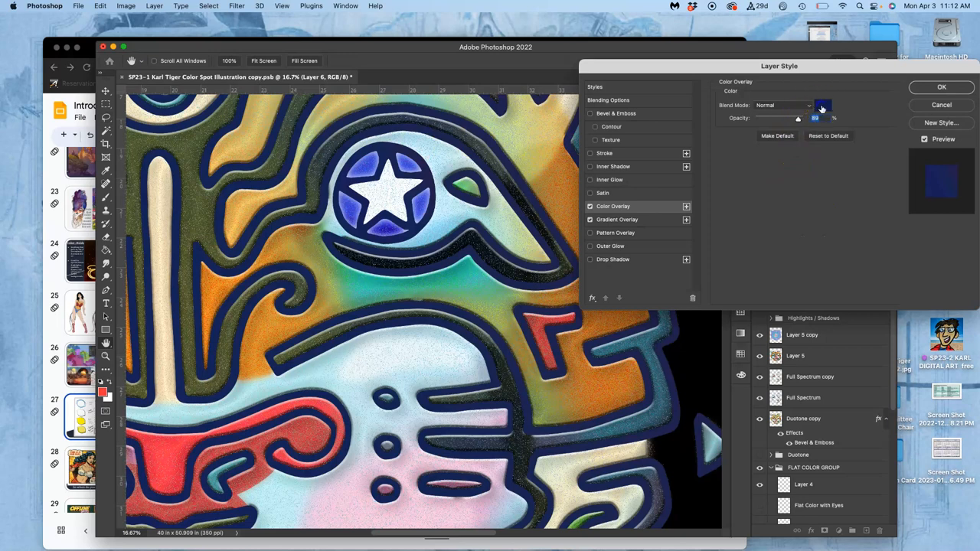
- Change Layer 6's Color Overlay from navy to deep purple
left_click(823, 105)
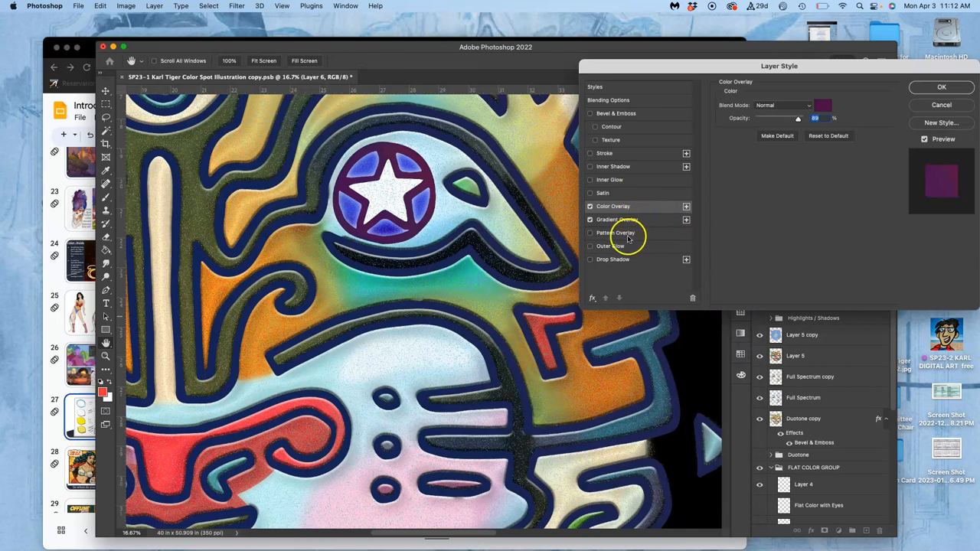
left_click(610, 246)
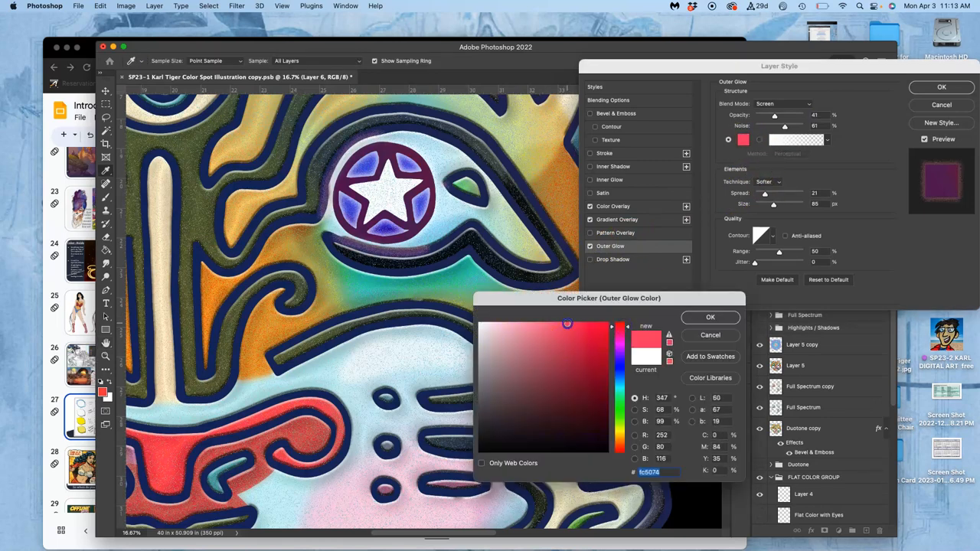
- Give the outer glow an orange colour, Normal mode, about 64% opacity and 90% noise
left_click(584, 341)
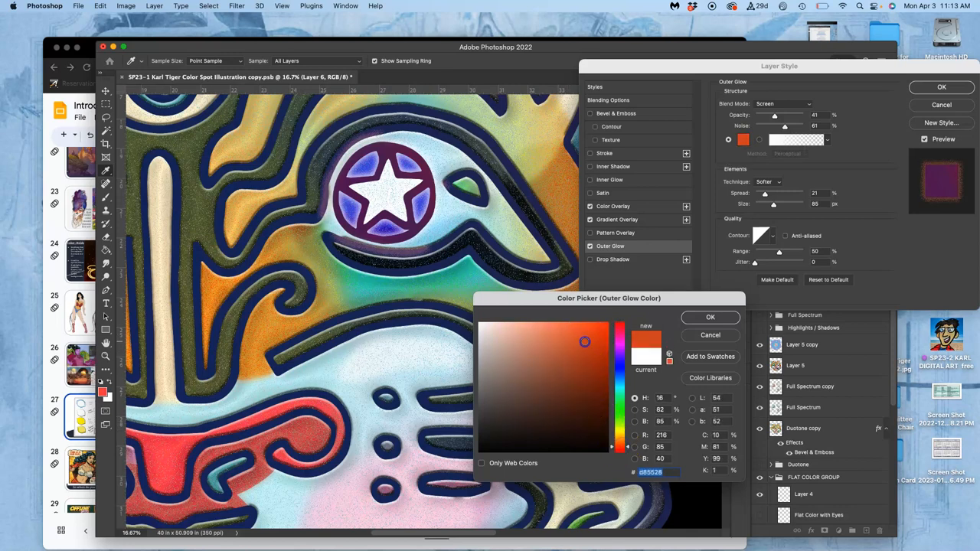
left_click(709, 317)
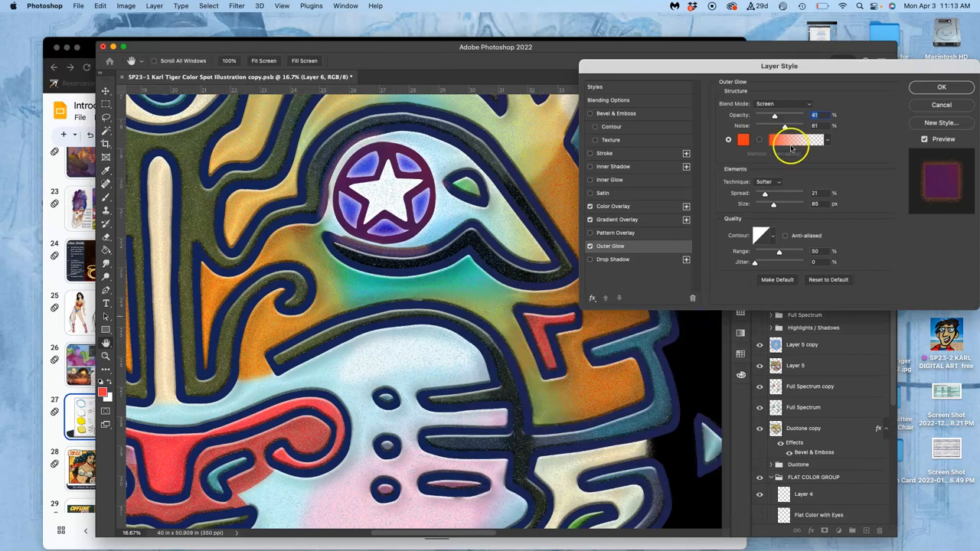
left_click_drag(774, 114, 784, 115)
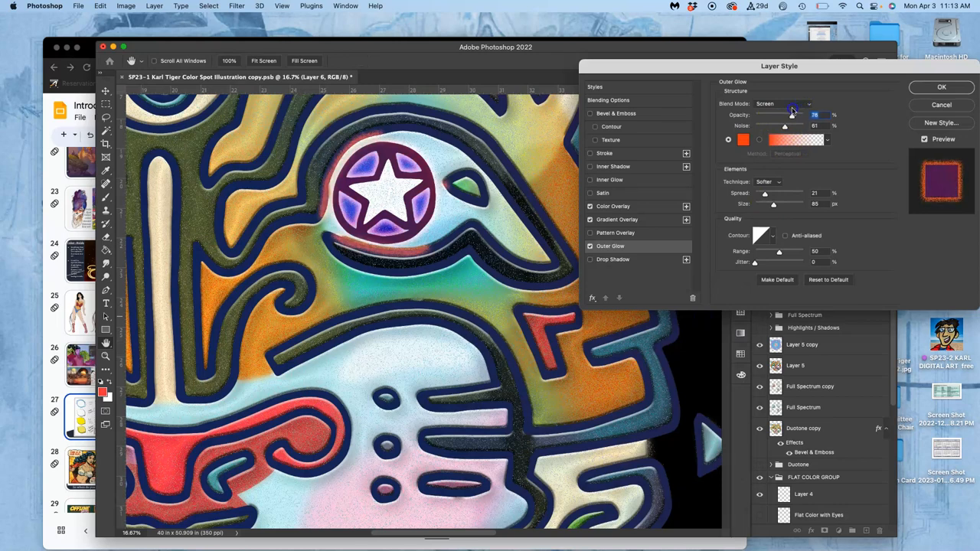
left_click_drag(785, 115, 784, 115)
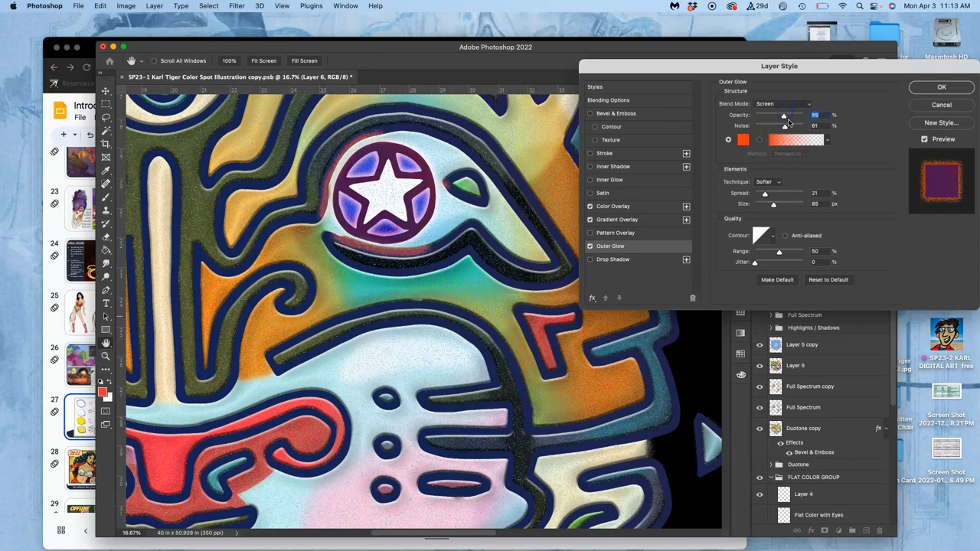
left_click_drag(798, 125, 811, 125)
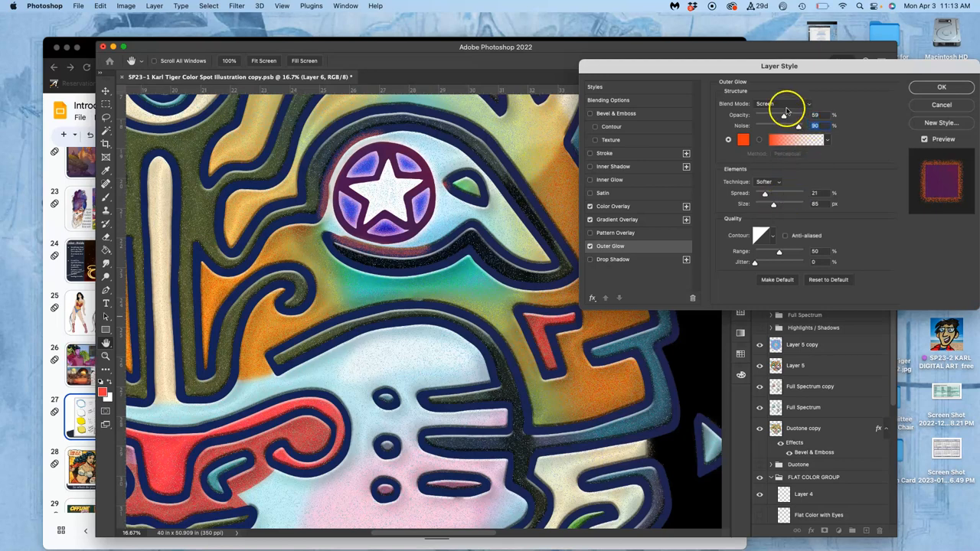
left_click(781, 103)
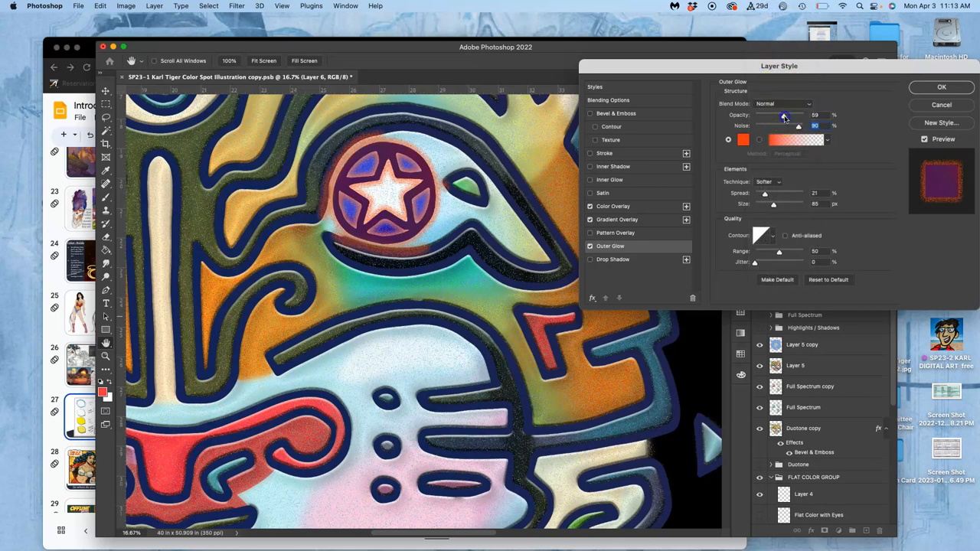
left_click_drag(783, 115, 785, 114)
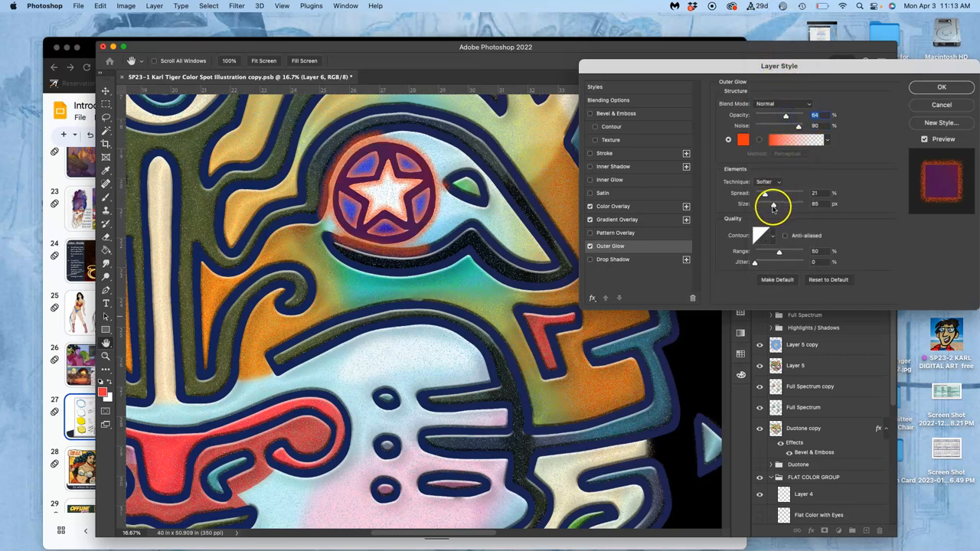
- Set the glow's size to 202 px and spread to 34%, switch to lighter orange, and apply
left_click_drag(765, 204, 788, 204)
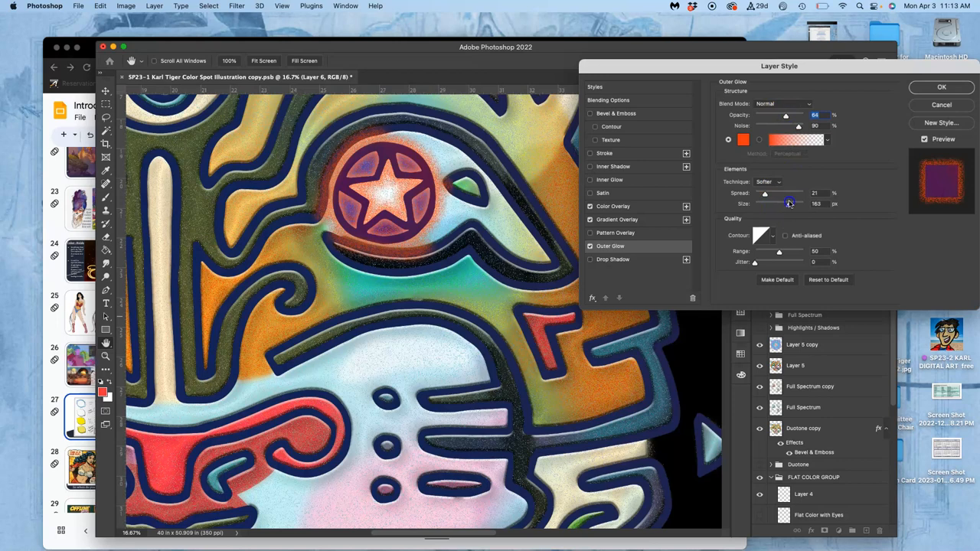
left_click_drag(765, 204, 796, 203)
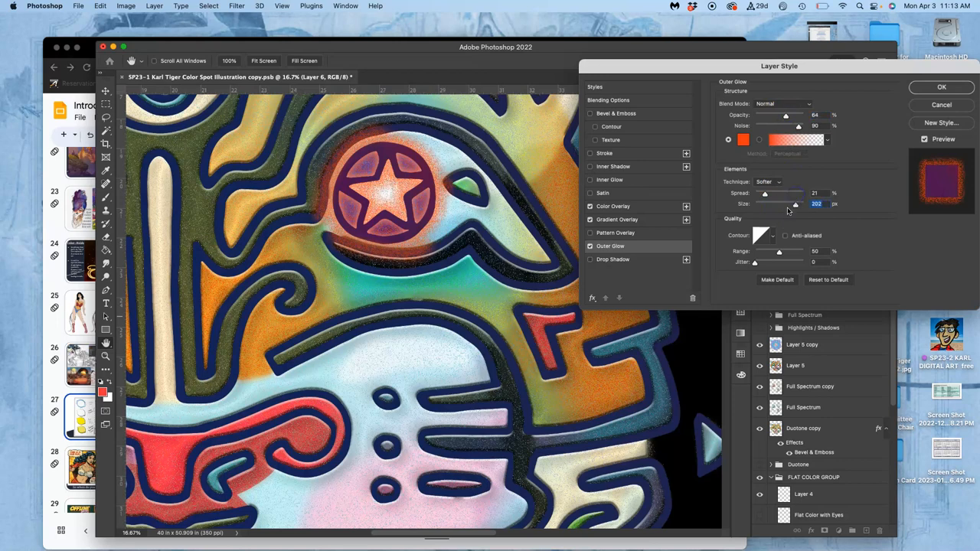
left_click_drag(764, 193, 771, 193)
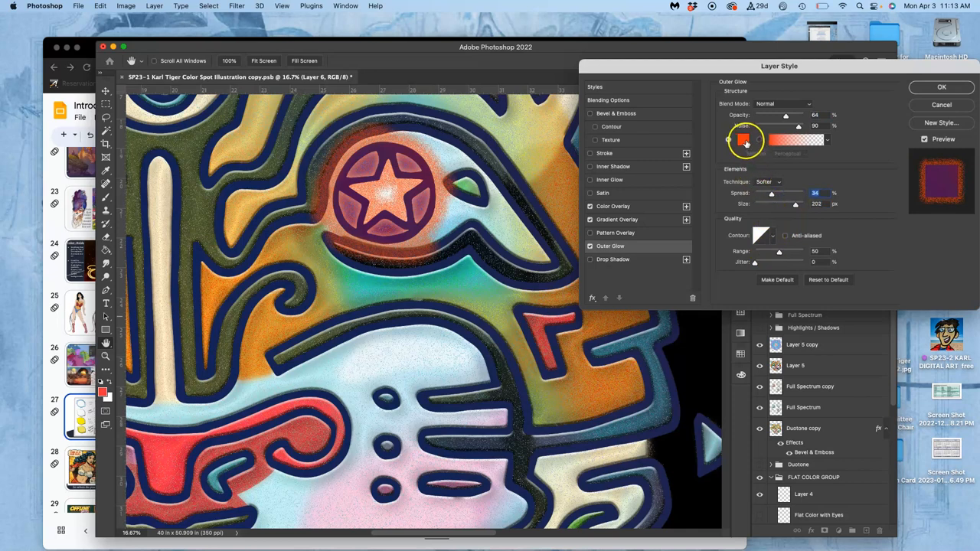
left_click(744, 140)
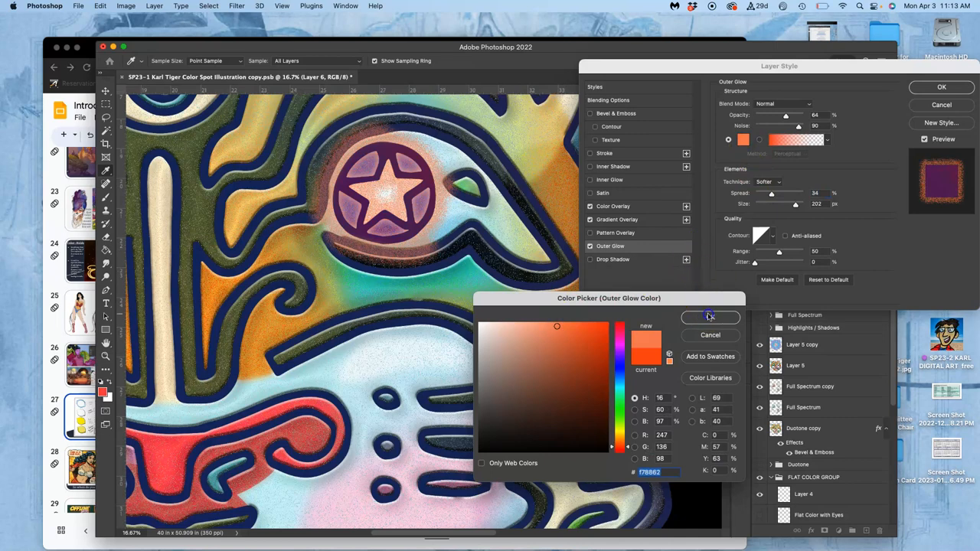
left_click(709, 317)
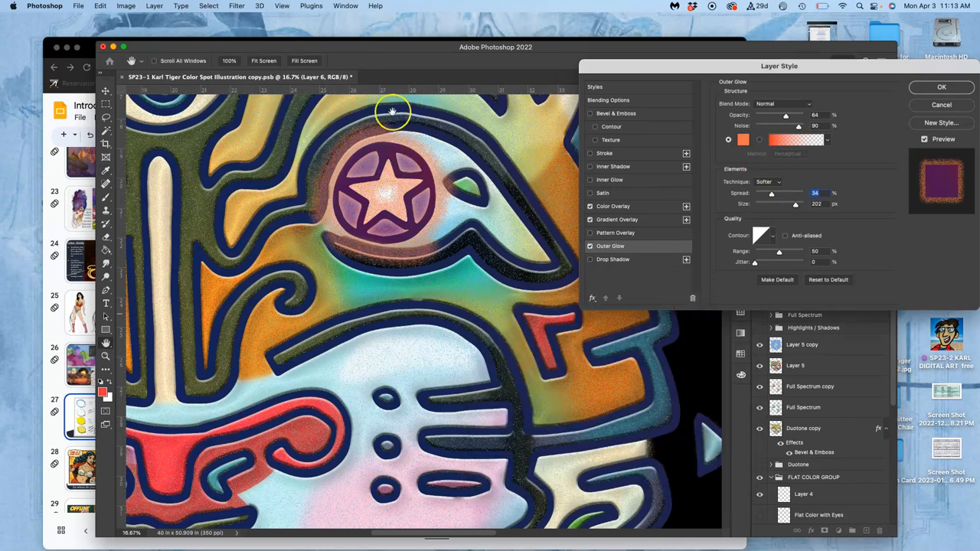
mouse_move(475, 263)
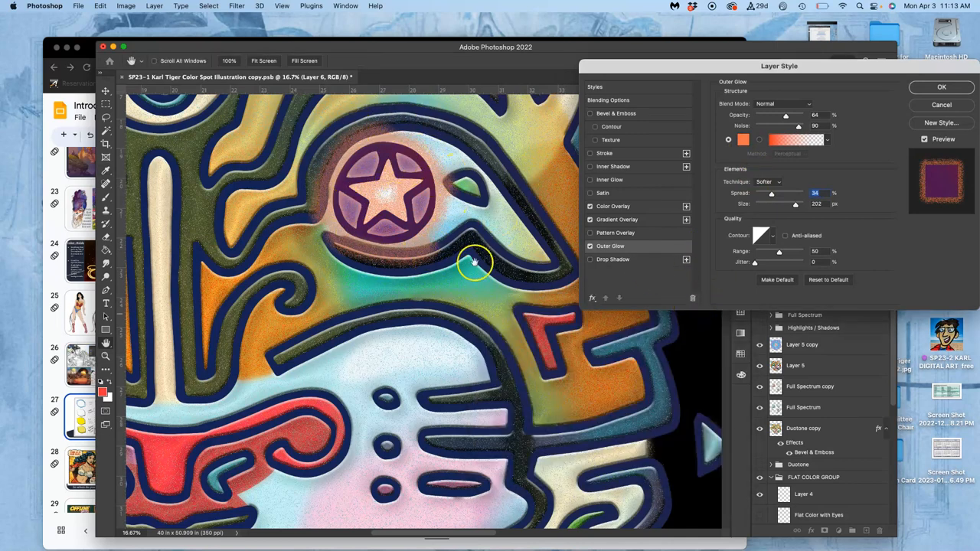
mouse_move(872, 110)
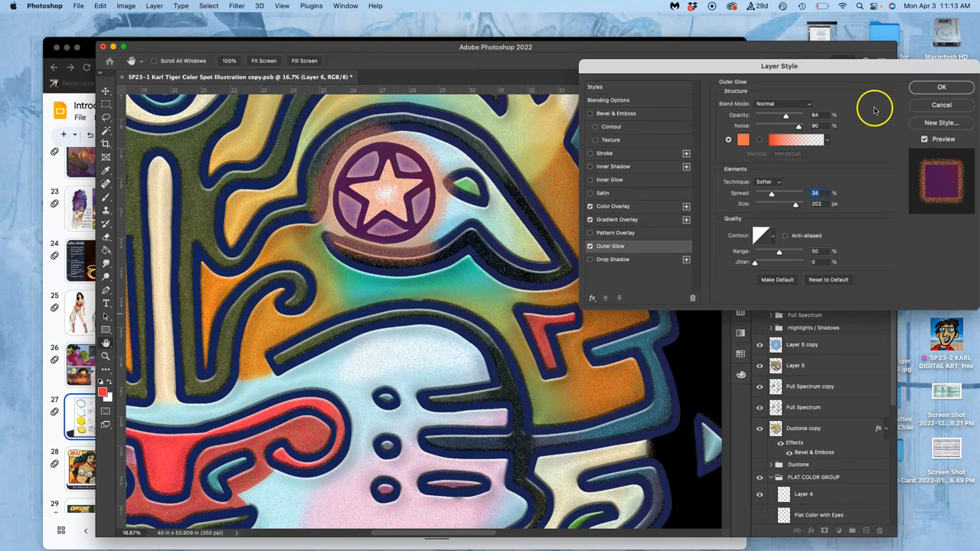
left_click(941, 86)
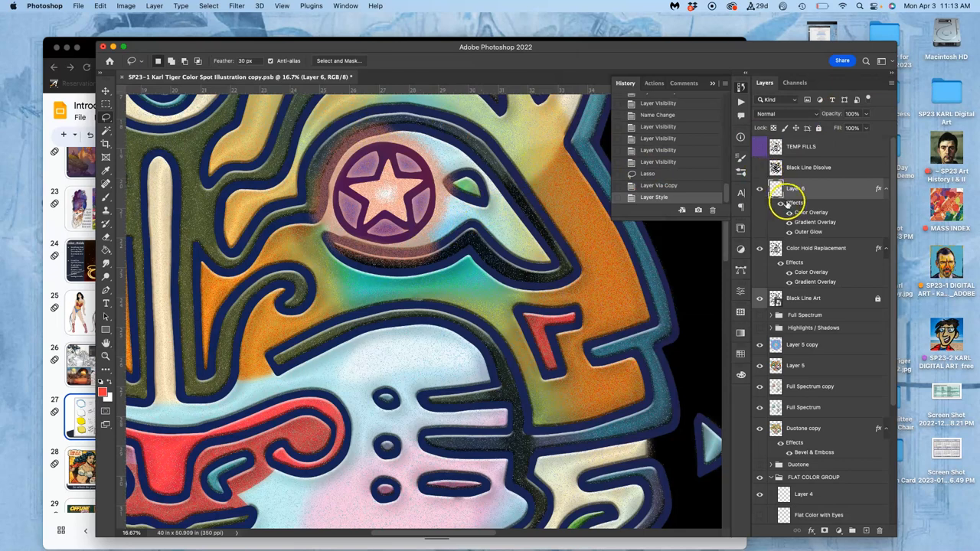
- Compare Layer 6's effects on and off, then lower its opacity to 43%
left_click(759, 189)
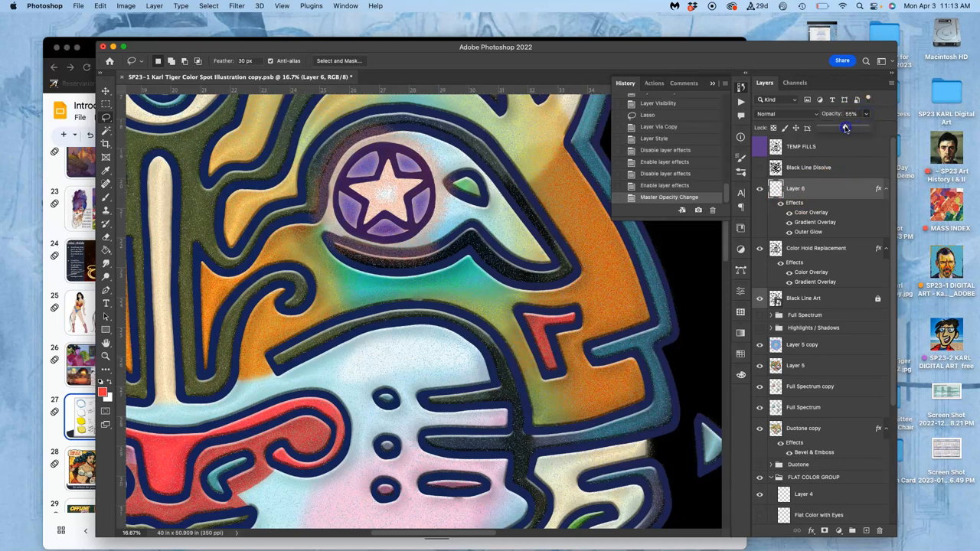
left_click_drag(845, 128, 839, 127)
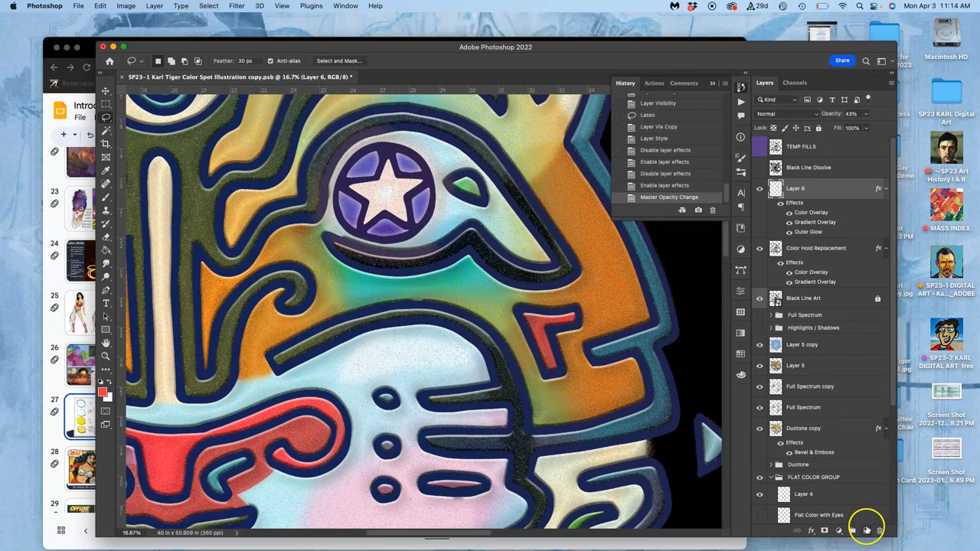
- Create Layer 7, fix the invalid feather to 0 px, and lasso near the star eye
left_click(866, 530)
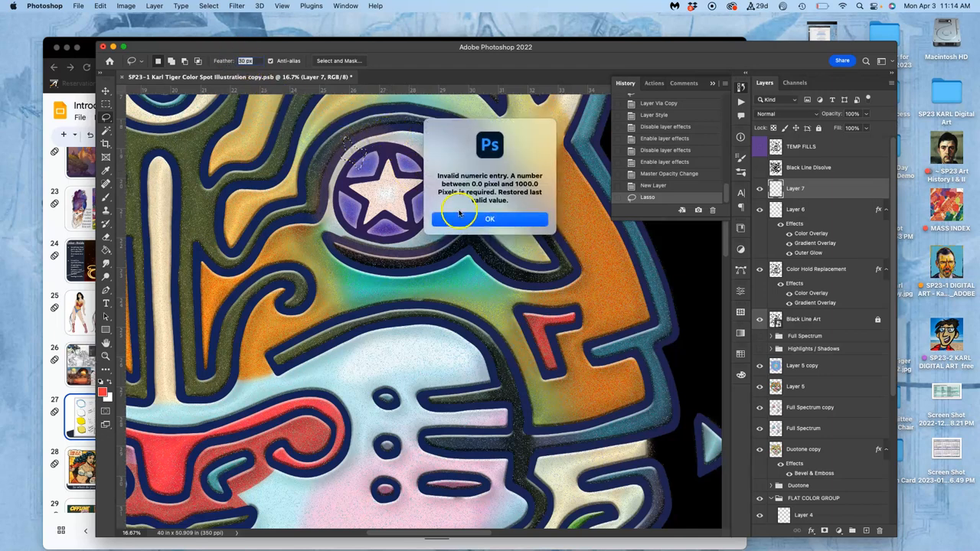
left_click(490, 218)
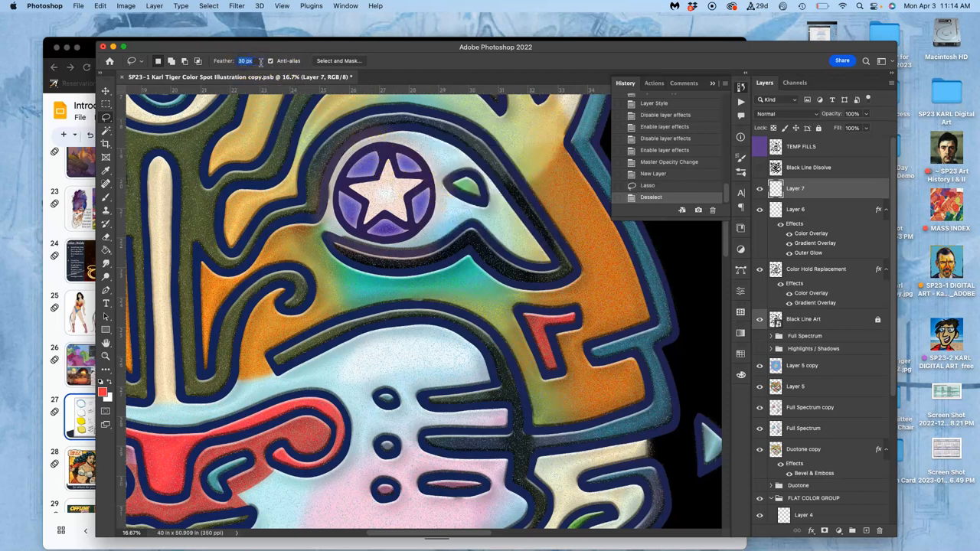
triple_click(244, 60)
type("0")
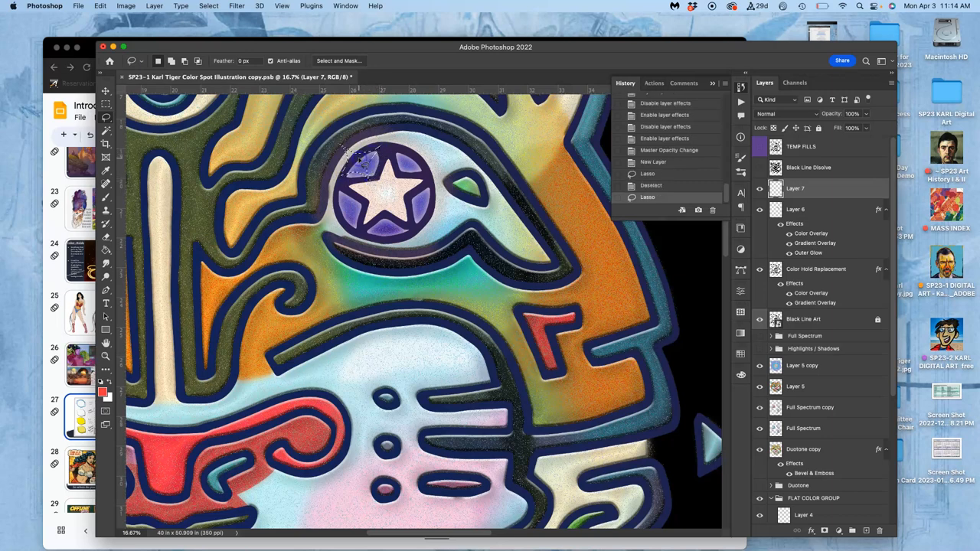
left_click(101, 5)
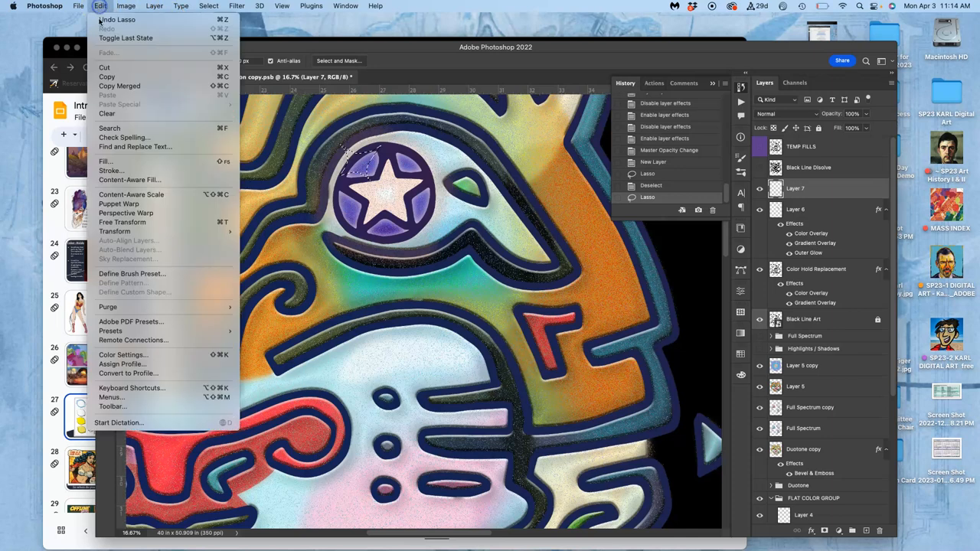
- Fill Layer 7's lasso selection with black via Edit > Fill and deselect
left_click(105, 161)
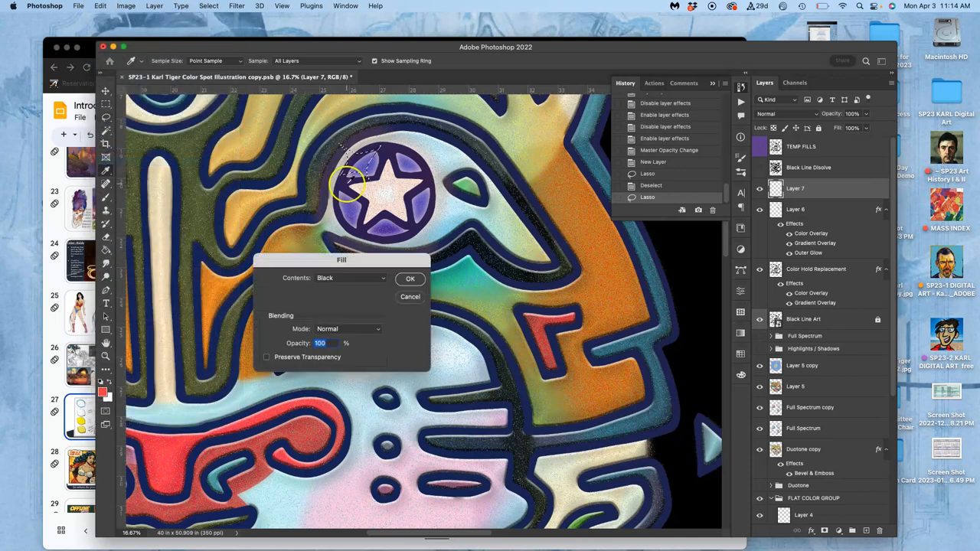
left_click(350, 277)
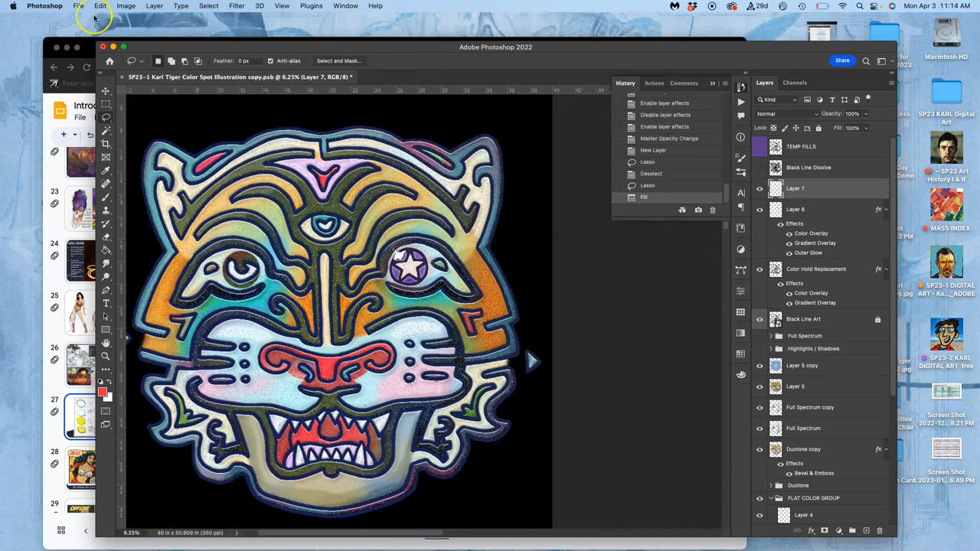
left_click(105, 90)
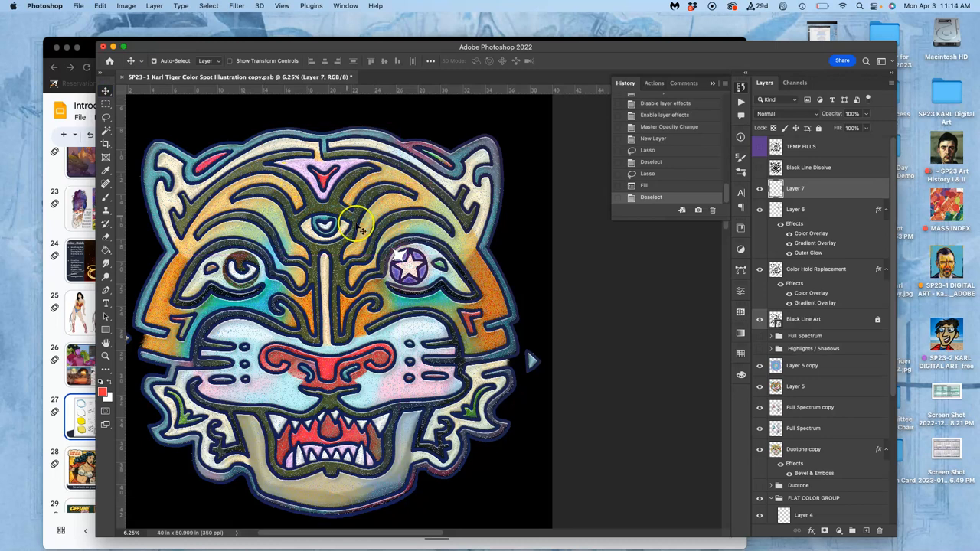